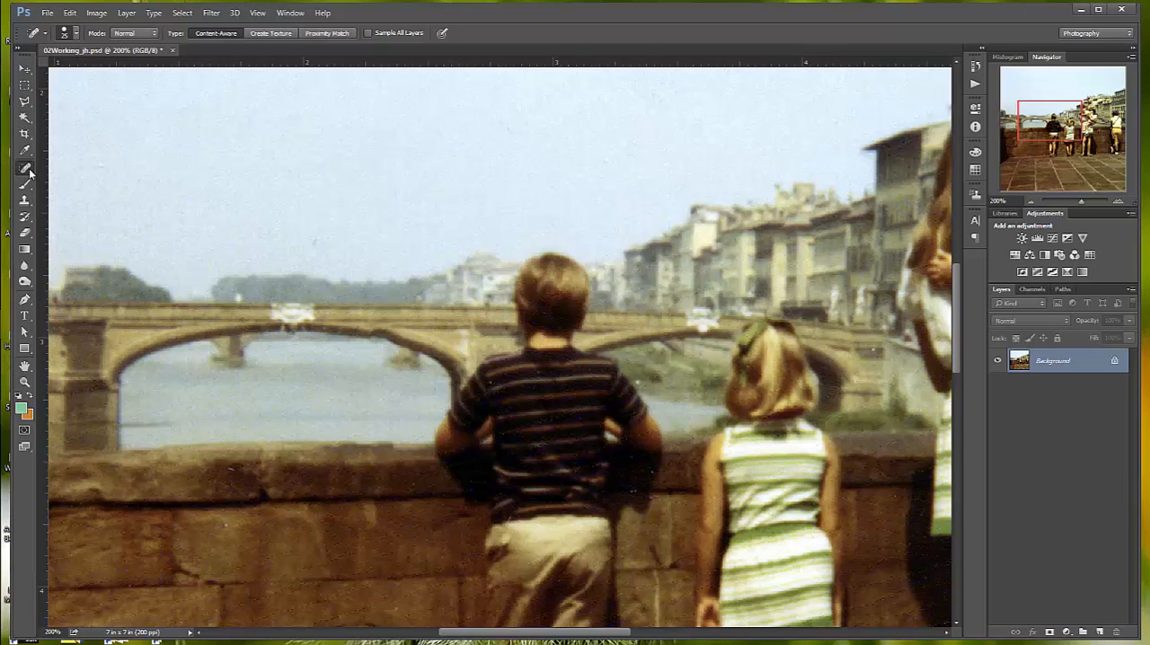
# Step: Activate the Patch Tool and set its mode from Normal to Content-Aware
pyautogui.click(25, 169)
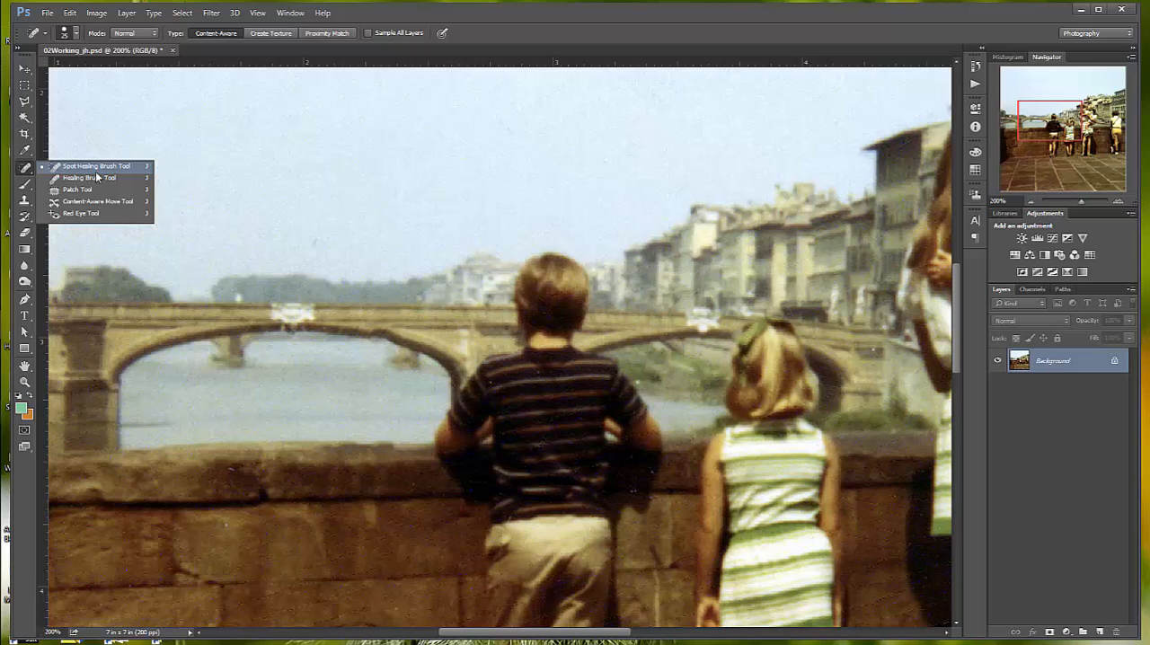
pyautogui.click(79, 189)
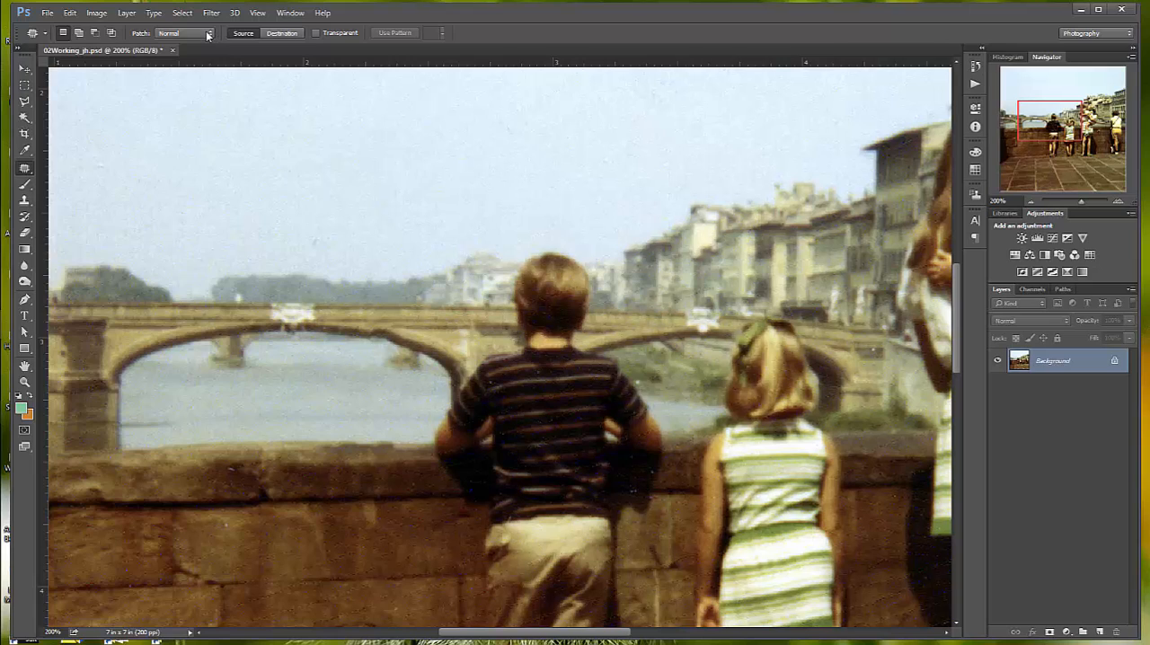
pyautogui.click(208, 33)
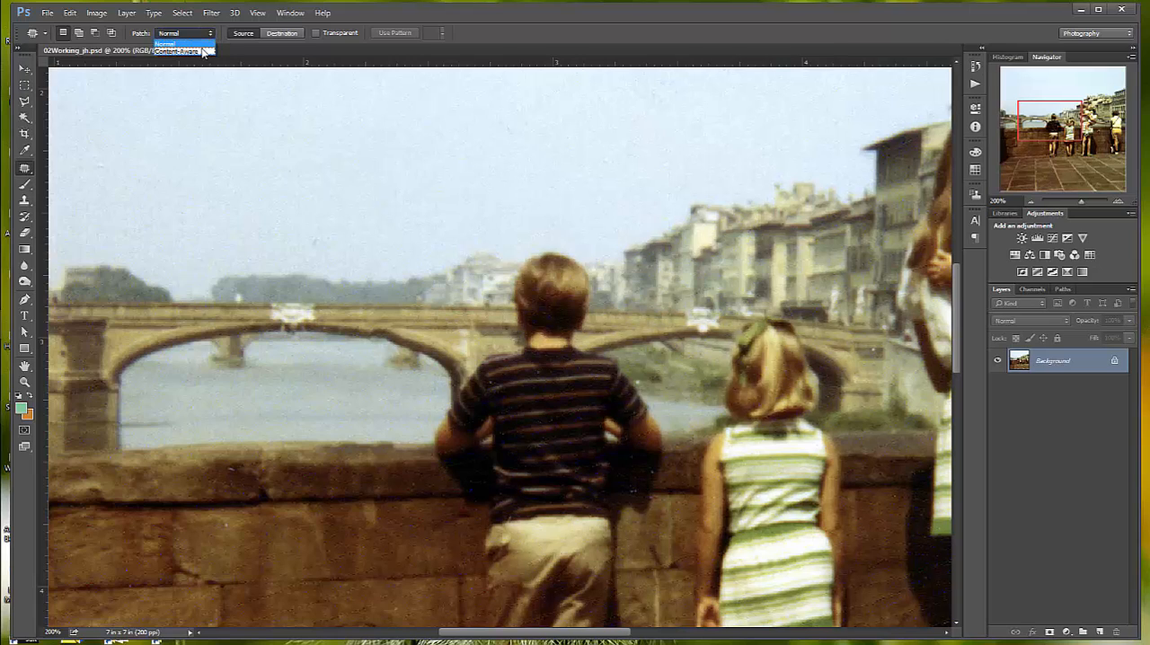
pyautogui.click(176, 50)
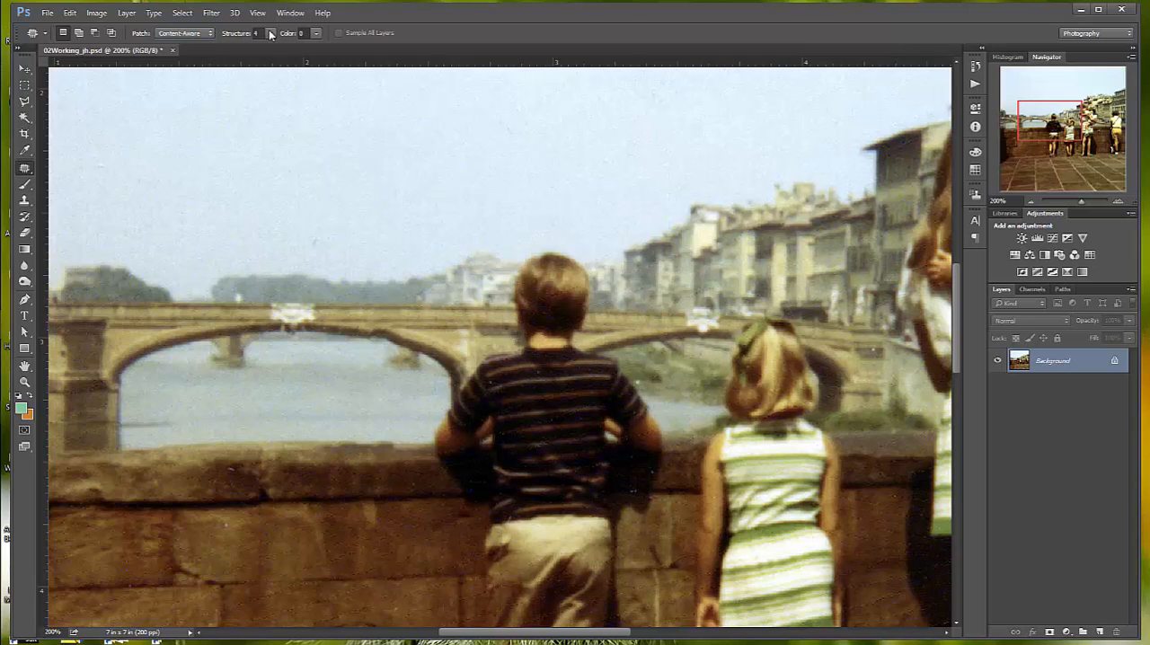
pyautogui.moveTo(237, 33)
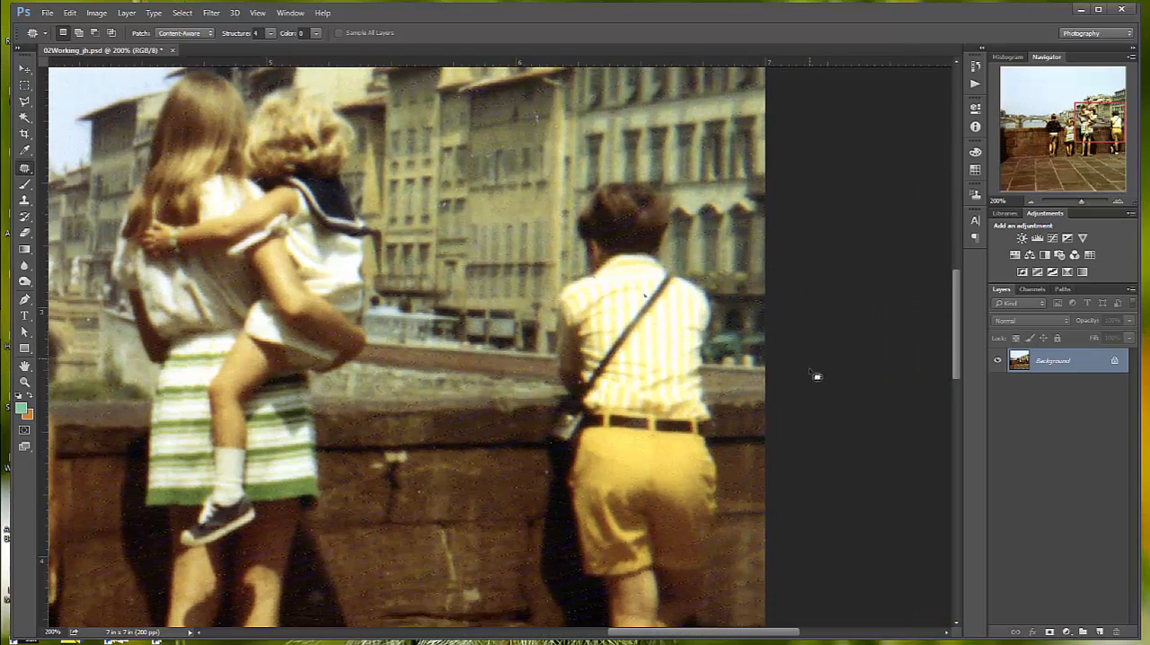
# Step: Zoom out to show the whole photo and patch over the boy in yellow shorts
pyautogui.scroll(-3)
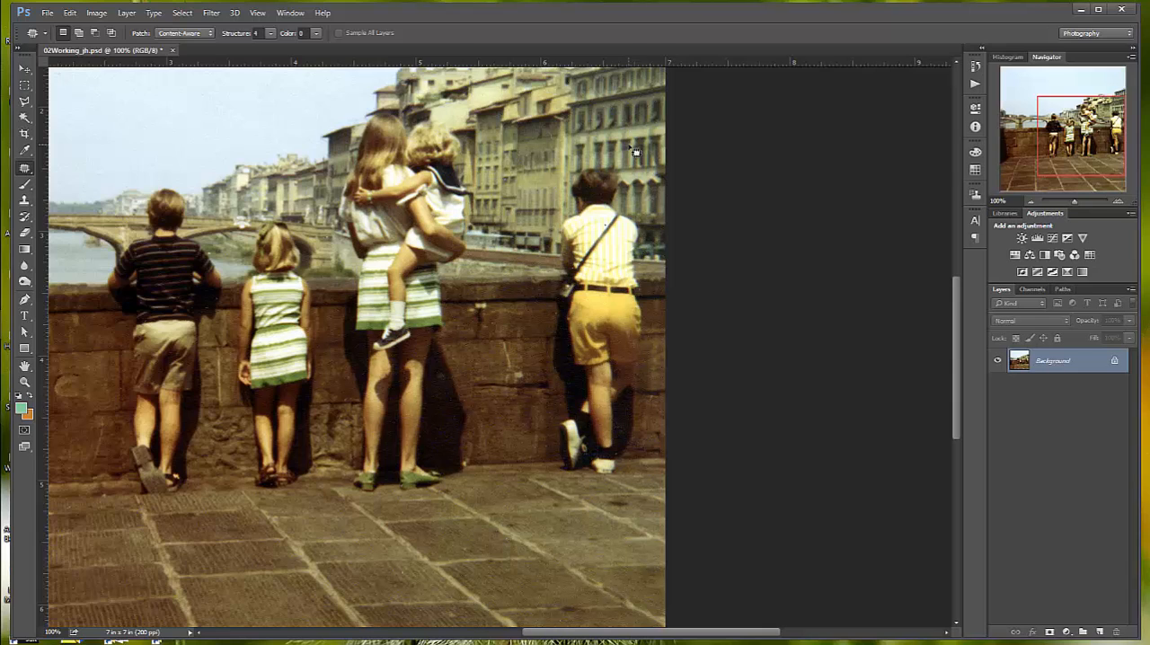
pyautogui.moveTo(582, 176)
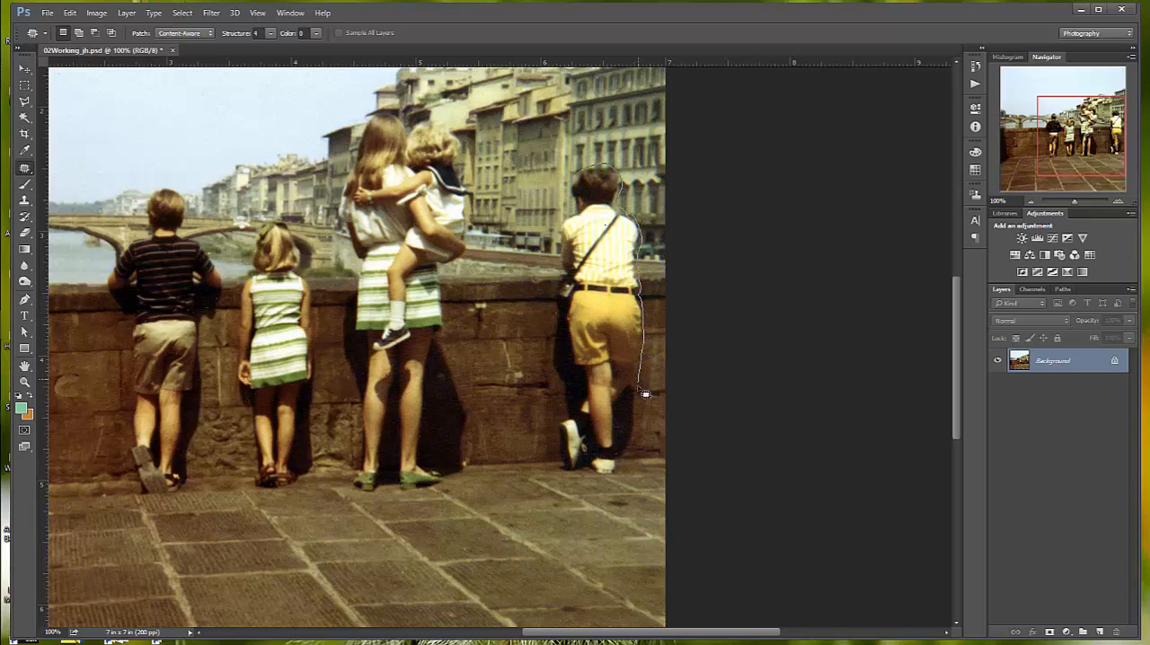
pyautogui.moveTo(645, 393); pyautogui.dragTo(628, 481)
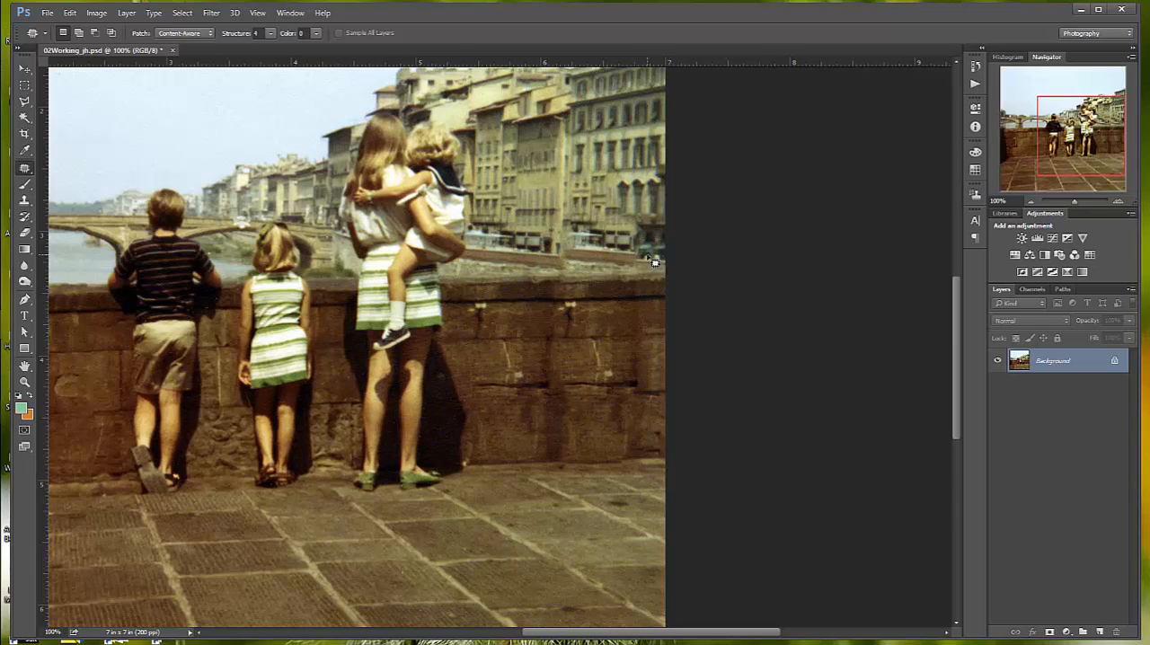
pyautogui.click(183, 13)
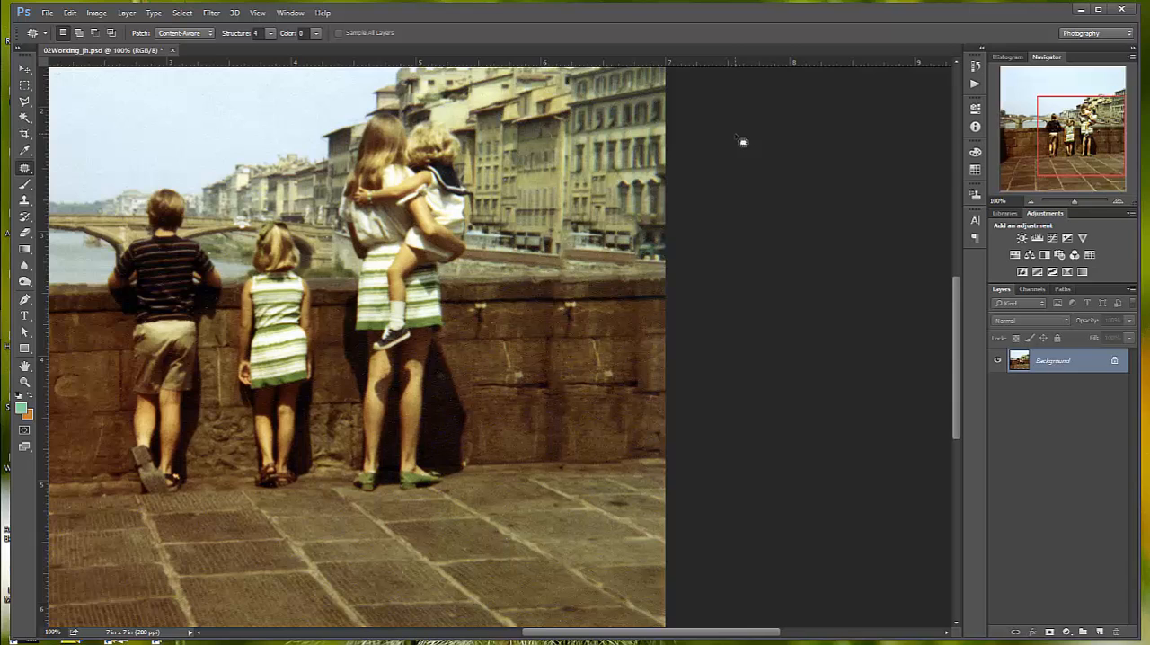
pyautogui.moveTo(29, 173)
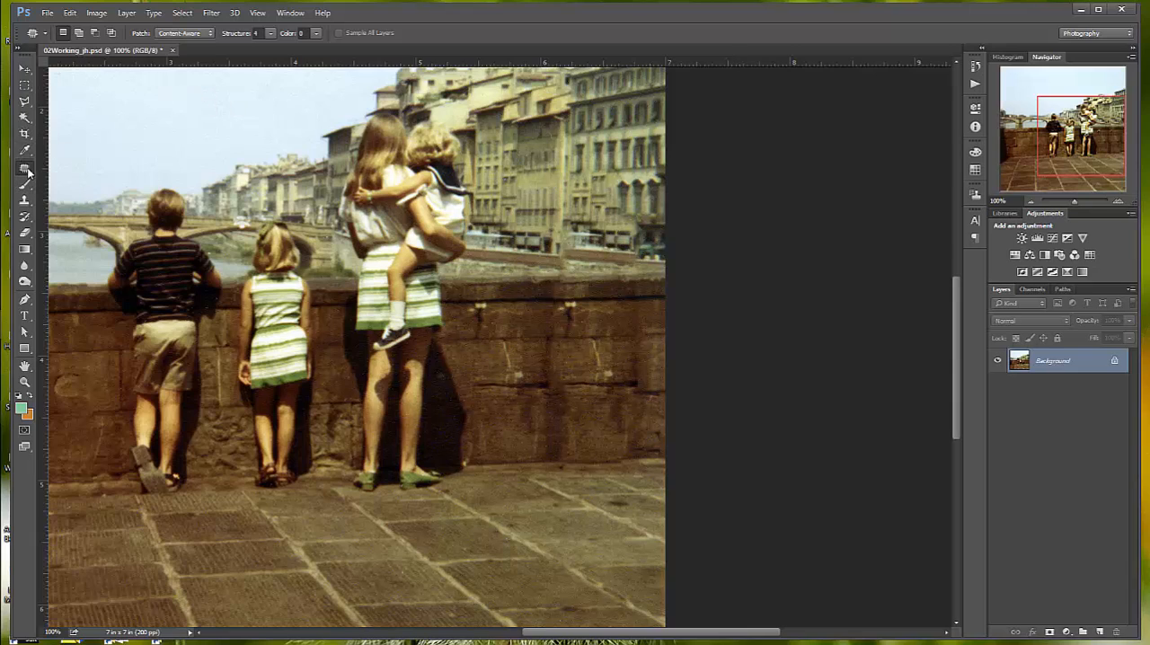
# Step: Activate the Clone Stamp Tool with a soft-edged brush from the preset picker
pyautogui.click(25, 200)
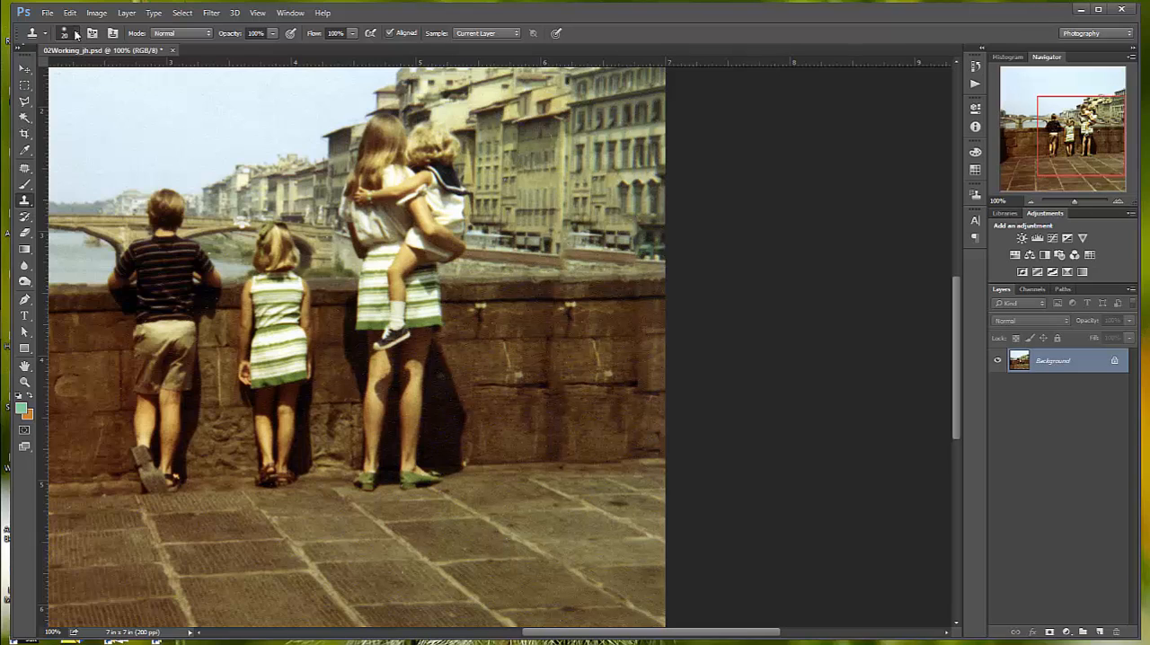
pyautogui.click(64, 33)
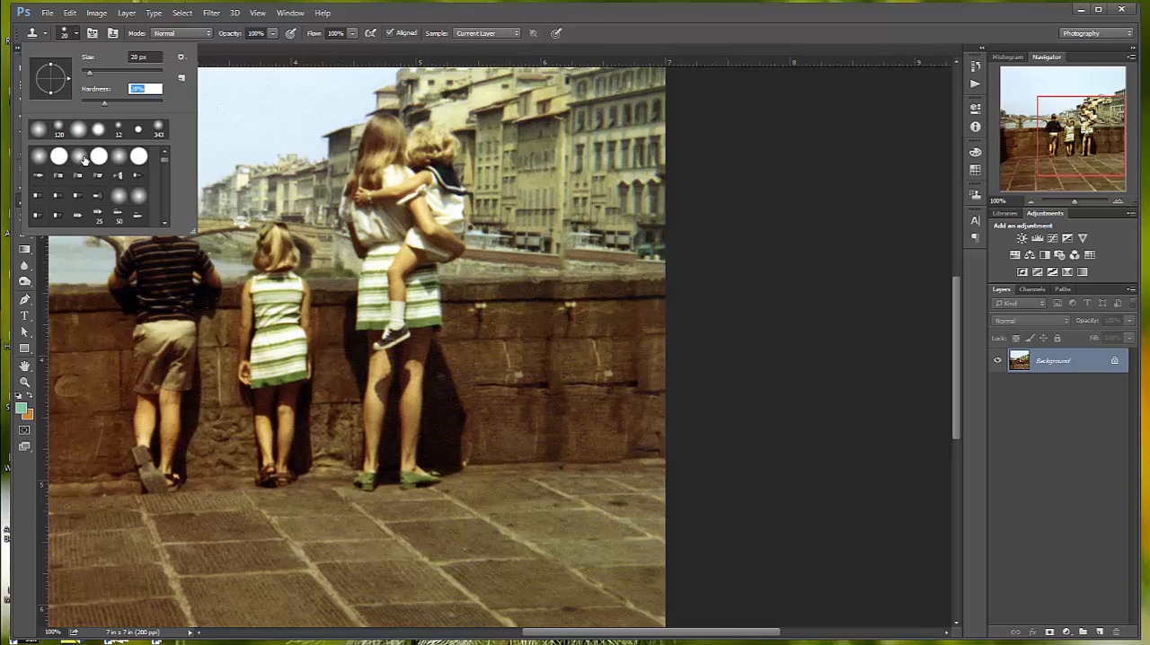
pyautogui.click(144, 56)
pyautogui.write('60')
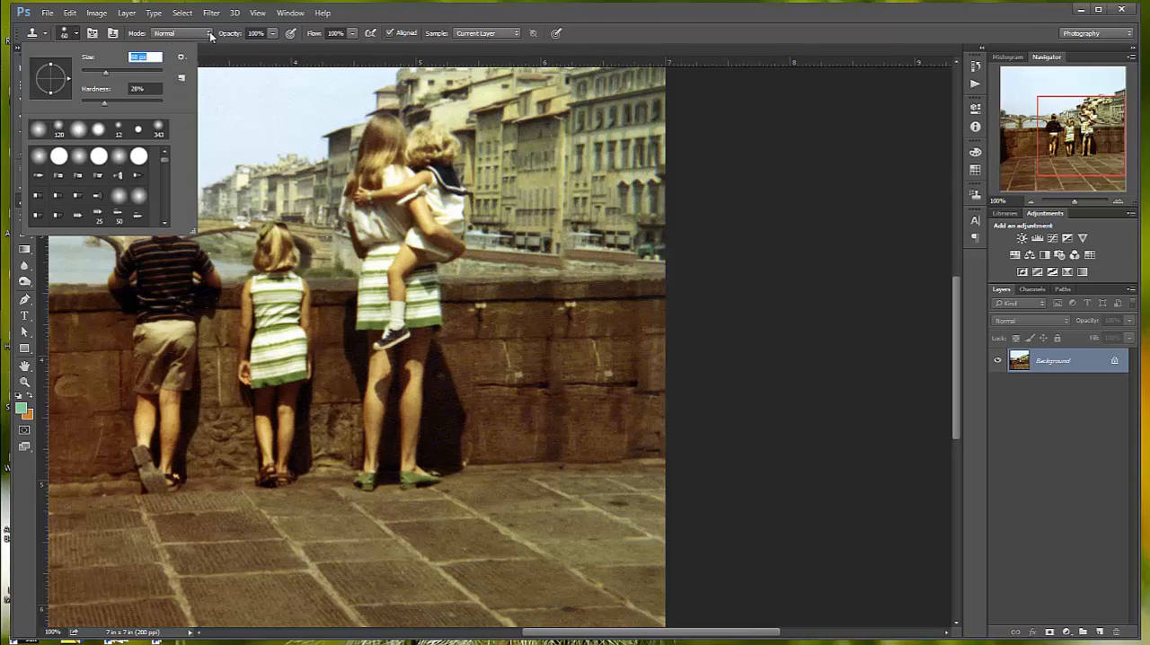
pyautogui.moveTo(381, 29)
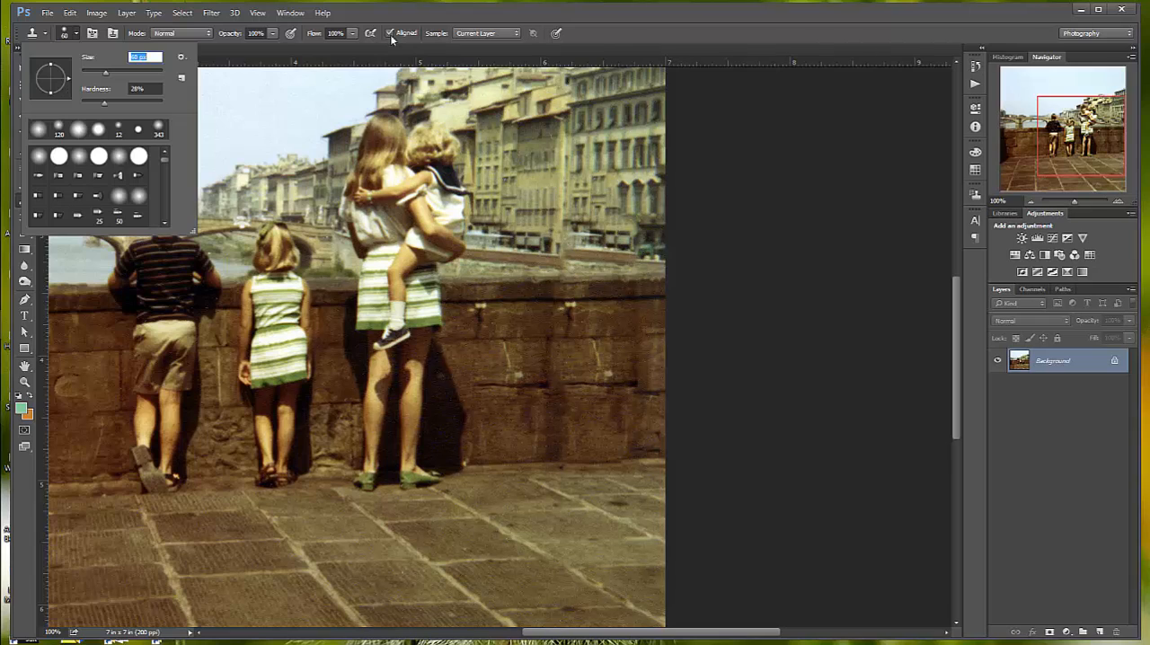
pyautogui.click(392, 39)
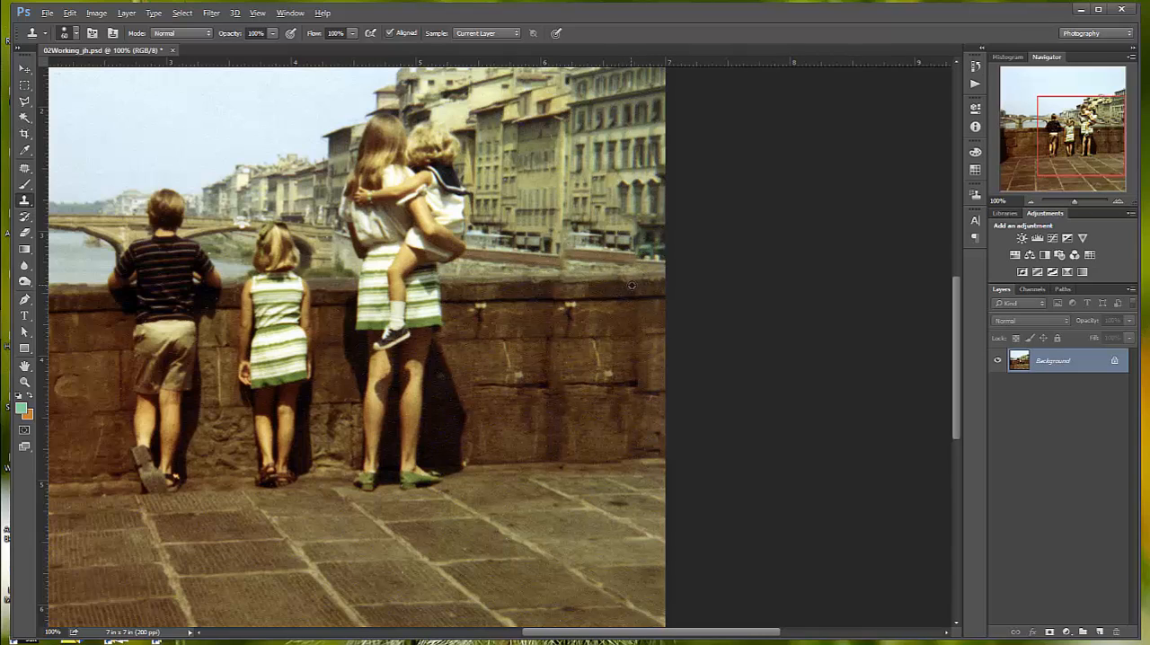
pyautogui.moveTo(628, 280)
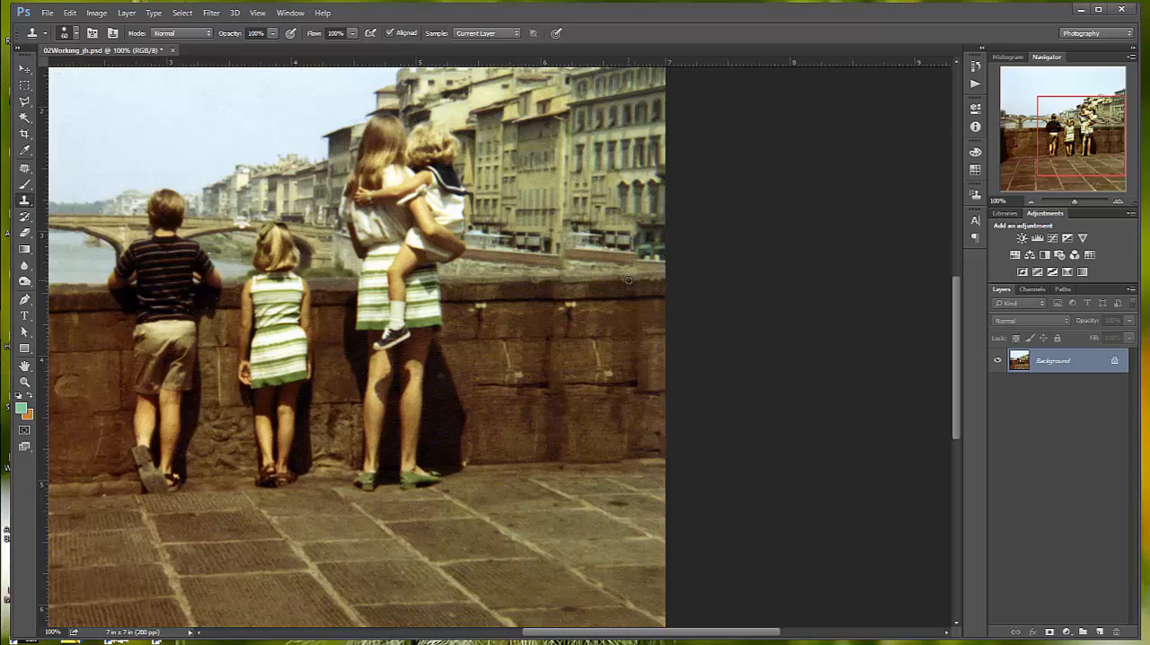
pyautogui.moveTo(628, 280)
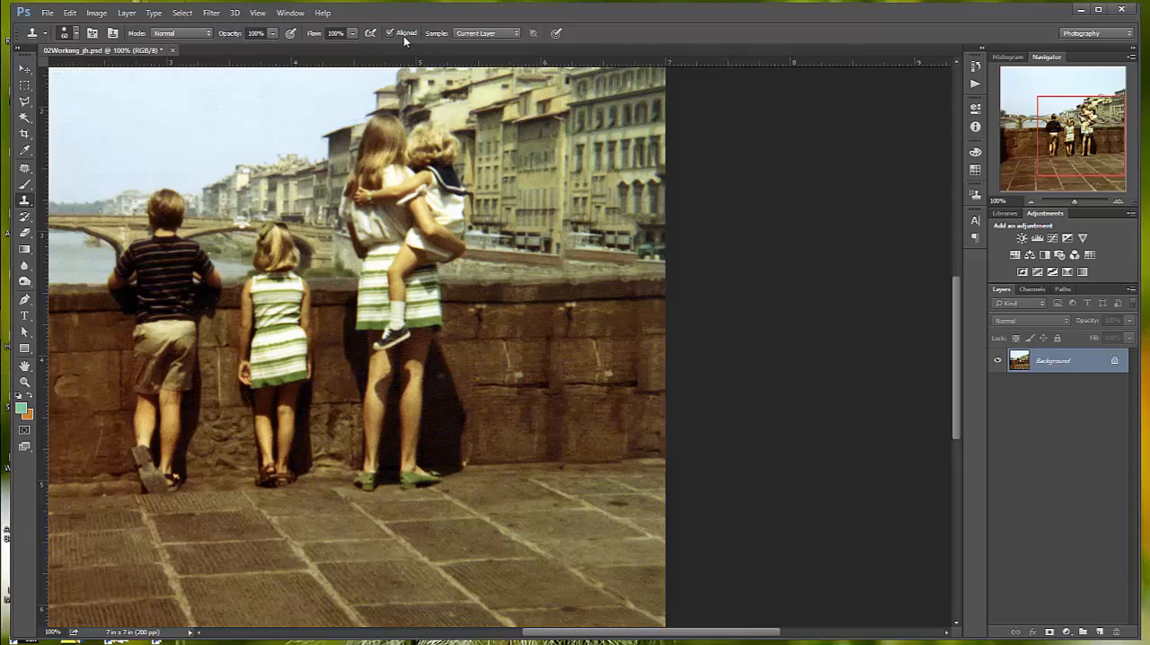
pyautogui.moveTo(625, 371)
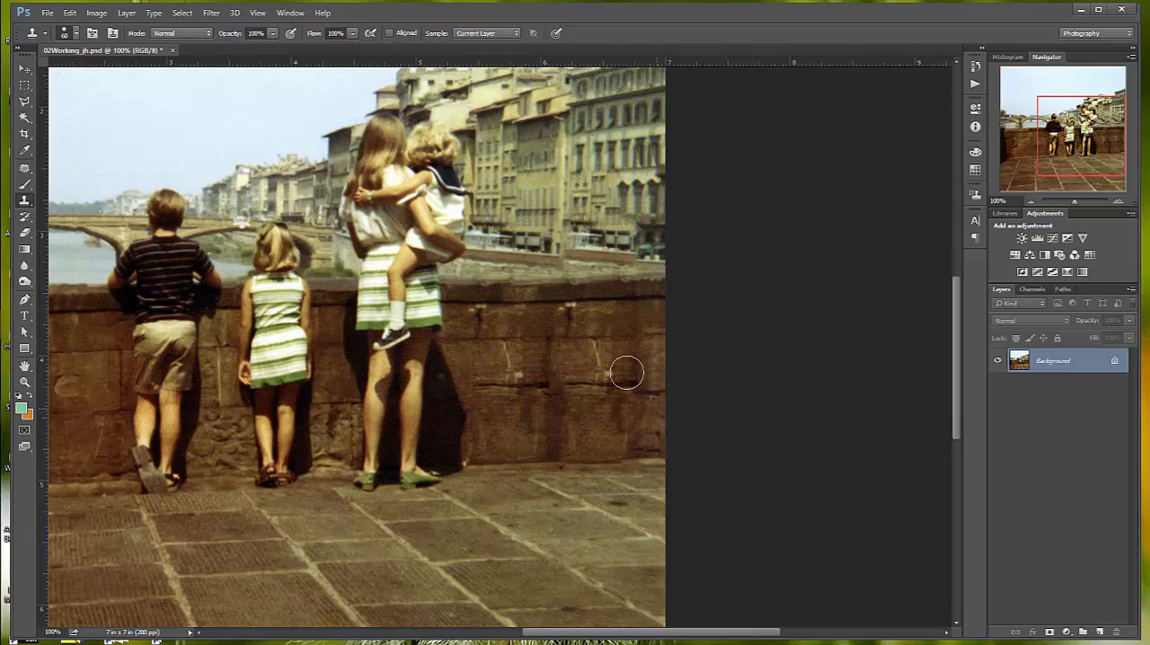
pyautogui.moveTo(614, 286)
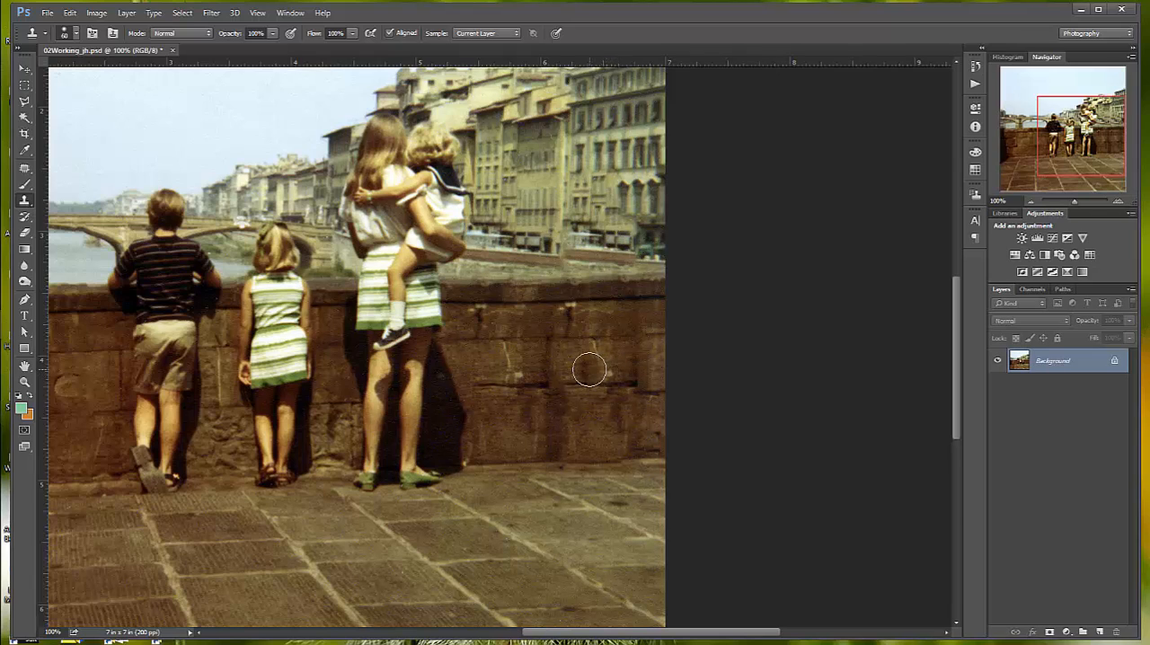
pyautogui.moveTo(597, 529)
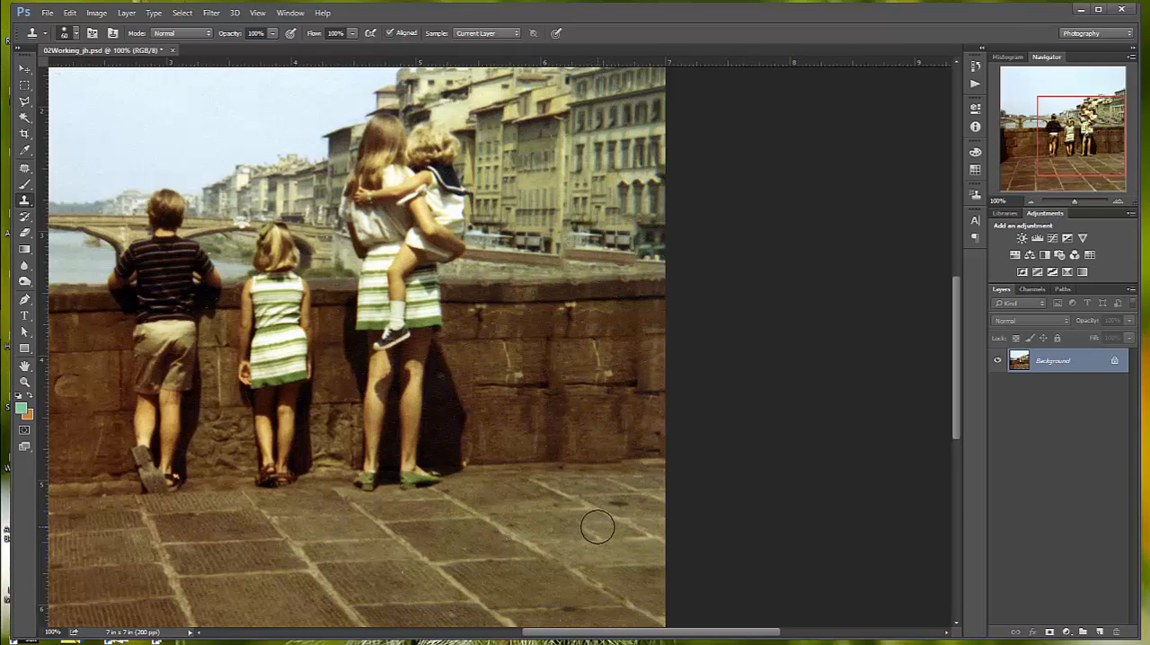
pyautogui.moveTo(600, 592)
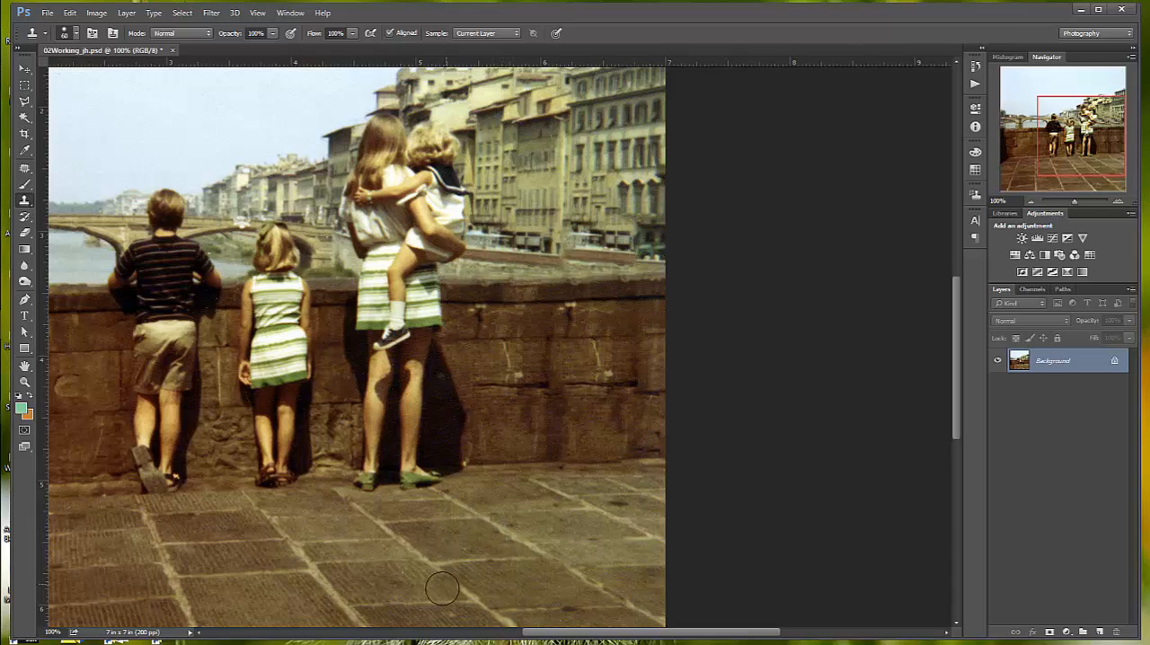
pyautogui.moveTo(524, 521)
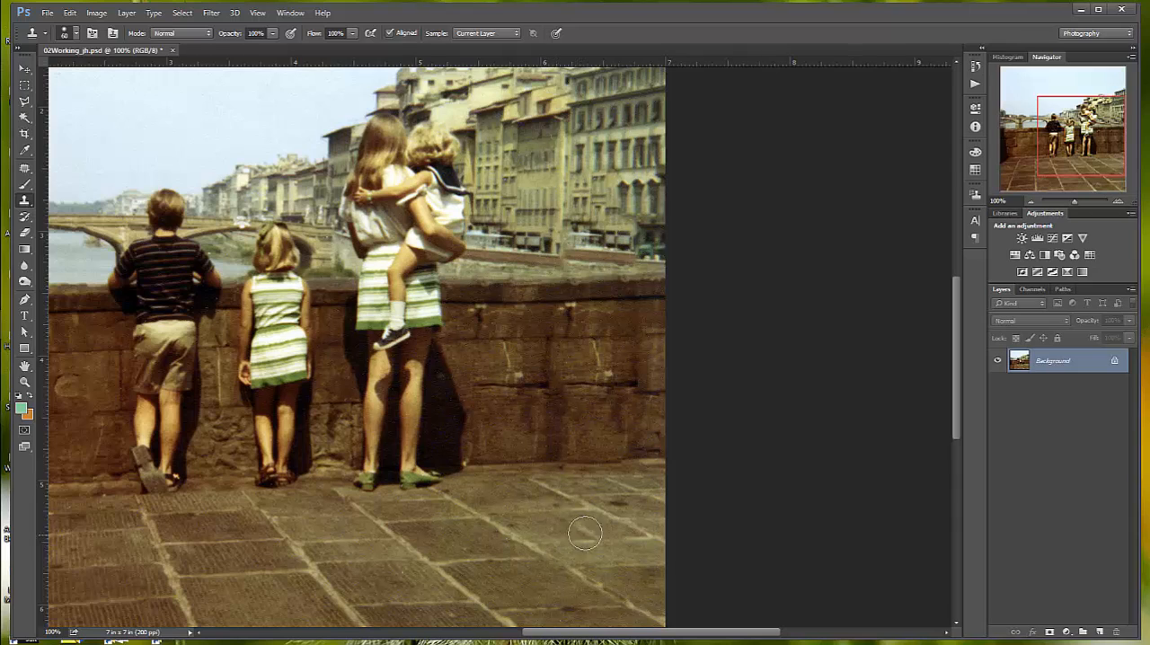
pyautogui.moveTo(600, 530)
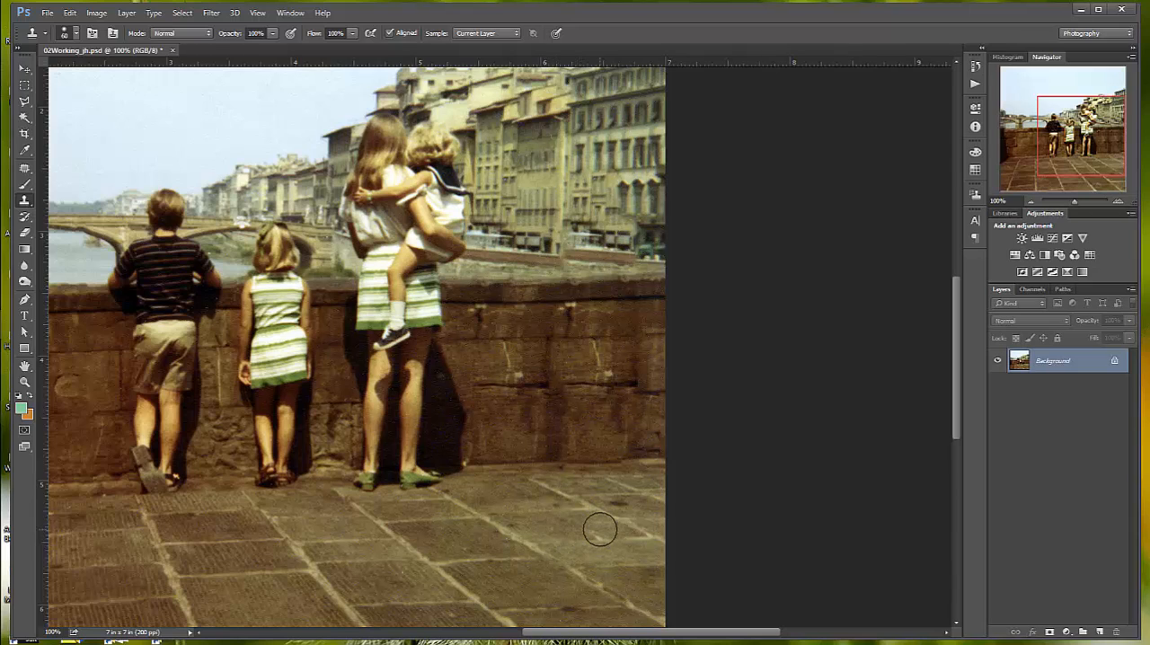
pyautogui.moveTo(553, 476)
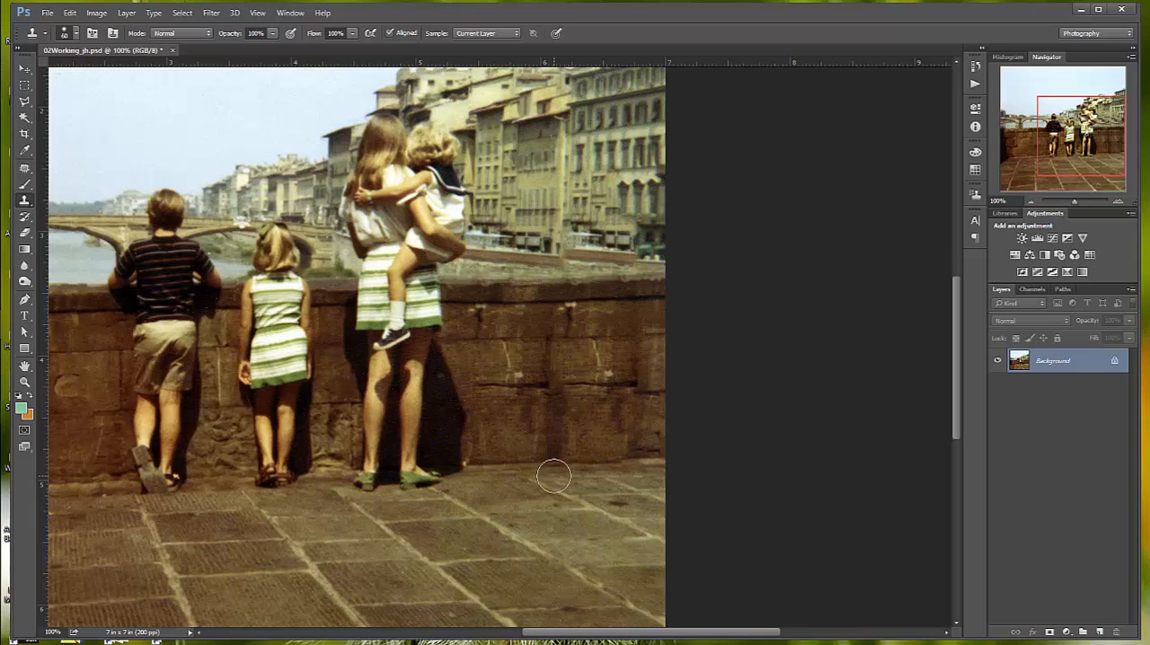
pyautogui.moveTo(528, 463)
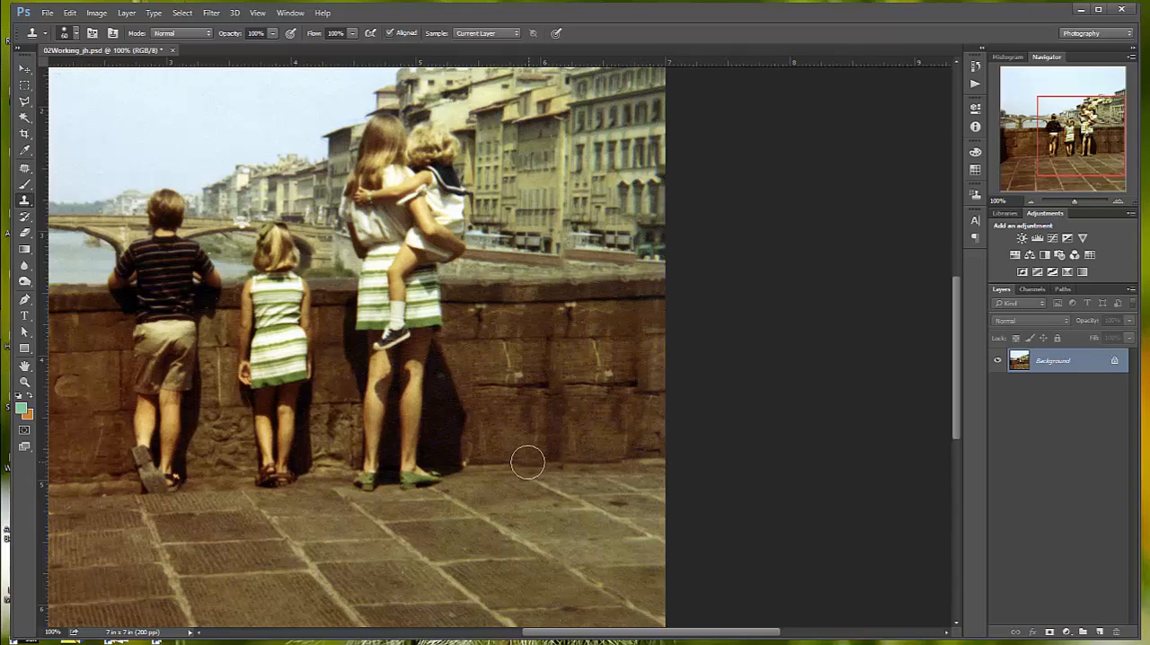
pyautogui.moveTo(528, 457)
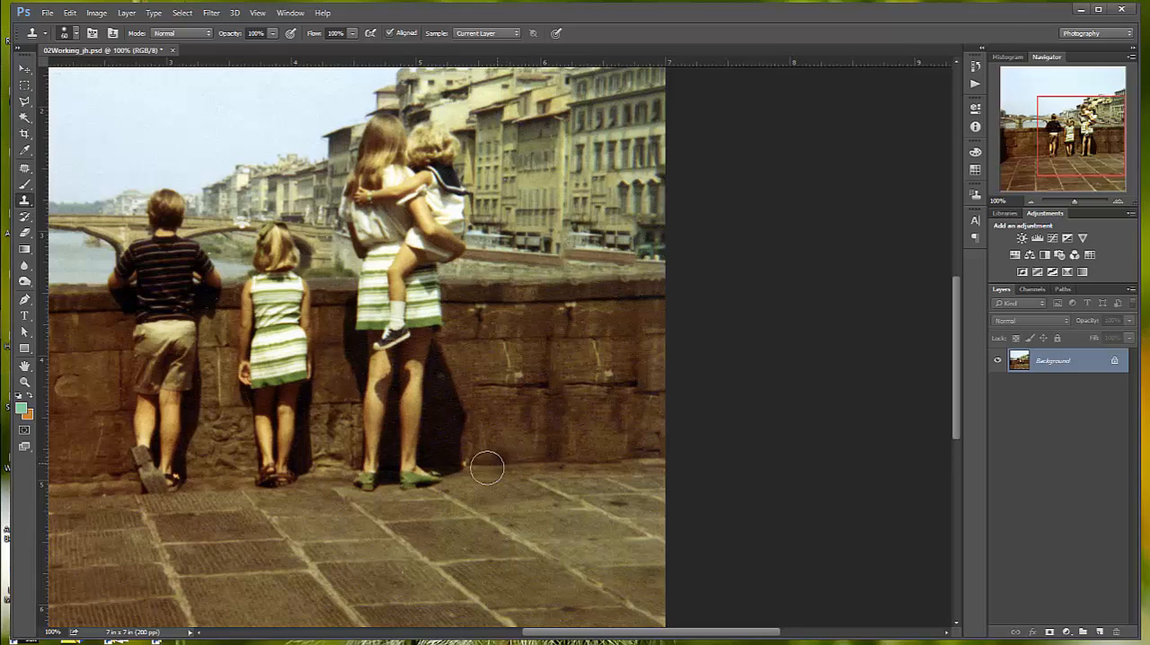
pyautogui.moveTo(481, 463)
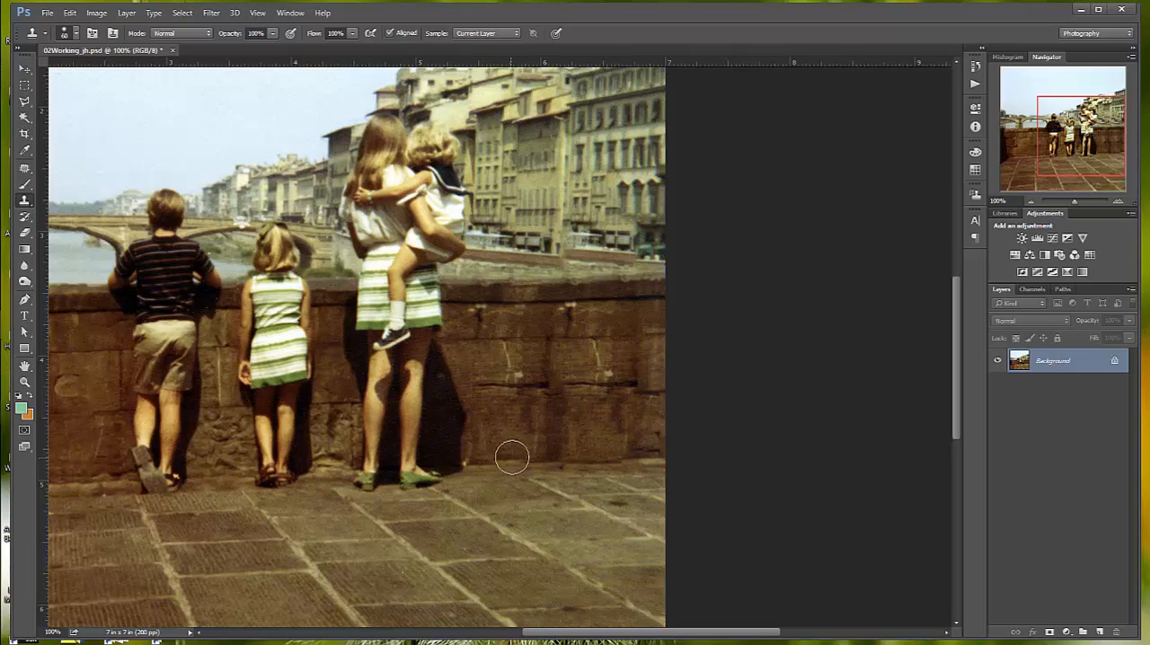
pyautogui.moveTo(554, 460)
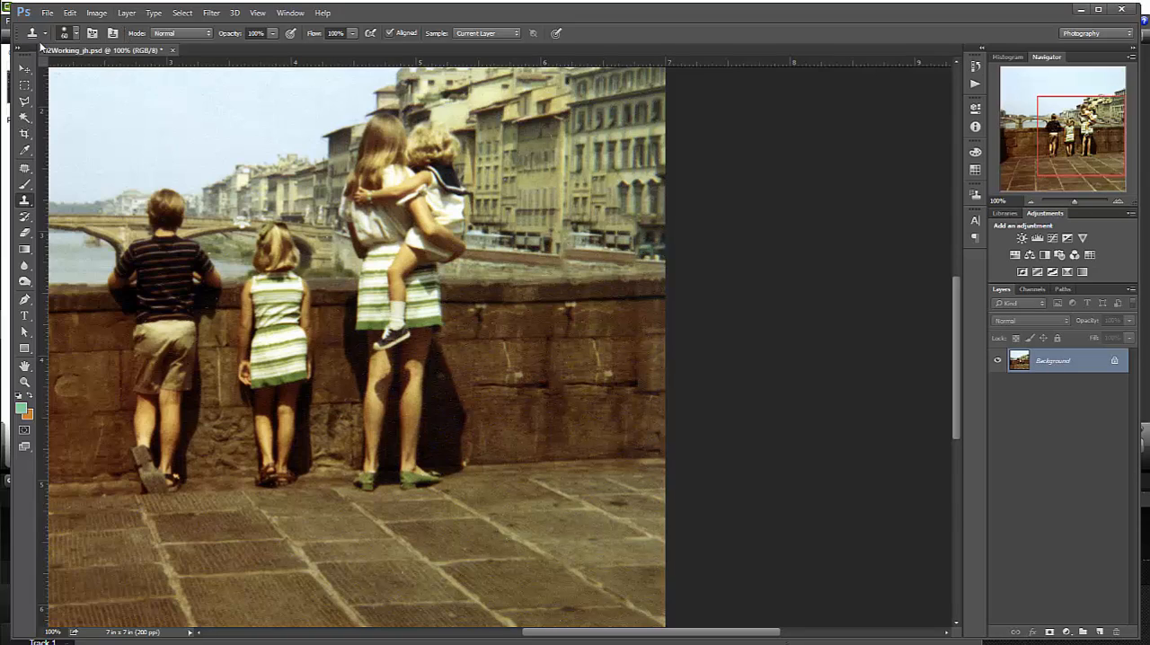
# Step: Adjust the Clone Stamp brush preset before retouching the right end of the wall top
pyautogui.click(57, 32)
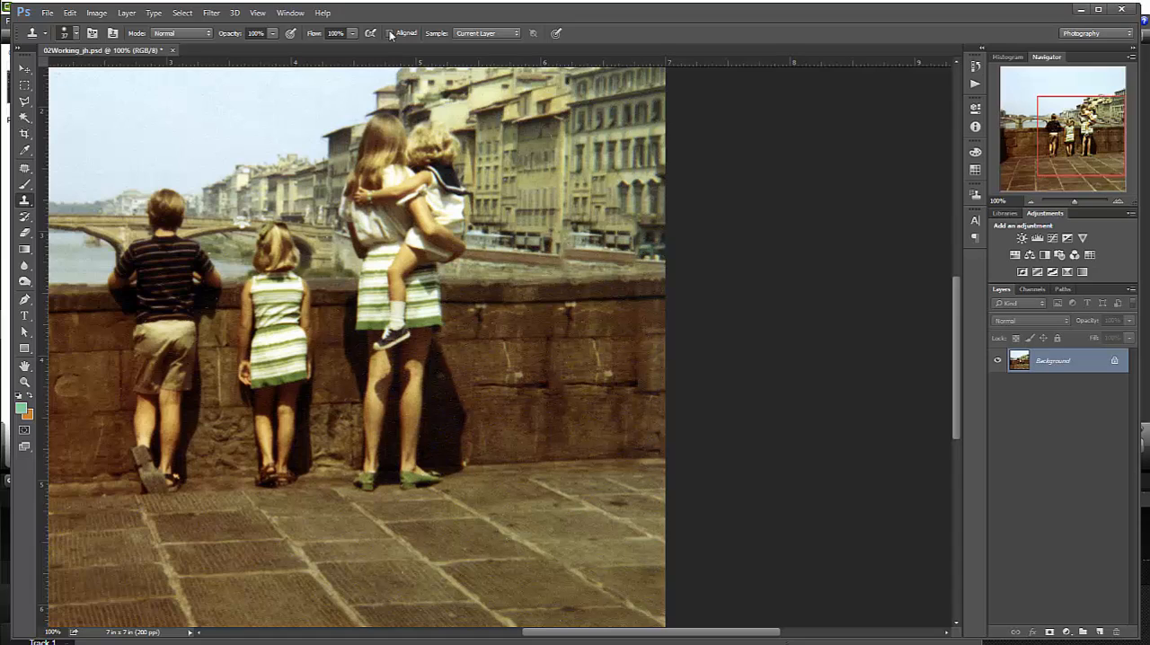
pyautogui.moveTo(388, 32)
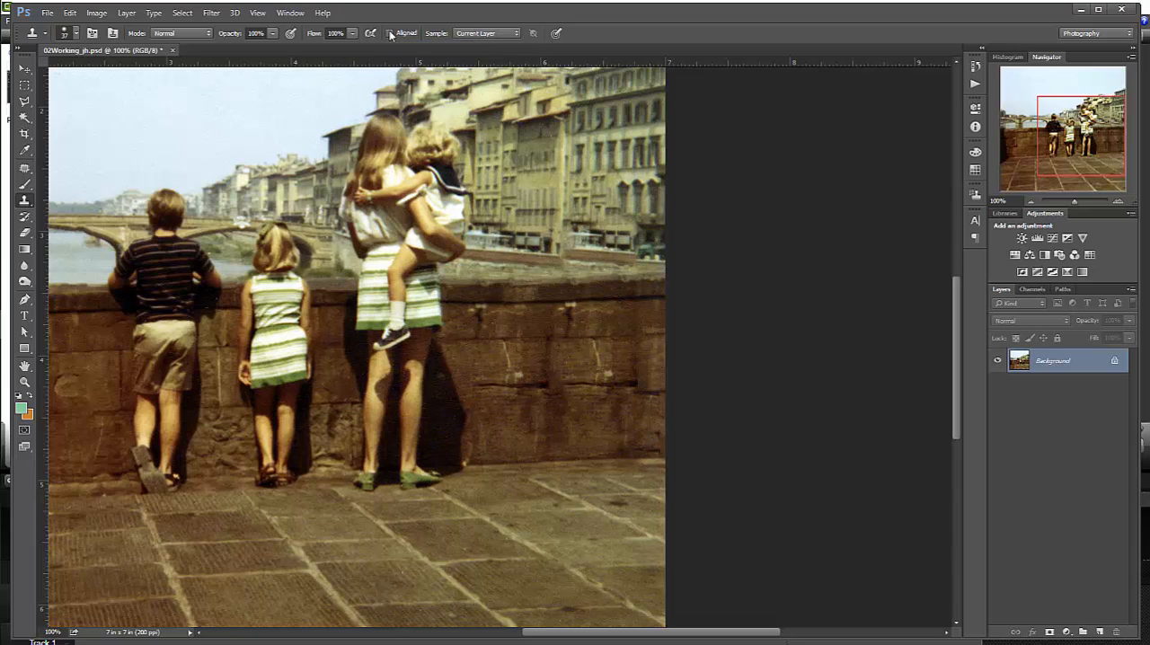
pyautogui.moveTo(650, 223)
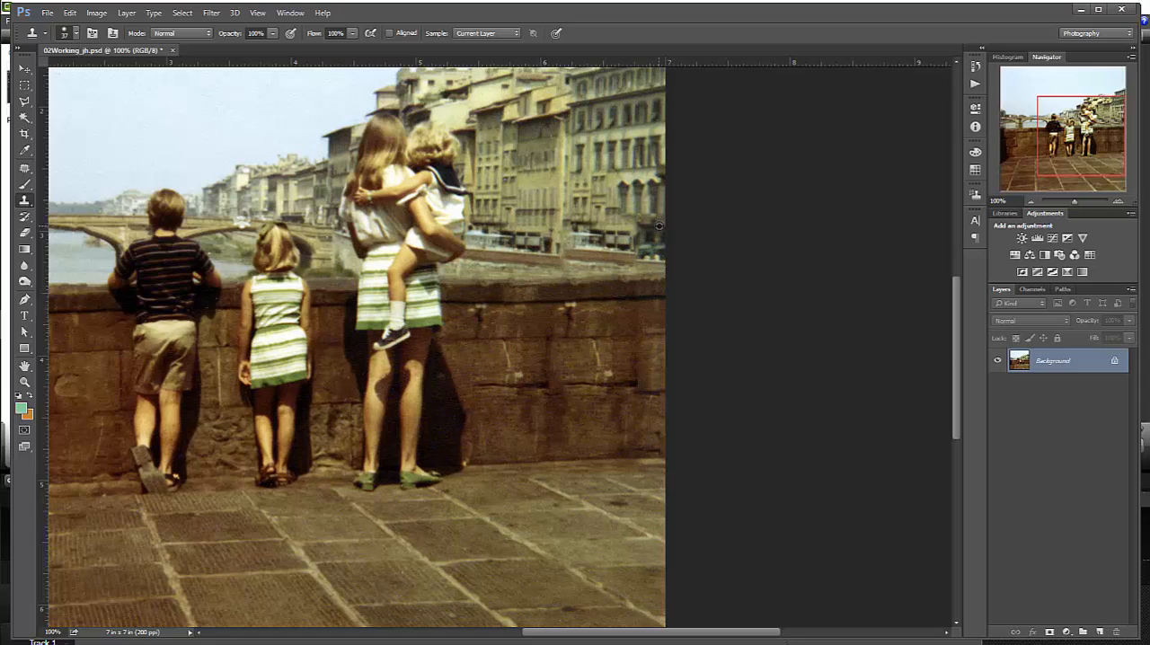
pyautogui.moveTo(654, 222)
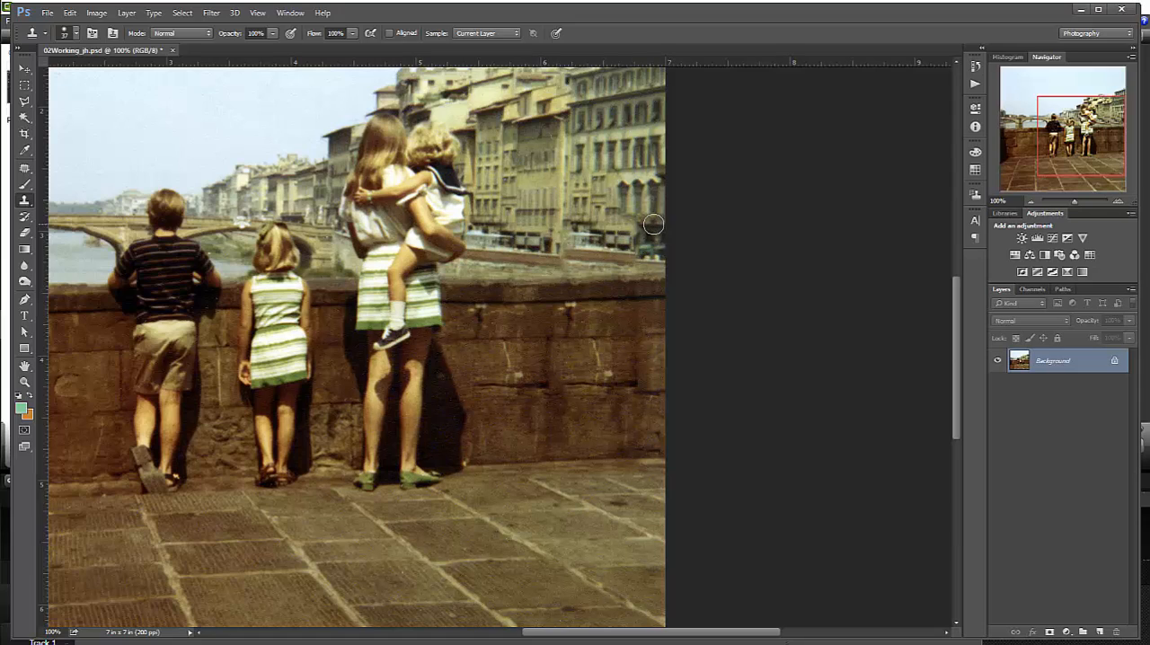
pyautogui.moveTo(629, 223)
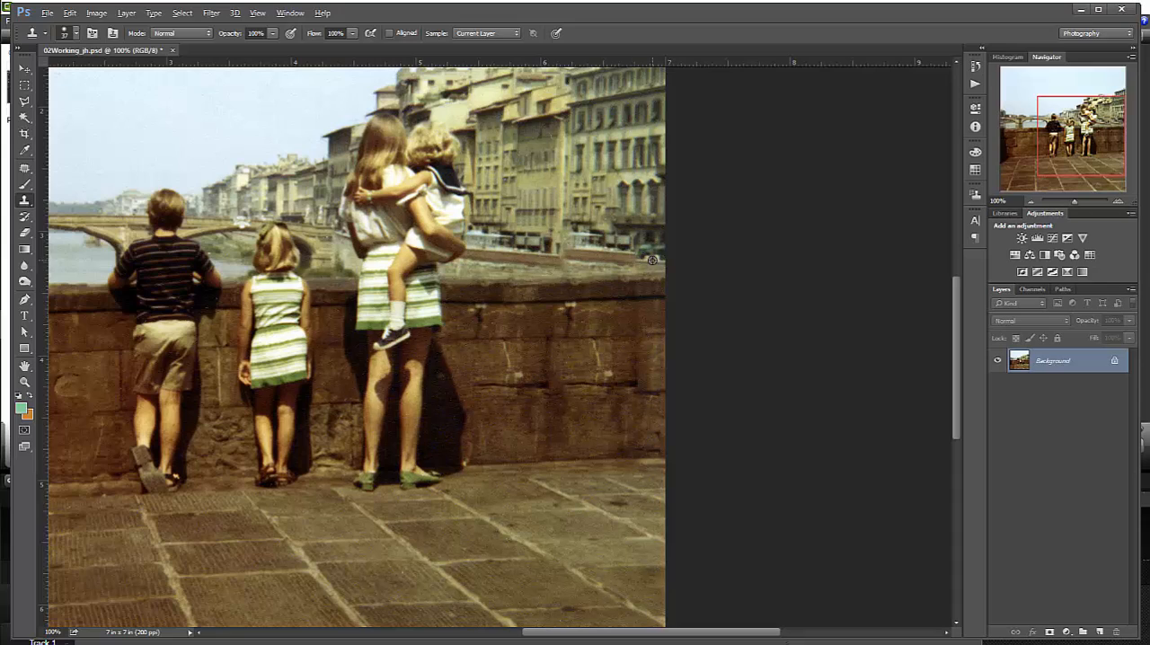
pyautogui.moveTo(650, 260)
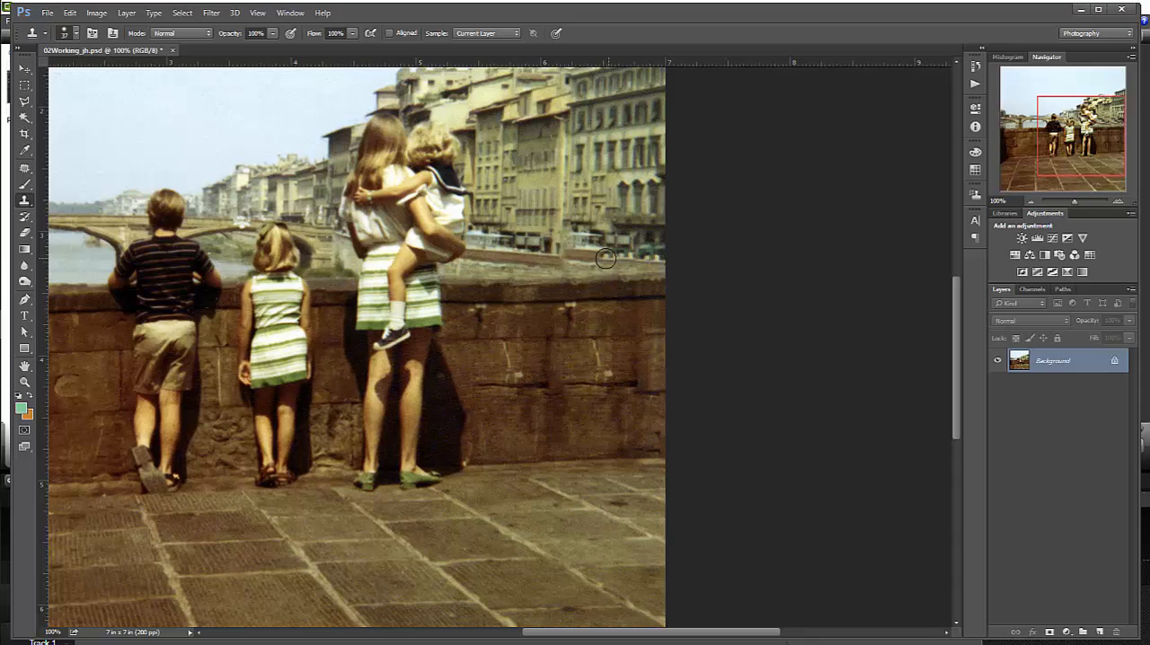
pyautogui.moveTo(575, 255)
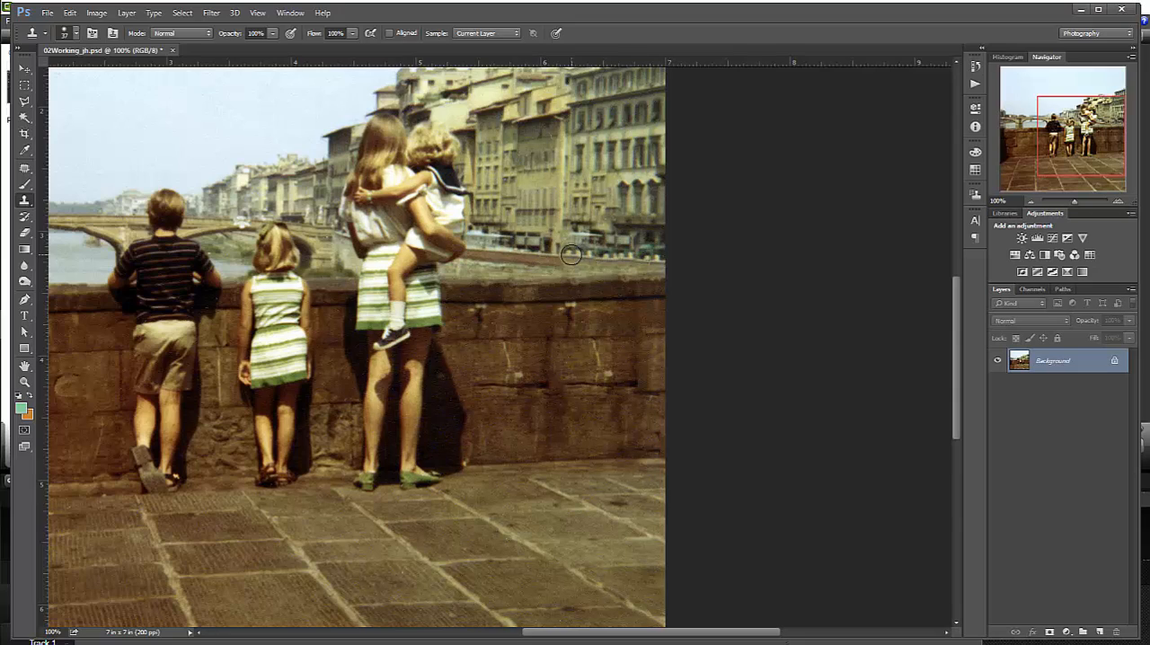
pyautogui.moveTo(571, 262)
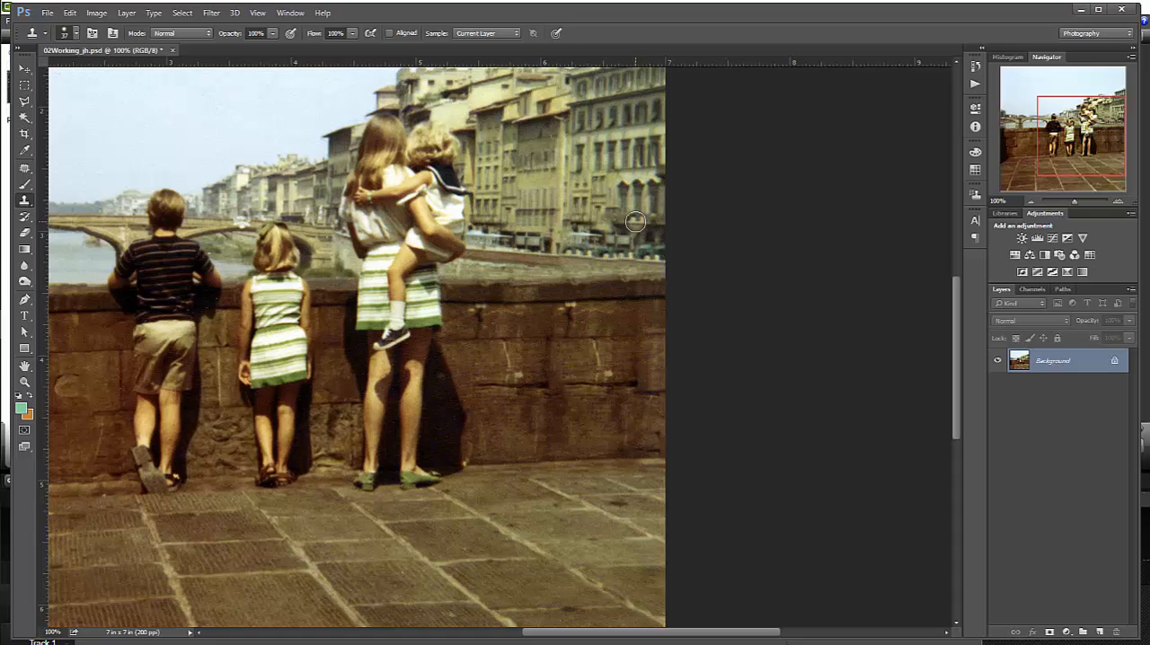
pyautogui.moveTo(640, 224)
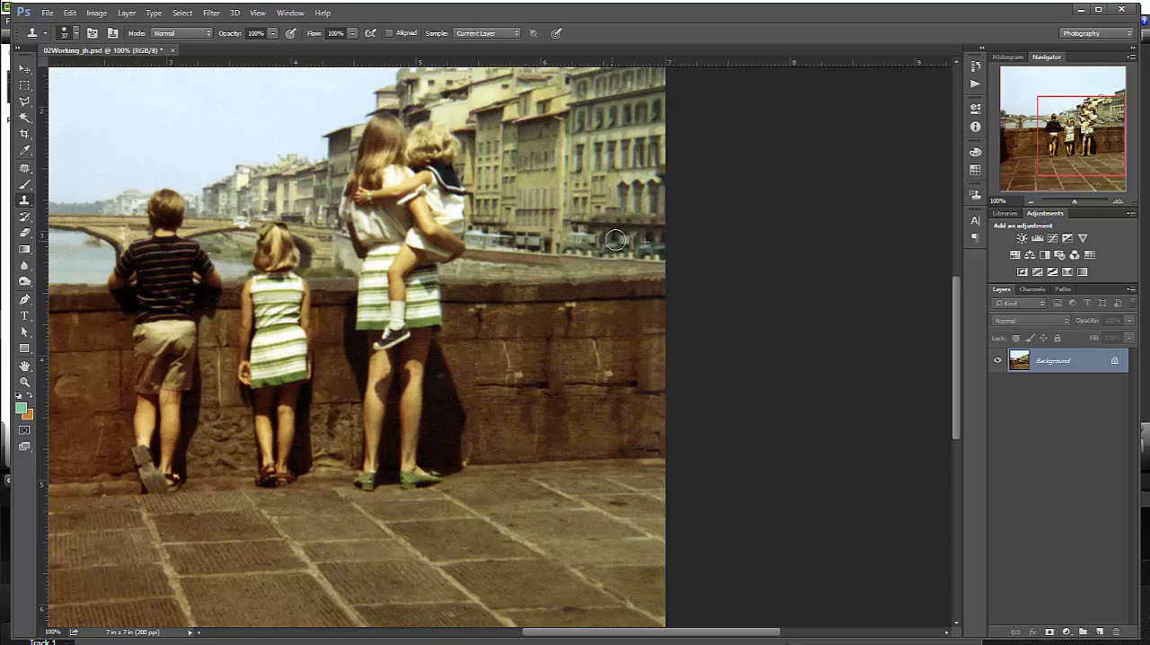
pyautogui.moveTo(629, 248)
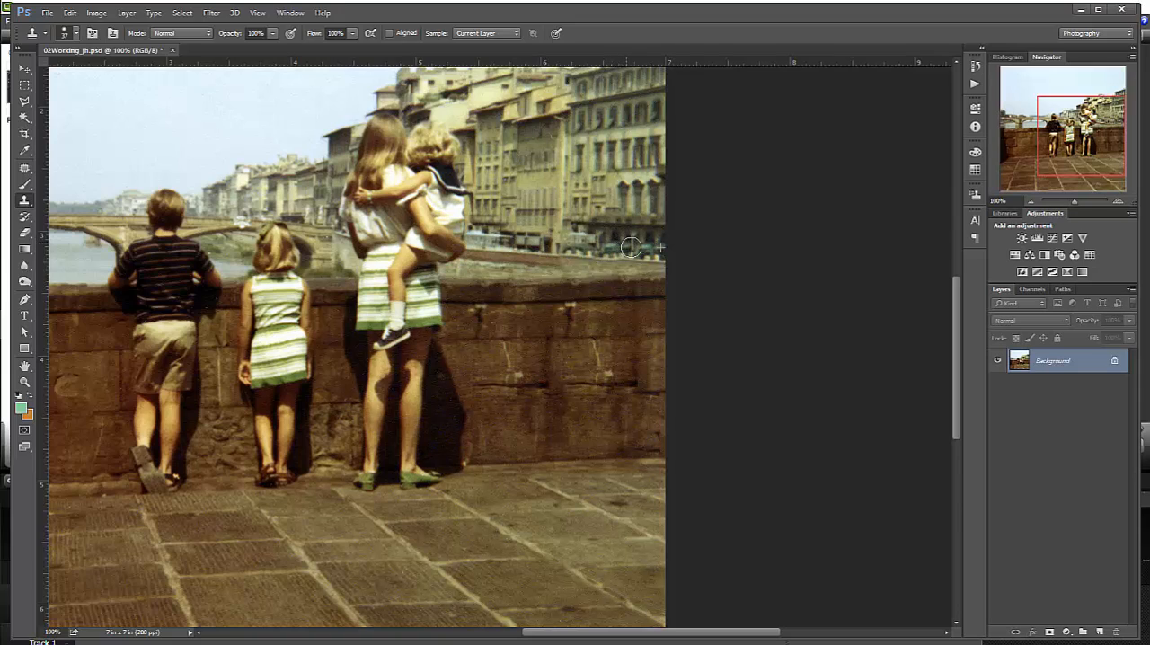
pyautogui.moveTo(589, 237)
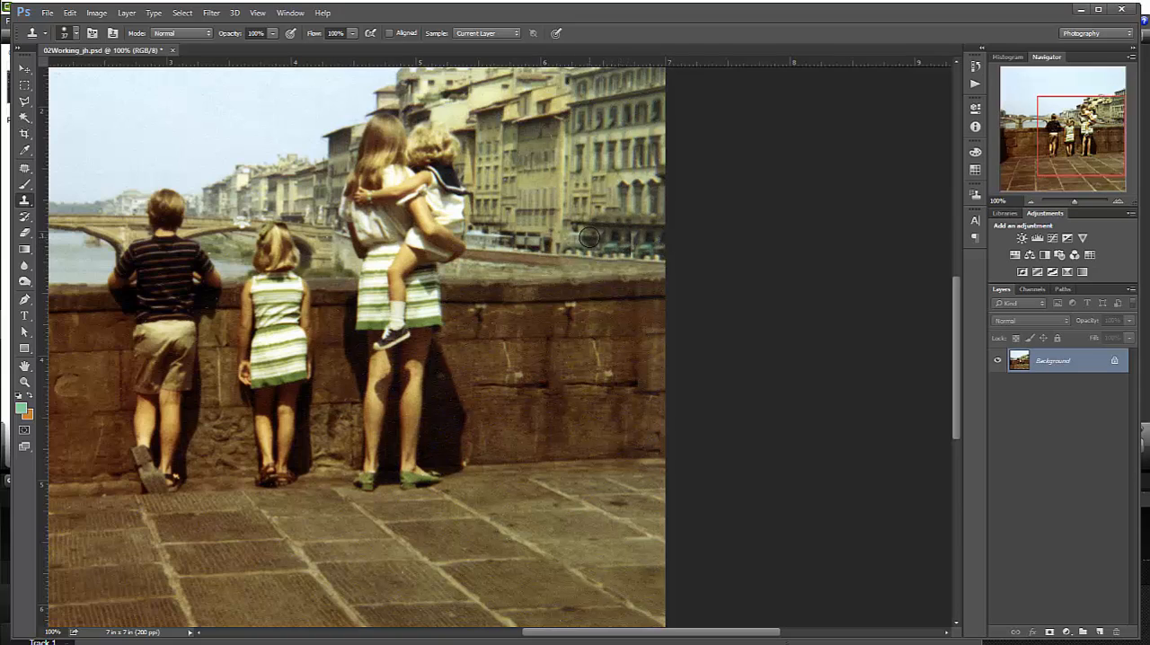
pyautogui.moveTo(625, 234)
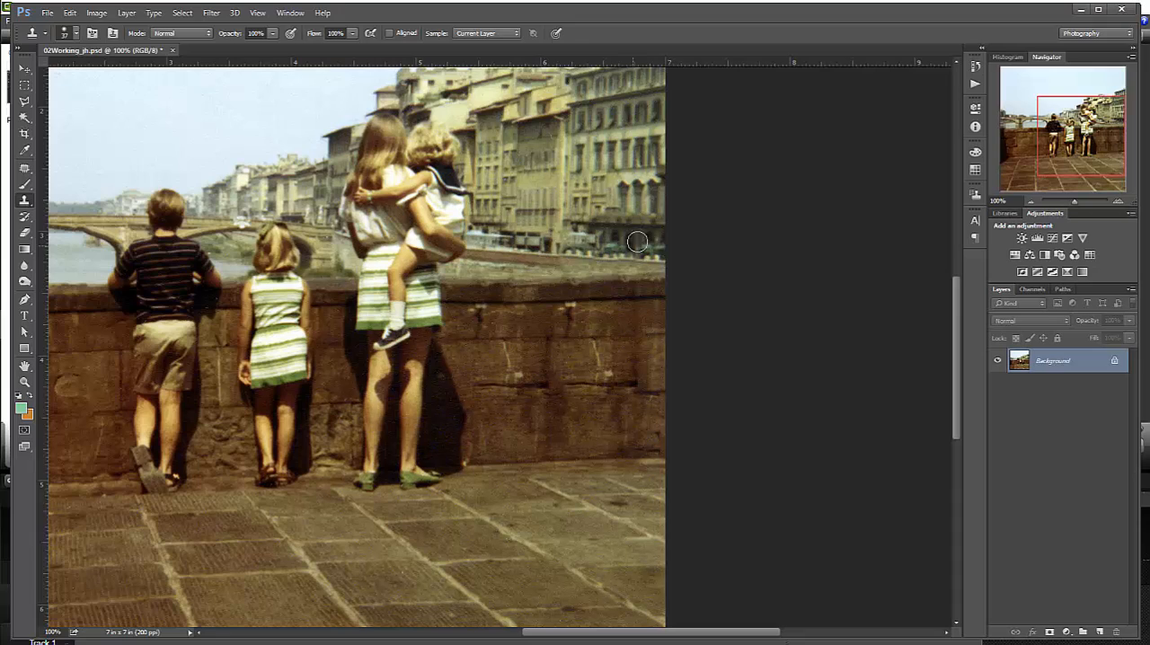
pyautogui.moveTo(719, 223)
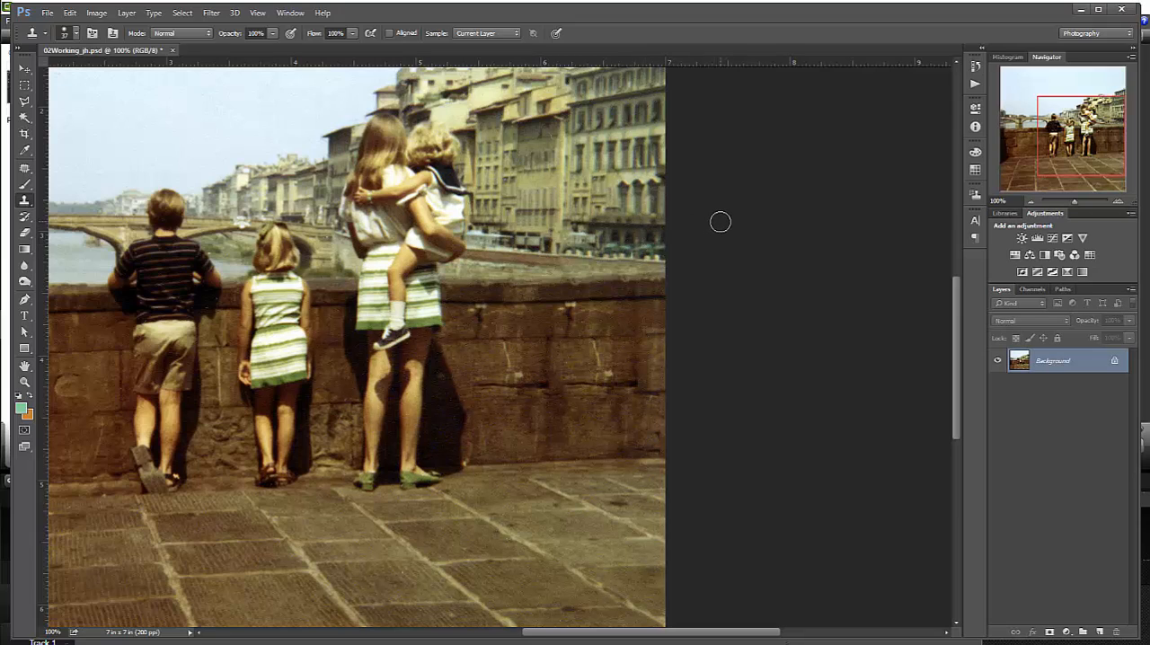
pyautogui.moveTo(691, 228)
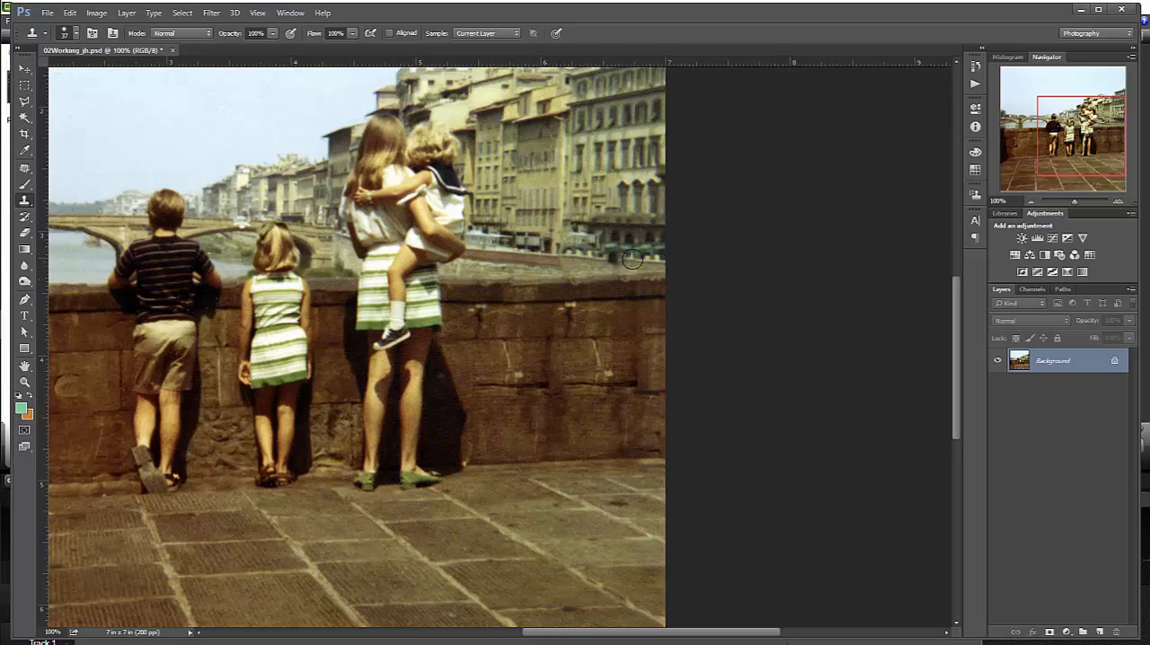
pyautogui.moveTo(600, 260)
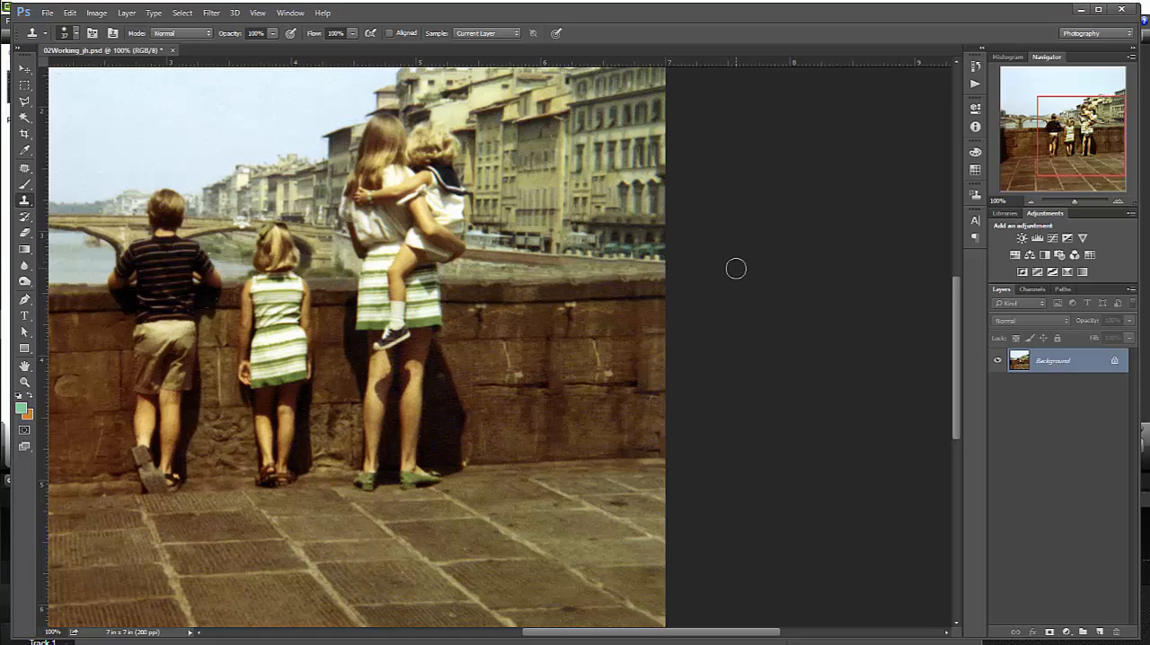
pyautogui.moveTo(677, 313)
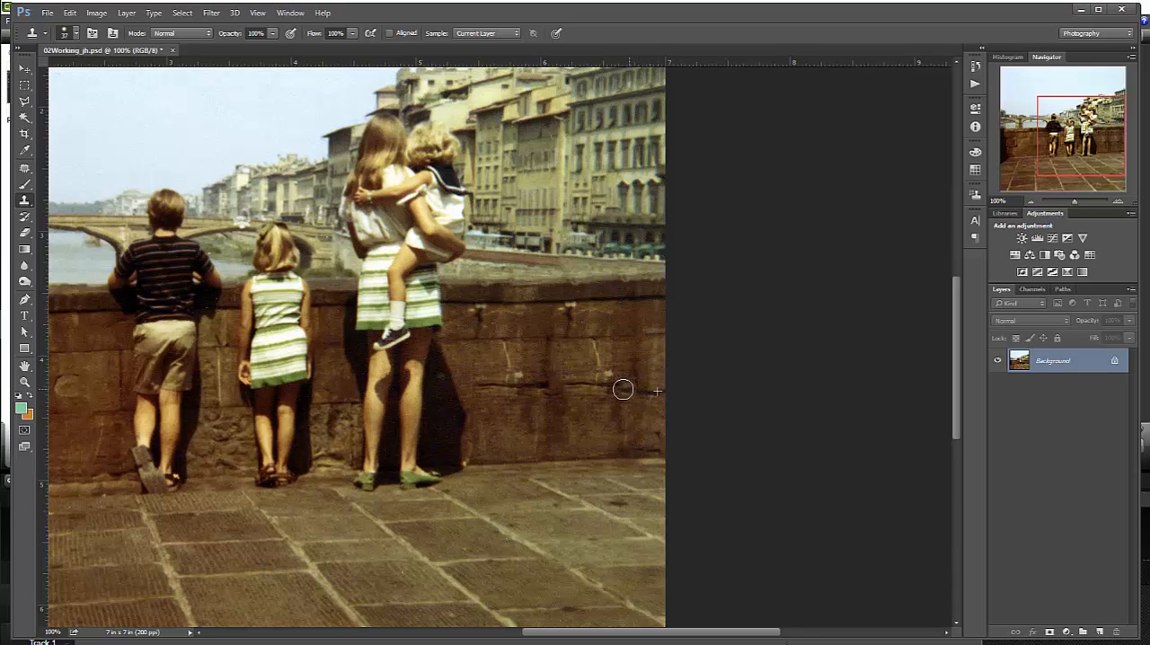
pyautogui.moveTo(589, 390)
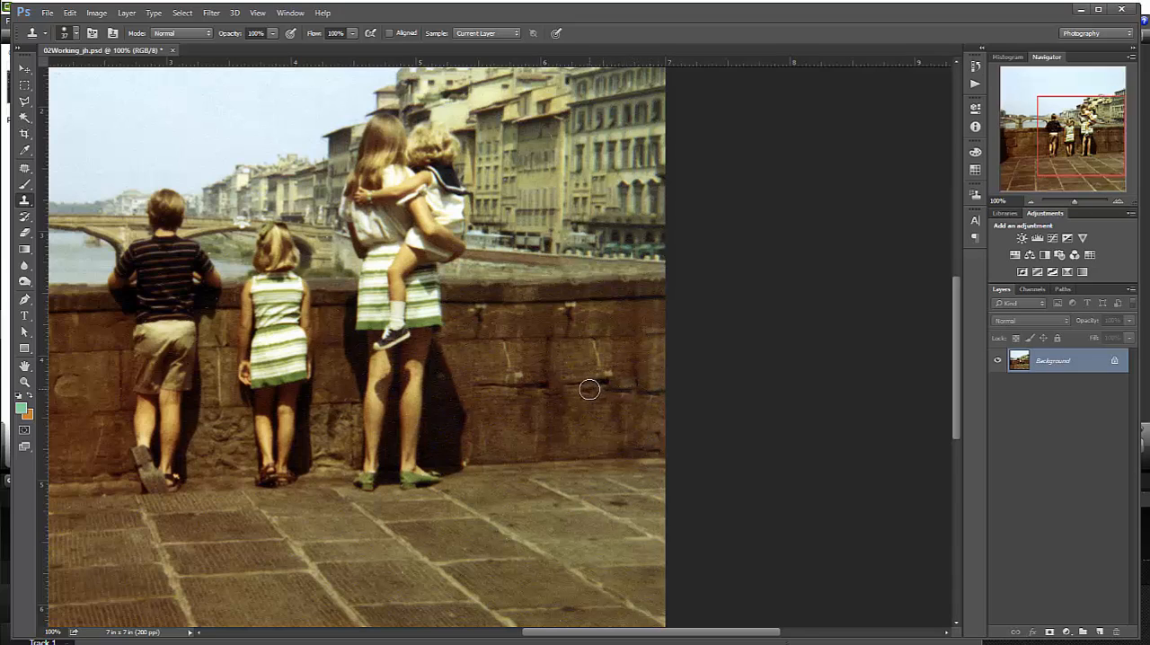
pyautogui.moveTo(645, 390)
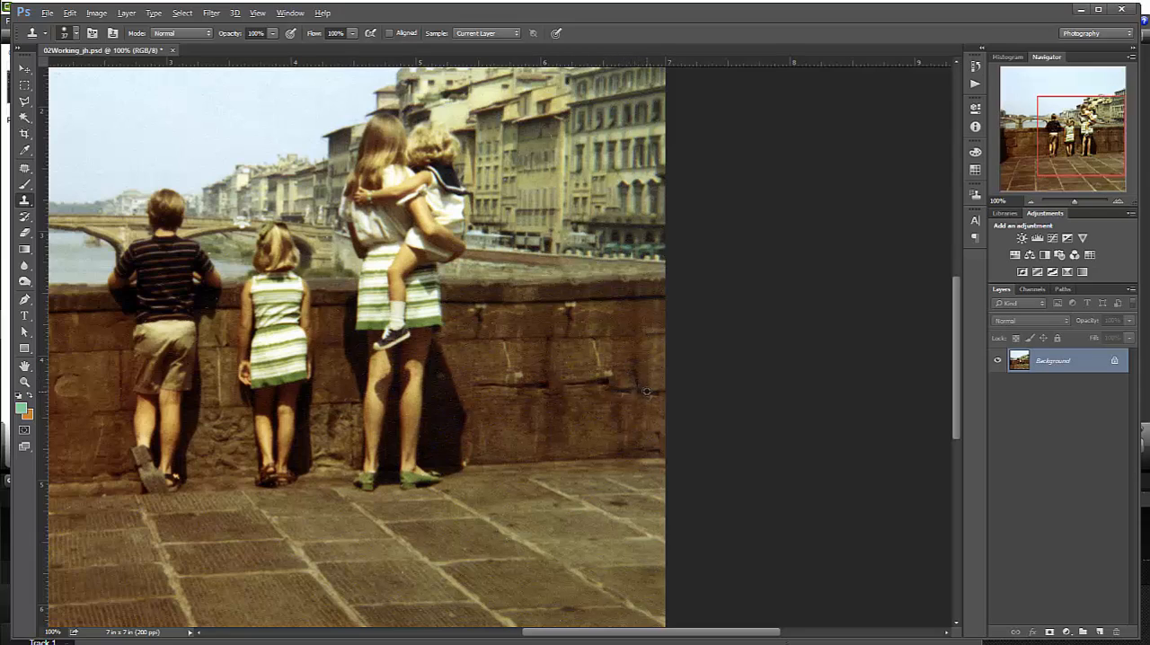
pyautogui.moveTo(603, 388)
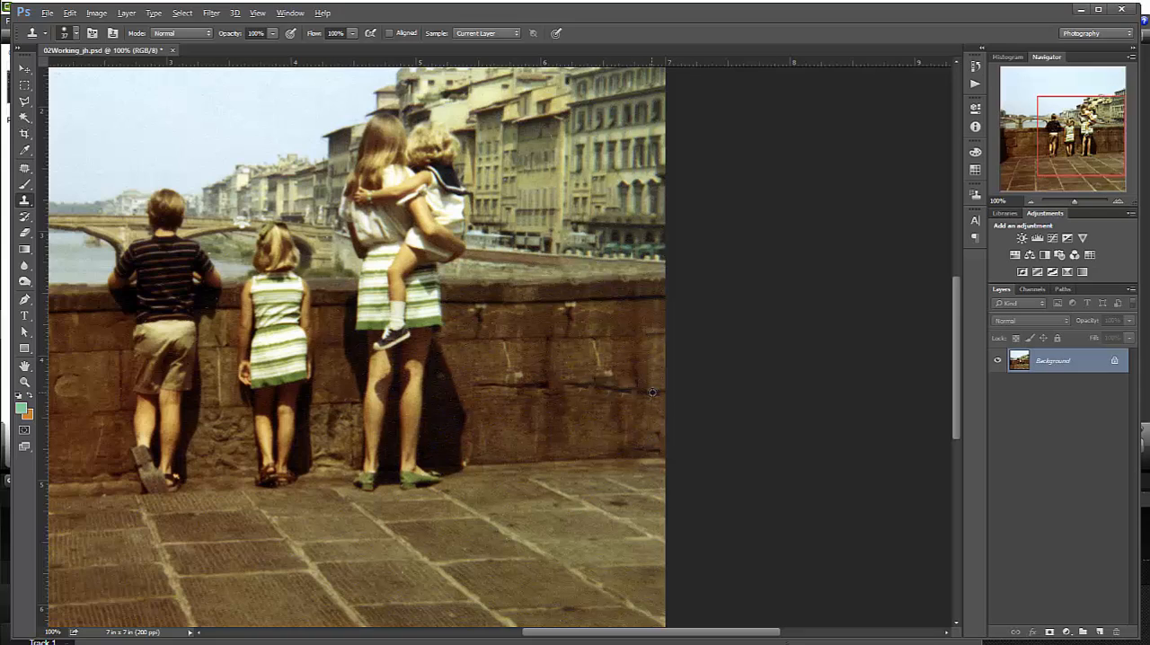
pyautogui.moveTo(607, 392)
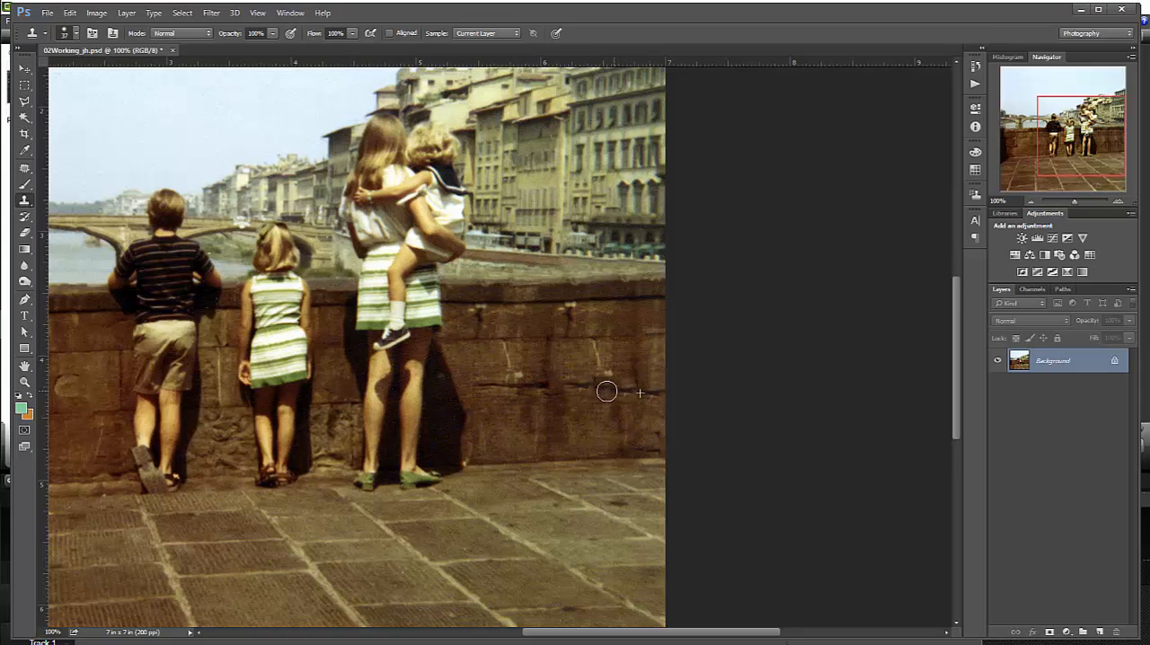
pyautogui.moveTo(623, 390)
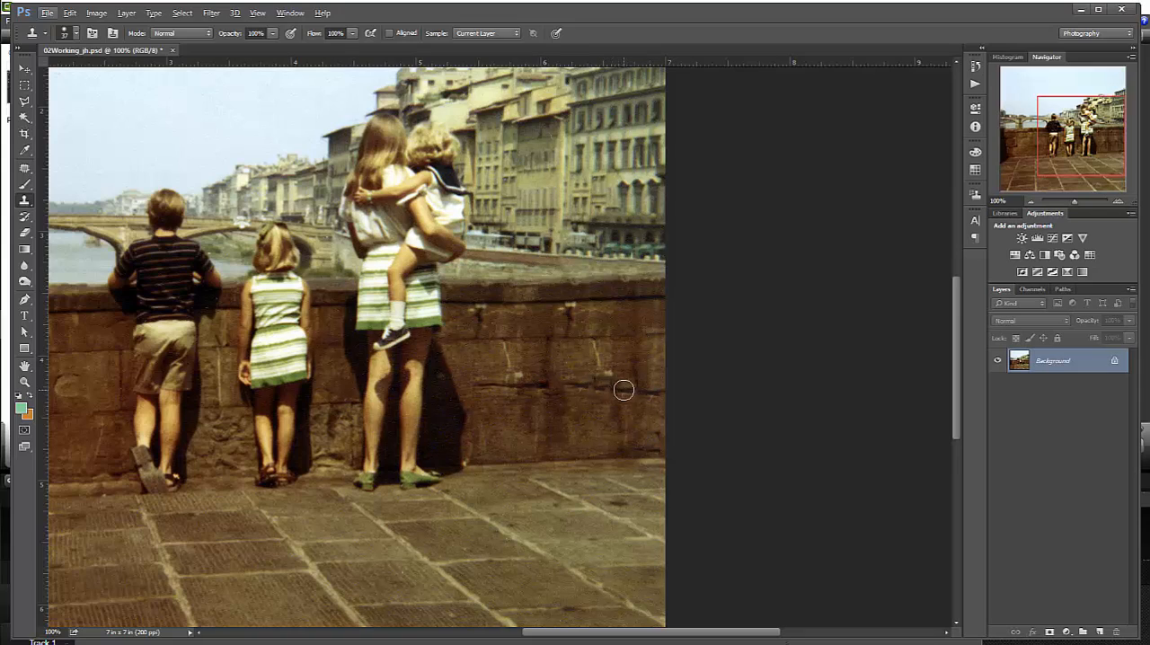
pyautogui.moveTo(620, 390)
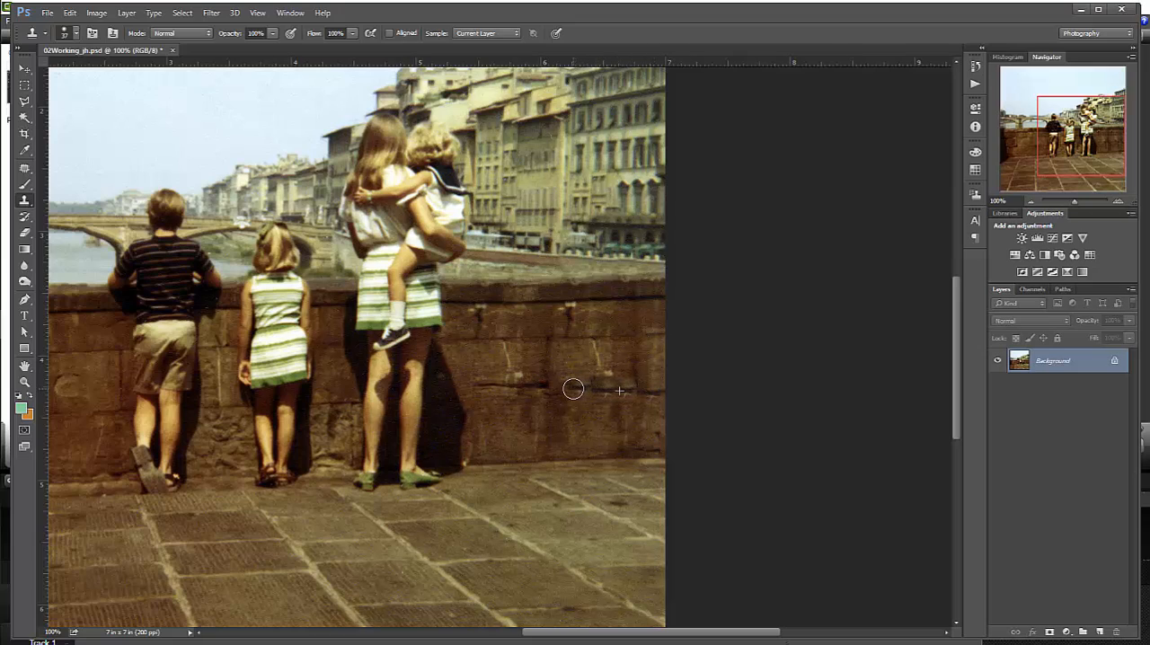
pyautogui.moveTo(552, 390)
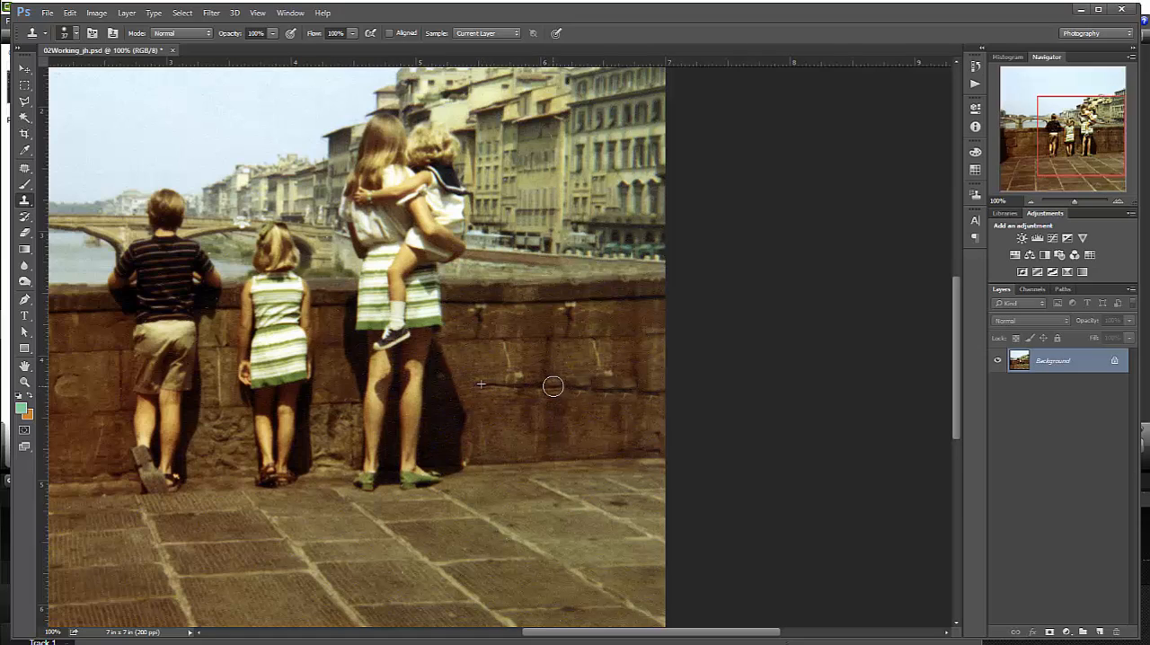
# Step: Clone clean stone over the thin crack on the wall right of the woman
pyautogui.moveTo(482, 386); pyautogui.dragTo(632, 388)
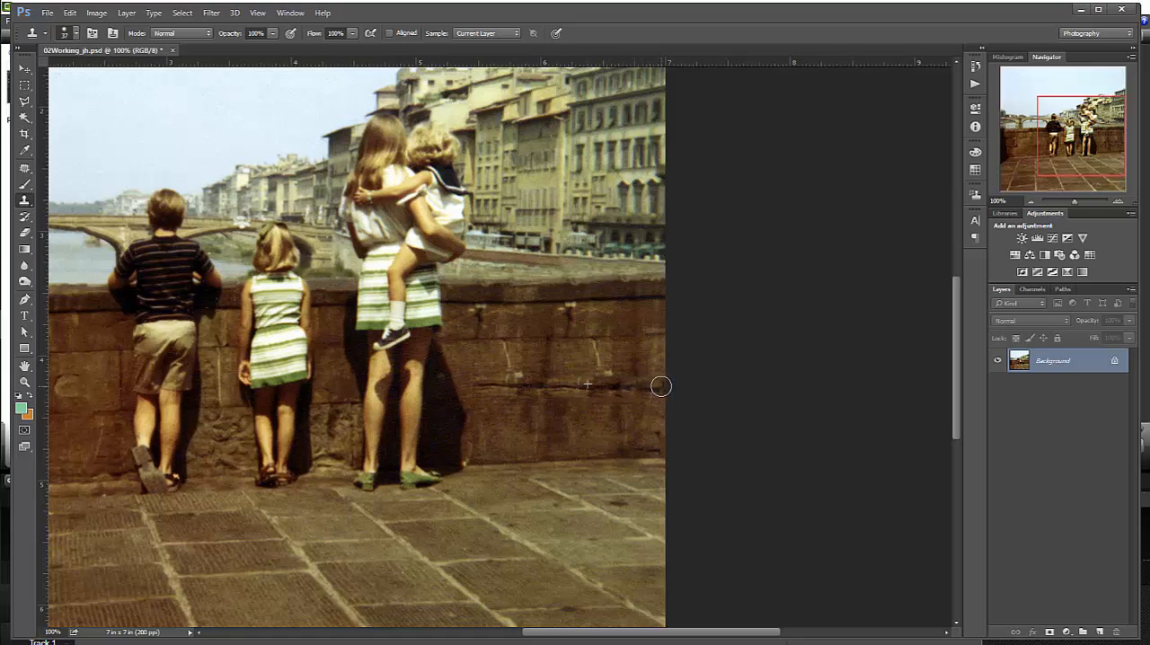
pyautogui.moveTo(765, 419)
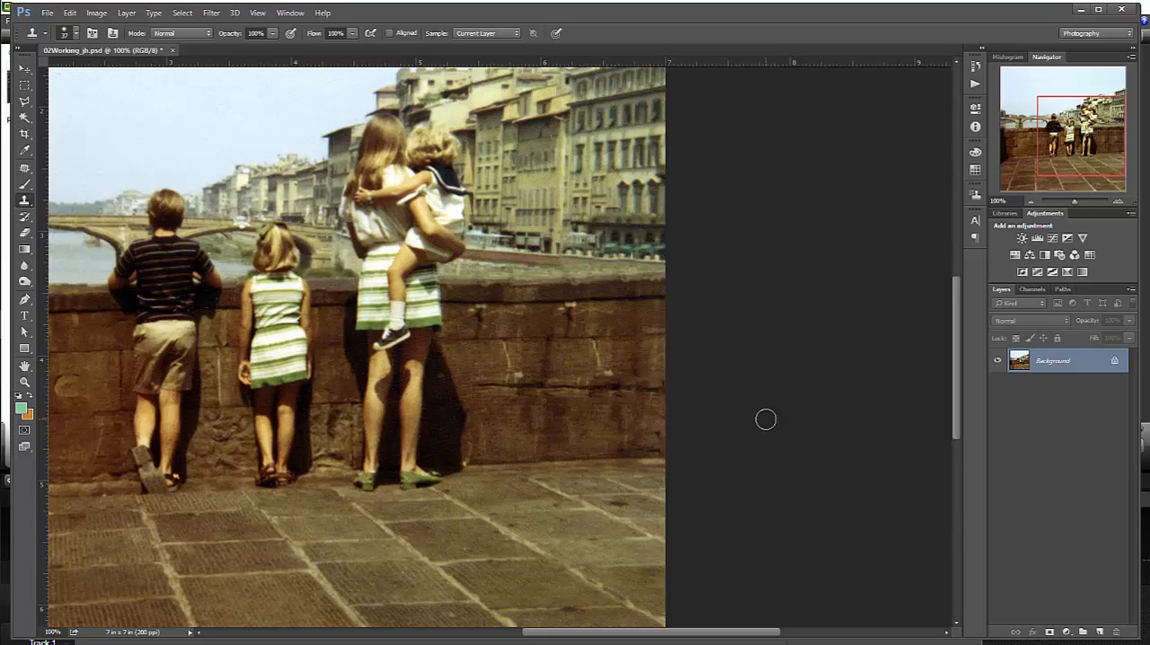
pyautogui.moveTo(761, 417)
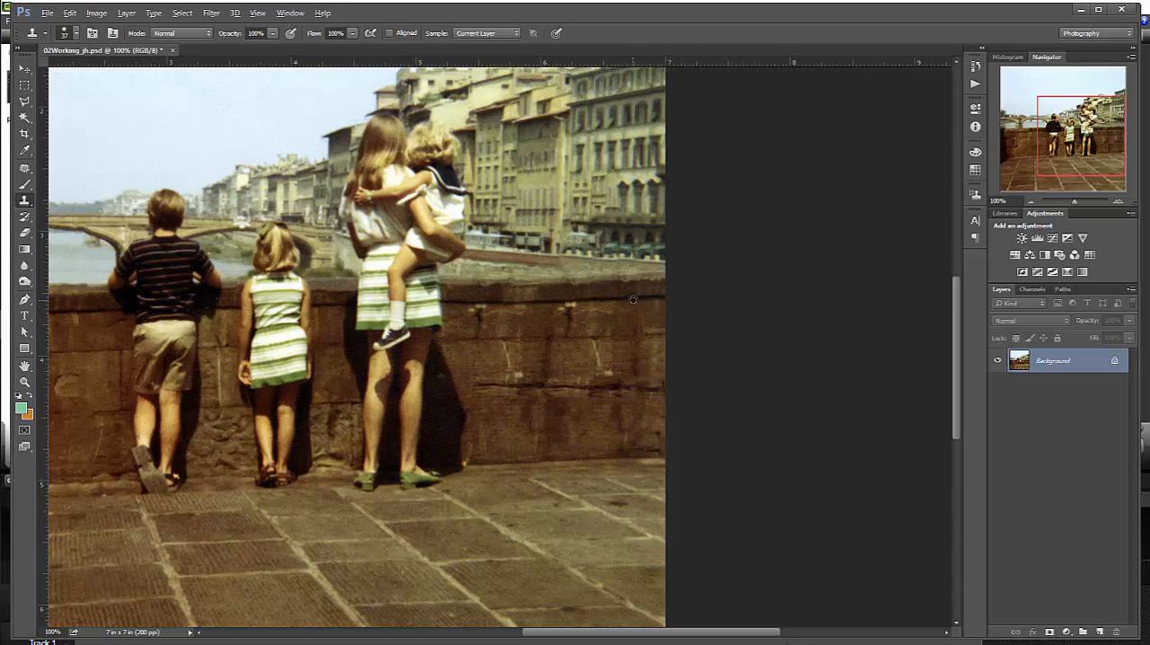
pyautogui.moveTo(569, 298)
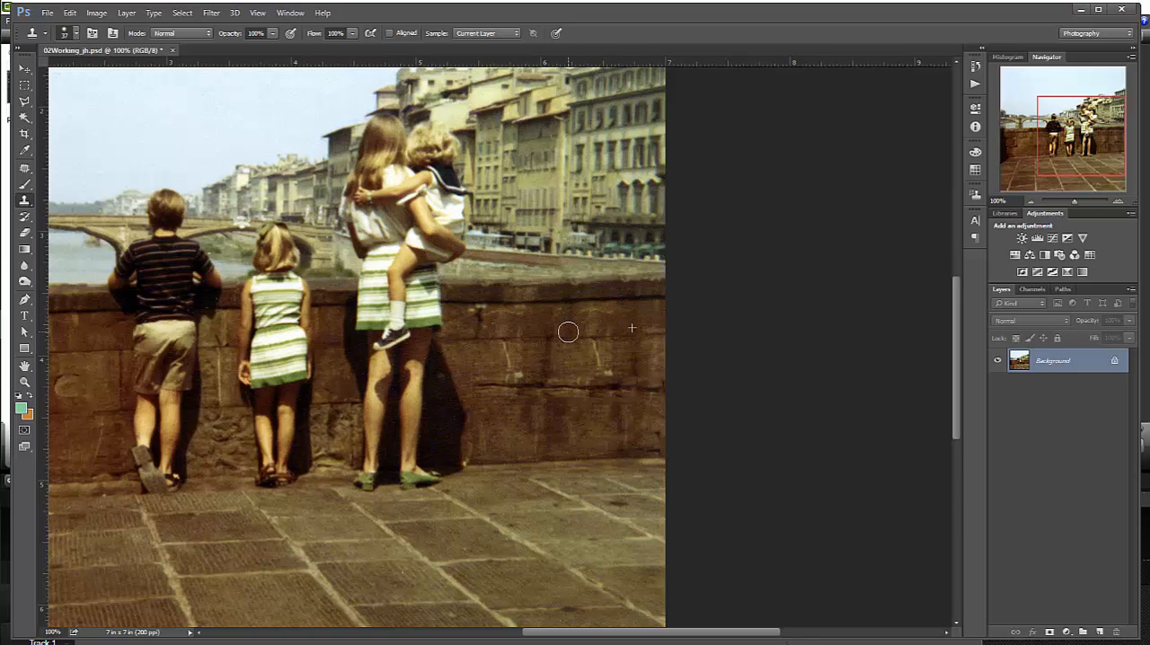
pyautogui.moveTo(637, 322)
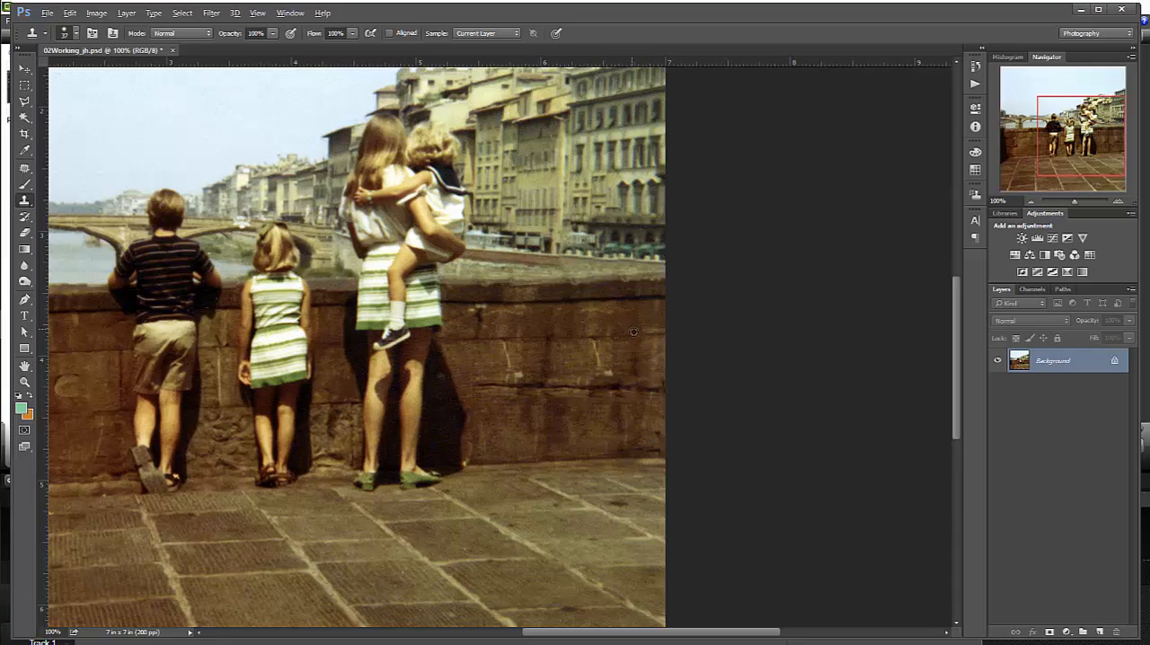
pyautogui.moveTo(596, 352)
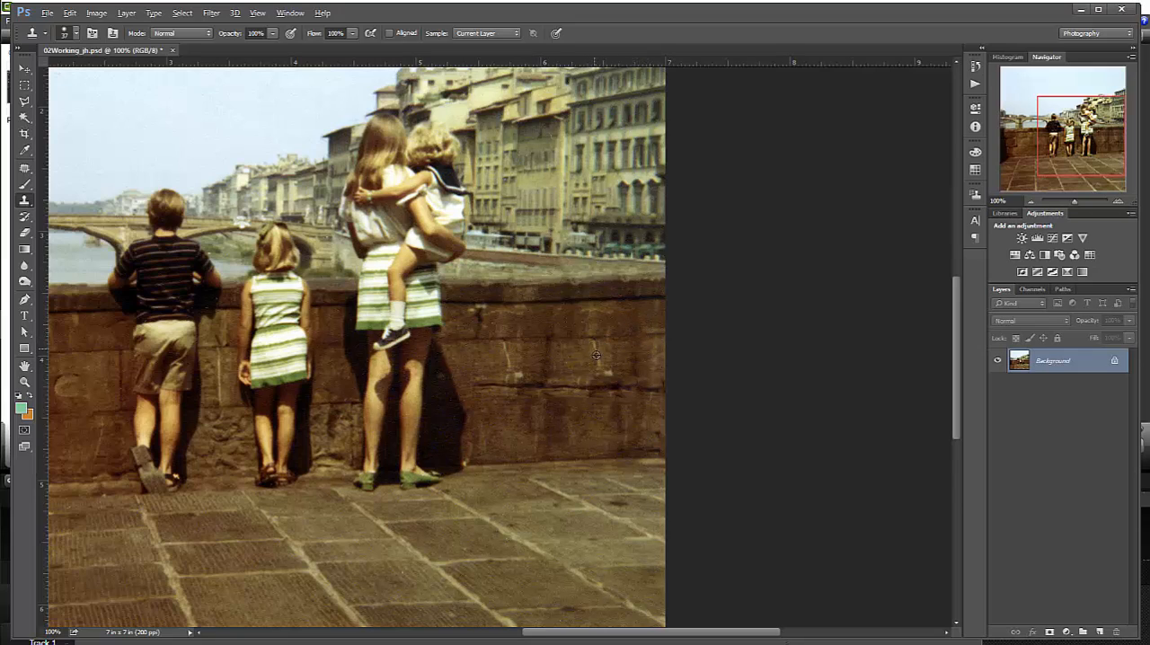
pyautogui.moveTo(656, 334)
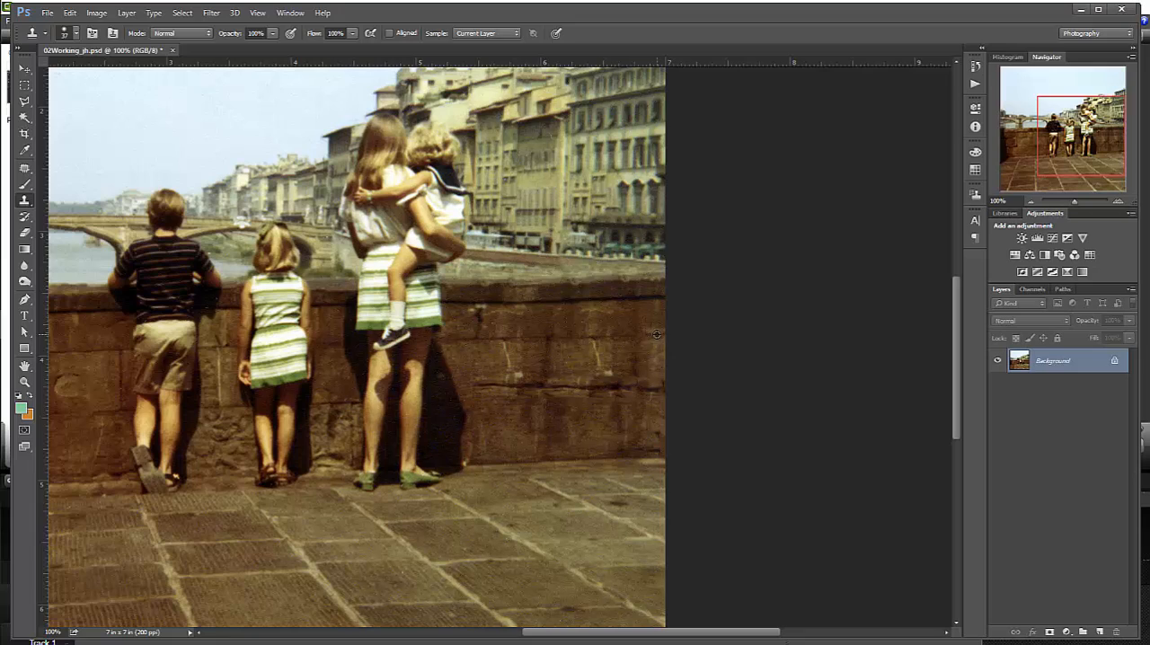
pyautogui.moveTo(589, 338)
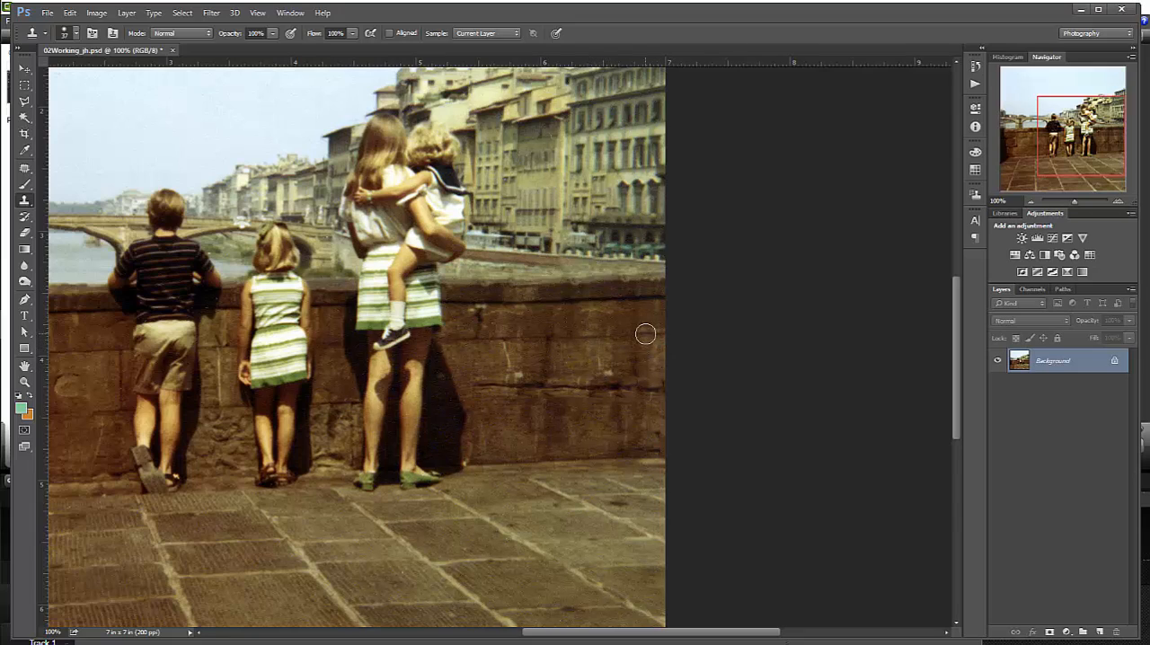
pyautogui.moveTo(611, 339)
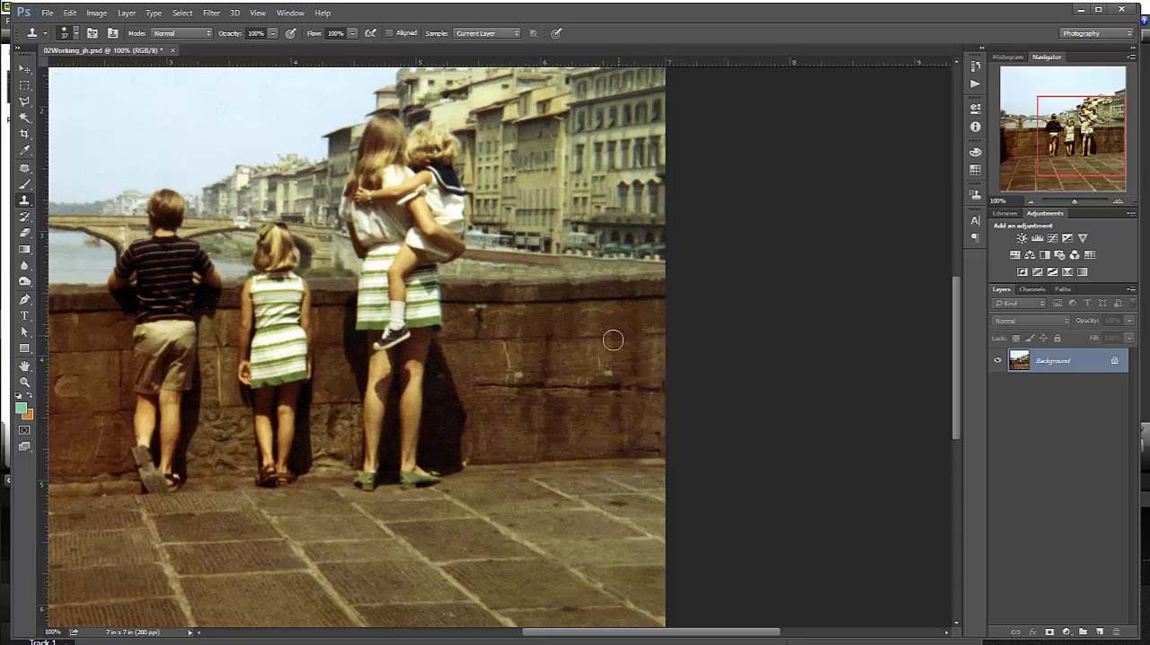
pyautogui.moveTo(601, 345)
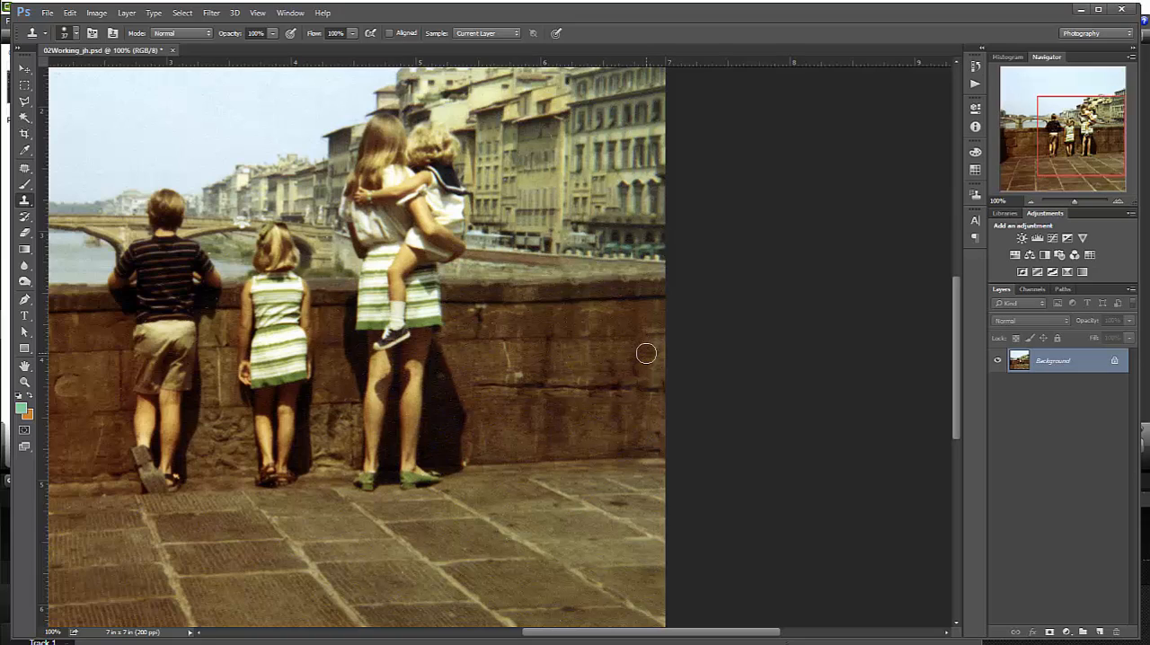
pyautogui.moveTo(664, 318)
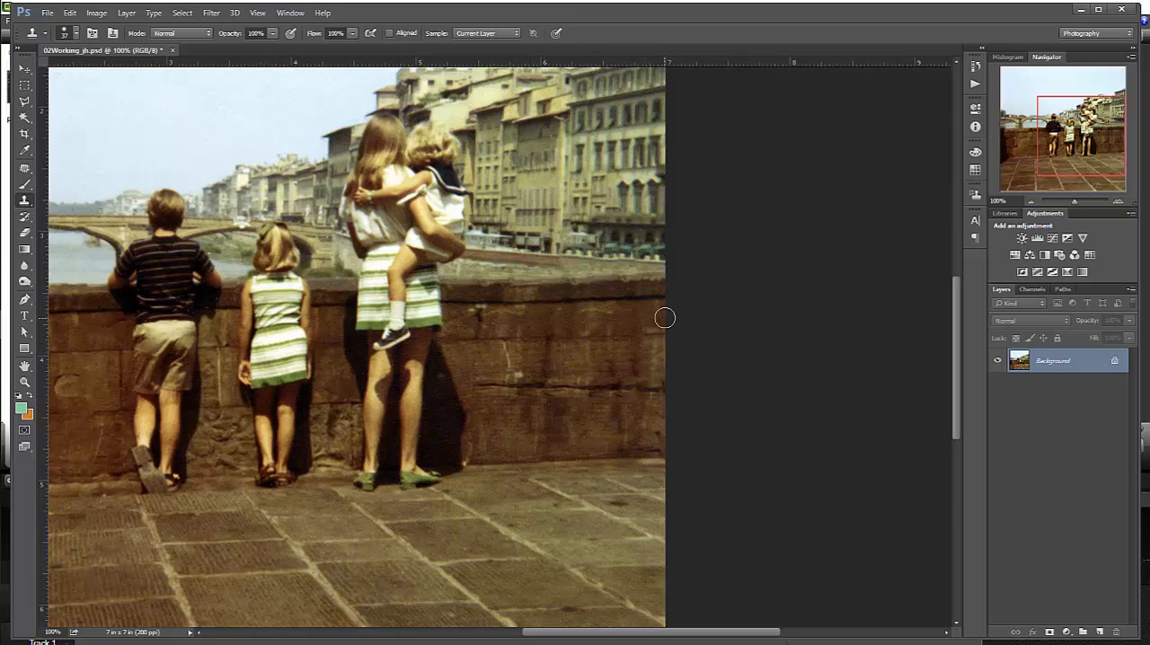
pyautogui.moveTo(672, 323)
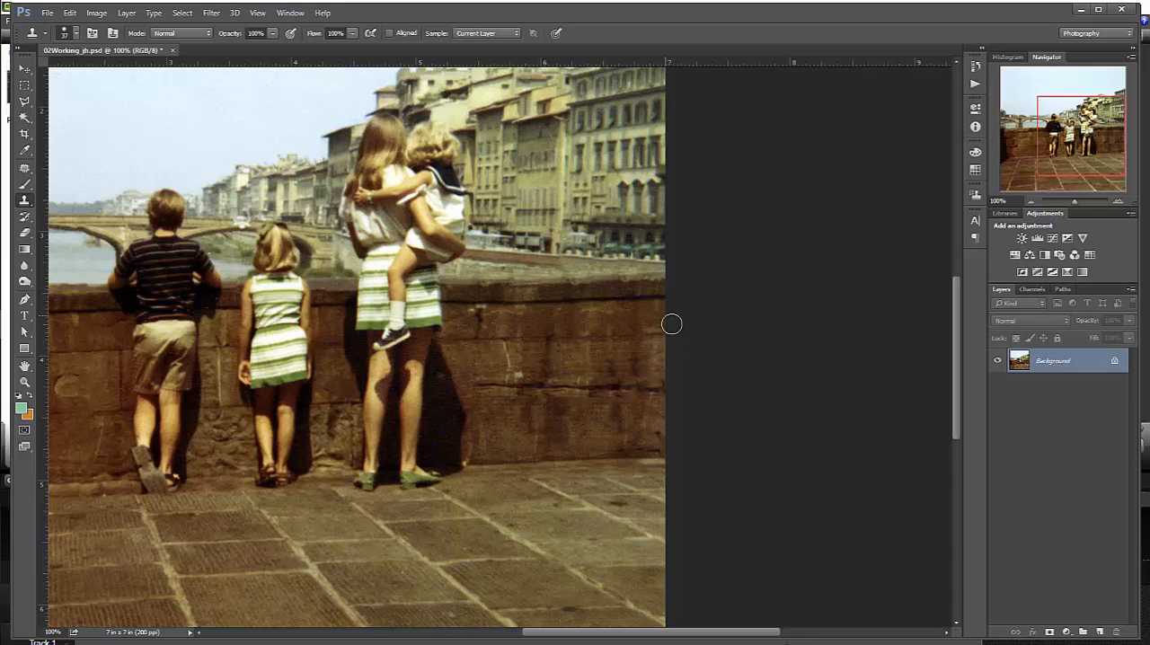
pyautogui.moveTo(637, 605)
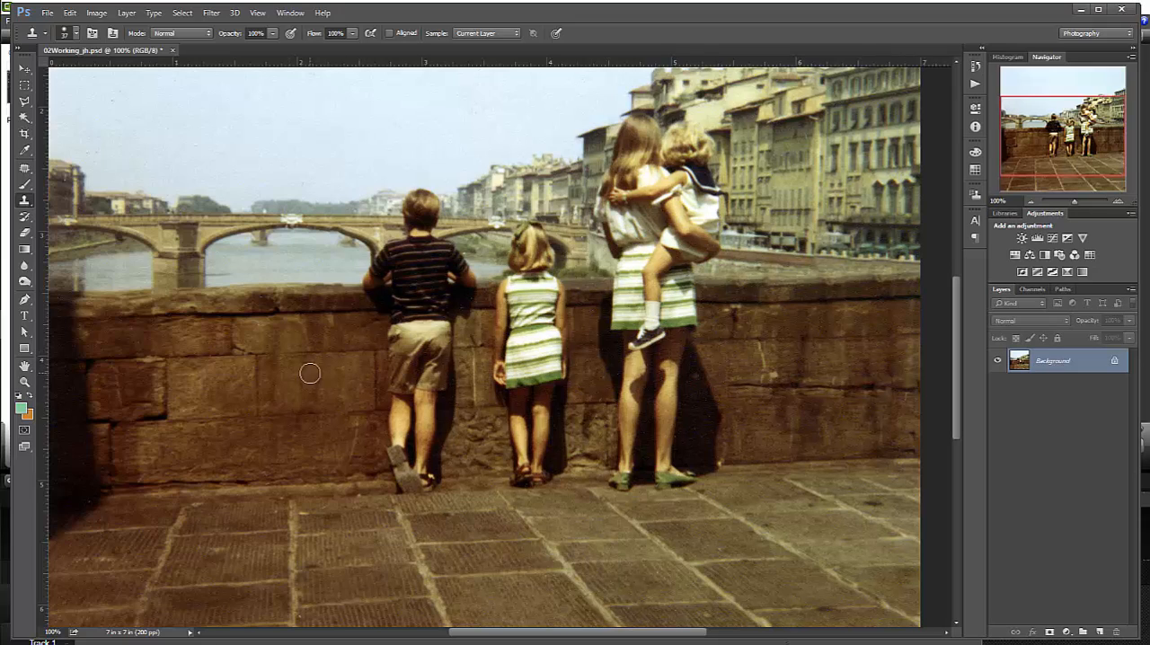
pyautogui.moveTo(330, 402)
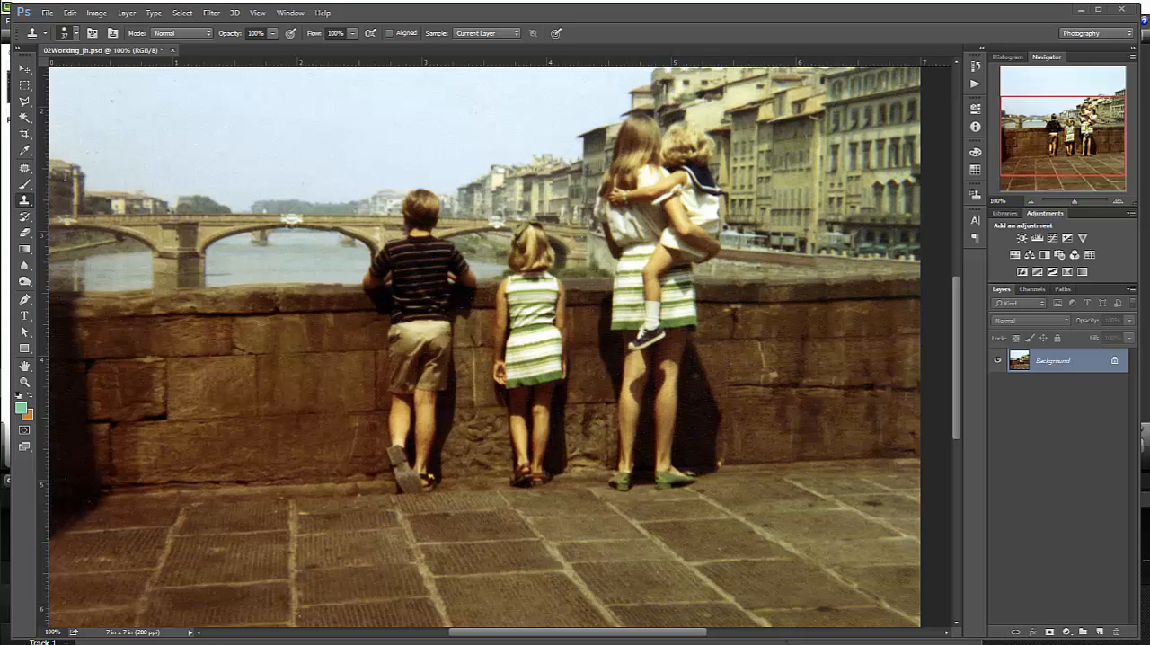
pyautogui.moveTo(440, 313)
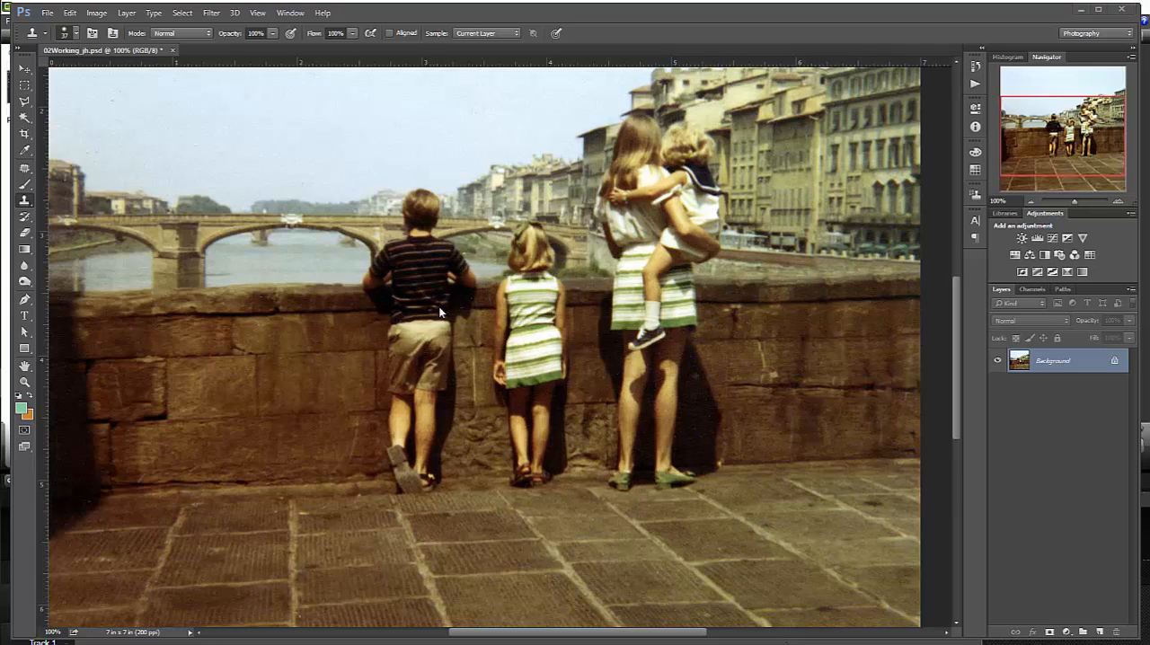
# Step: Zoom in on the boy and girl, switch to the Move tool, and bring up the Filter menu
pyautogui.click(440, 312)
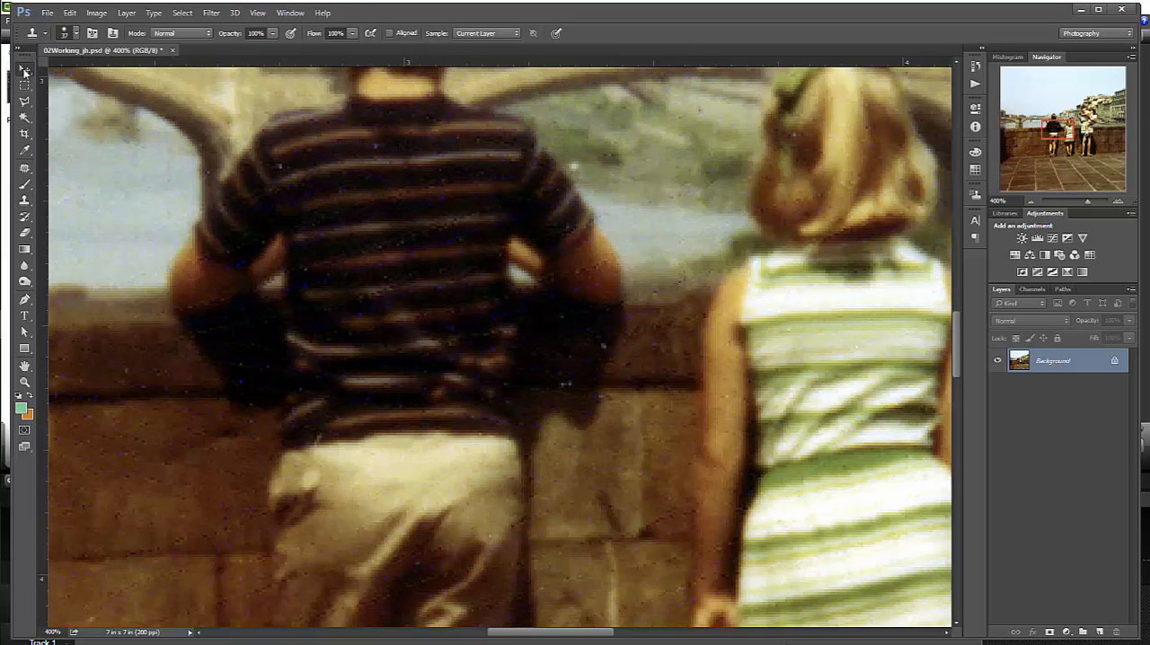
pyautogui.click(25, 68)
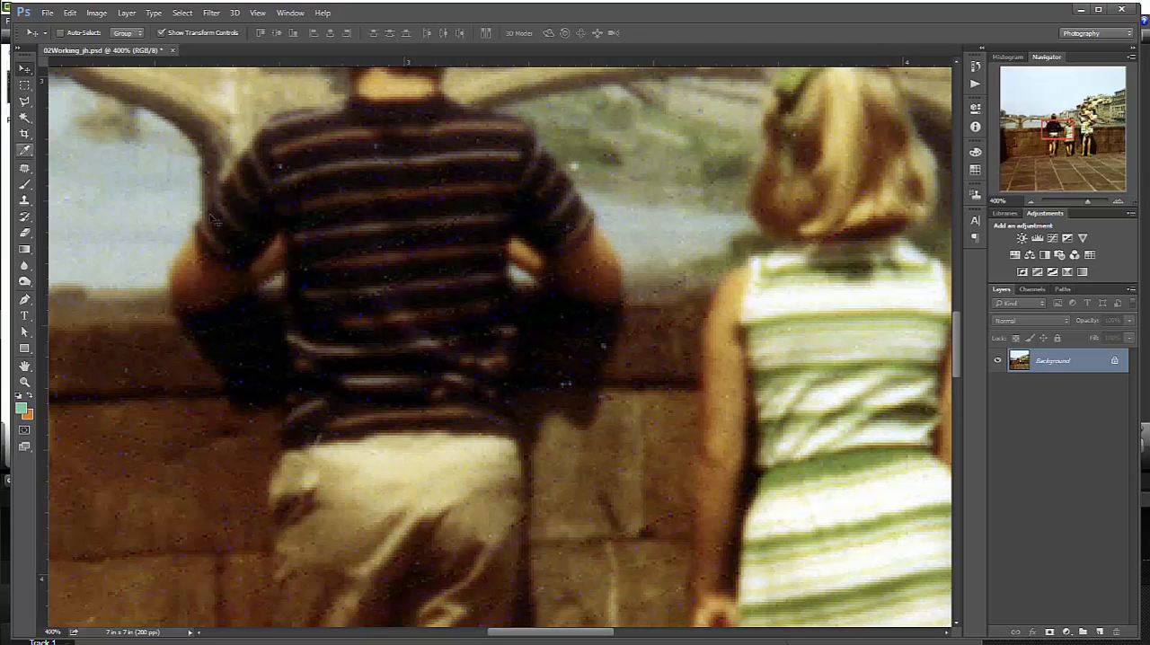
pyautogui.moveTo(428, 227)
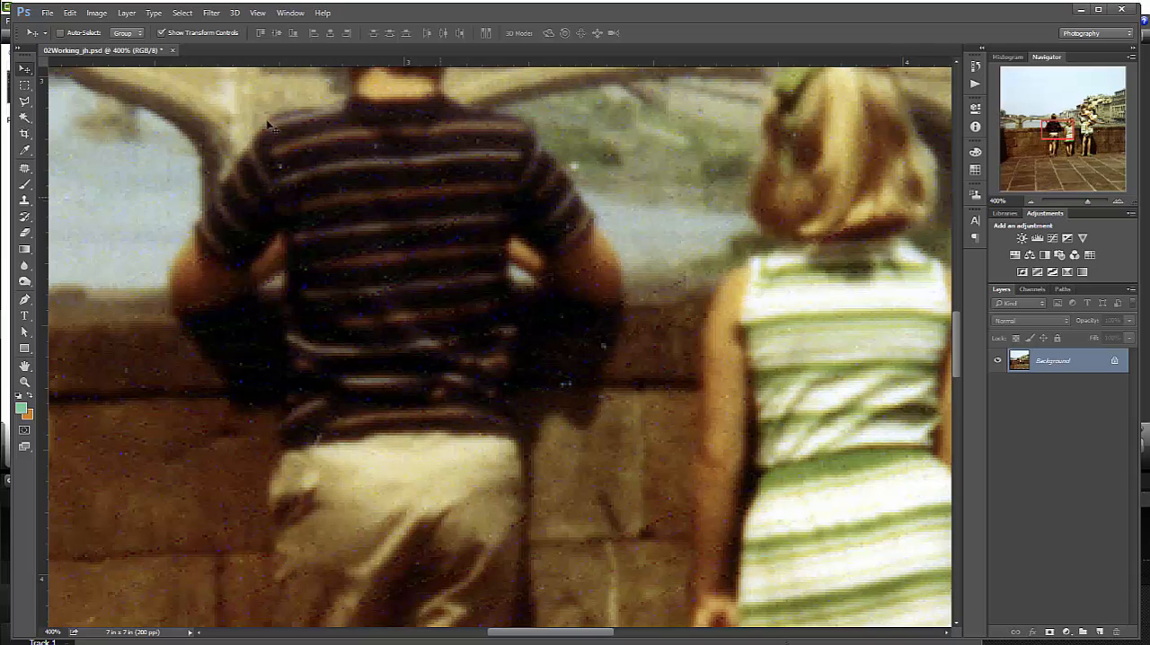
pyautogui.click(212, 12)
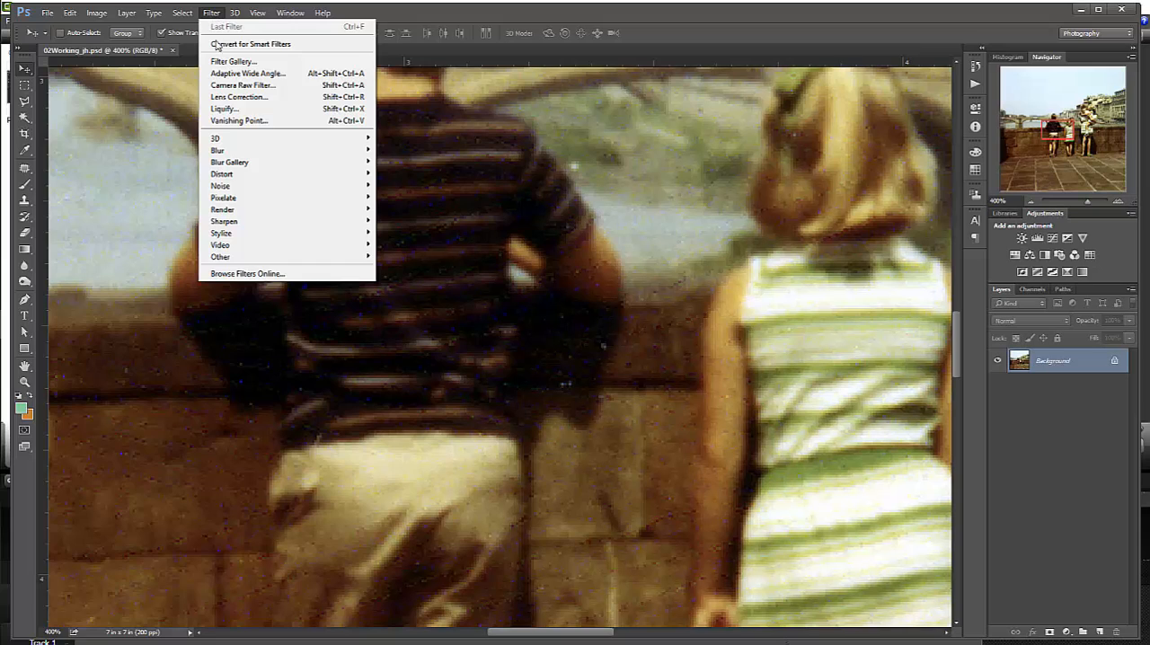
pyautogui.moveTo(221, 185)
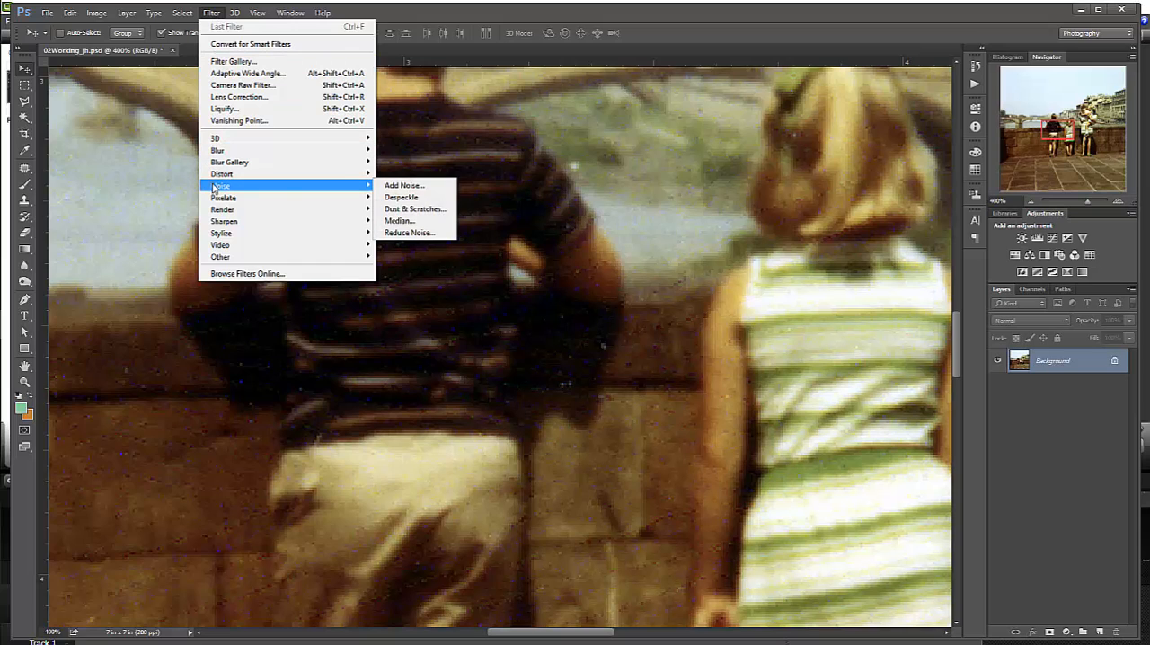
# Step: Apply Filter > Noise > Dust & Scratches to smooth the film grain on the children
pyautogui.click(414, 209)
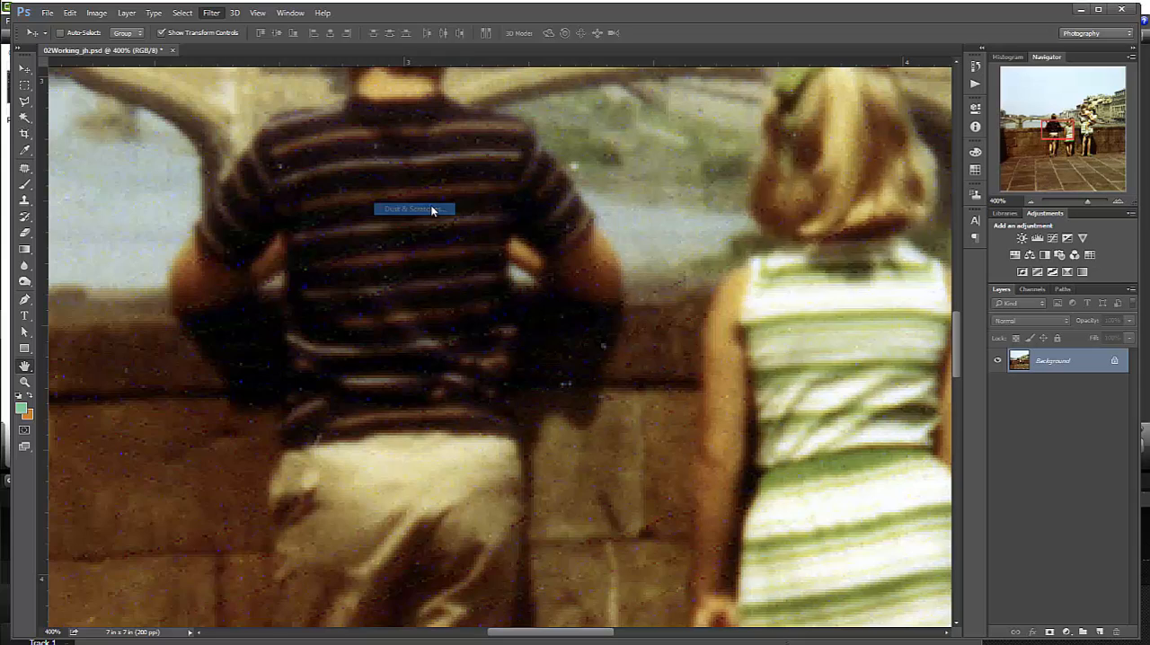
pyautogui.click(413, 209)
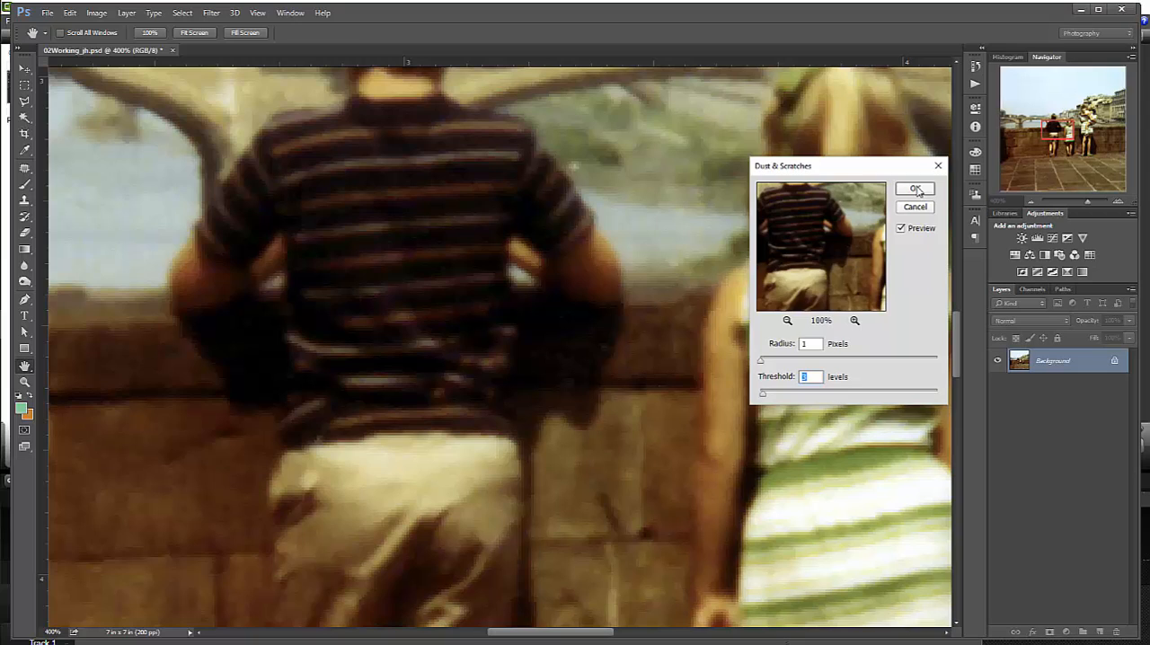
pyautogui.click(916, 189)
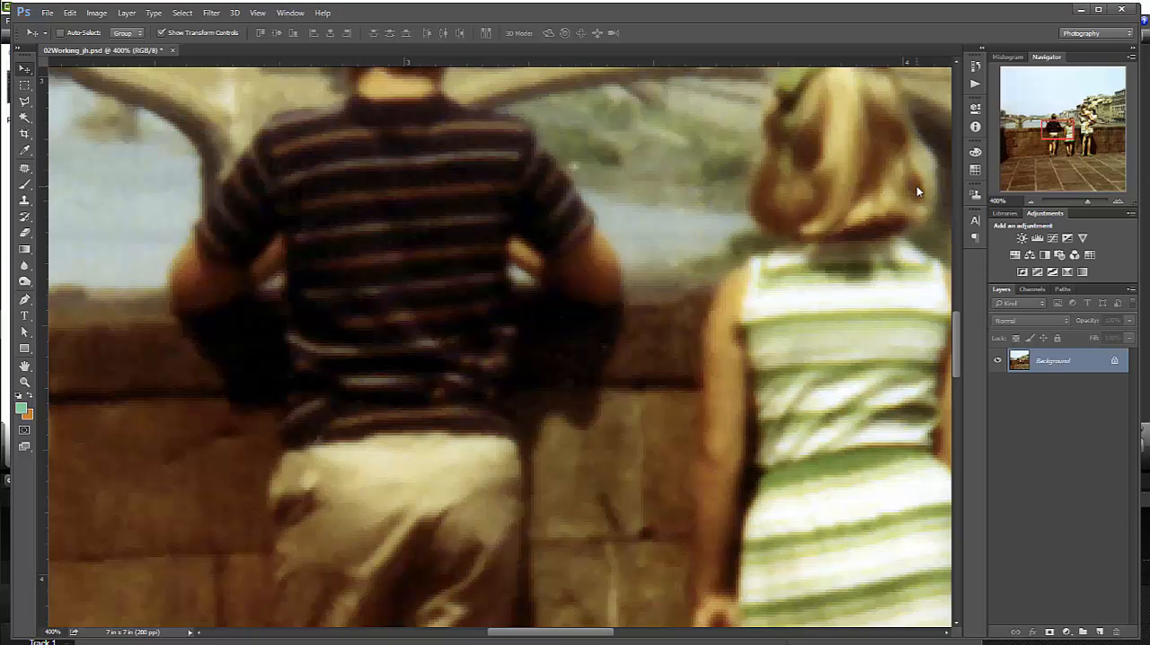
pyautogui.moveTo(460, 276)
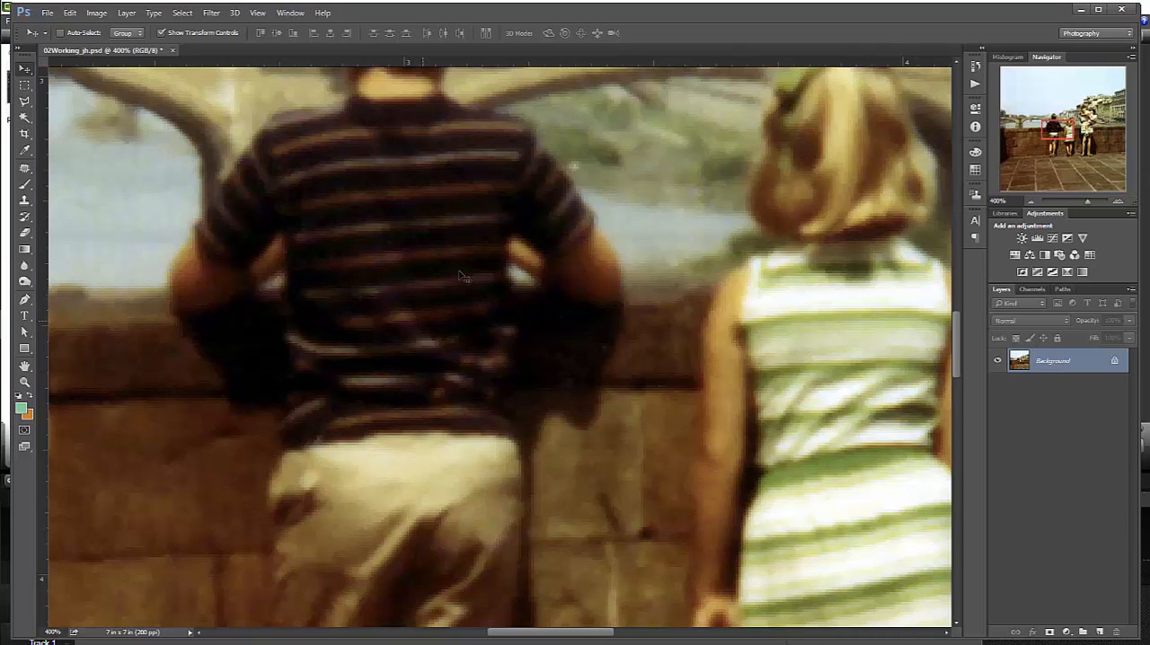
pyautogui.moveTo(402, 244)
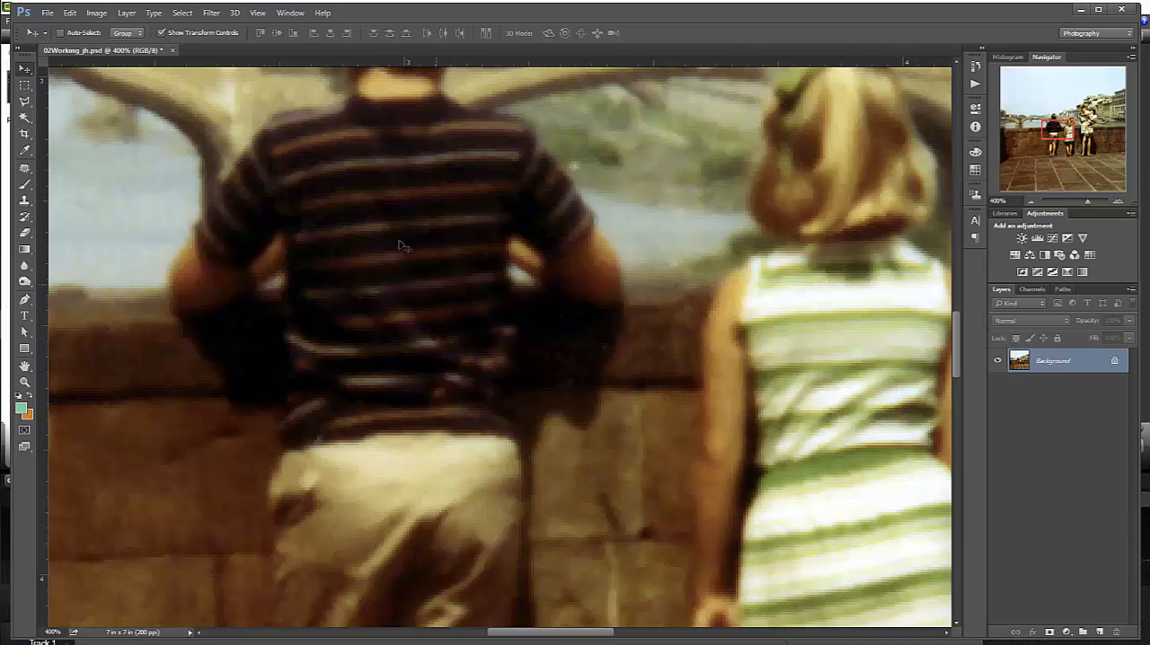
# Step: Choose Filter > Sharpen > Smart Sharpen for the dust-filtered photo
pyautogui.click(212, 13)
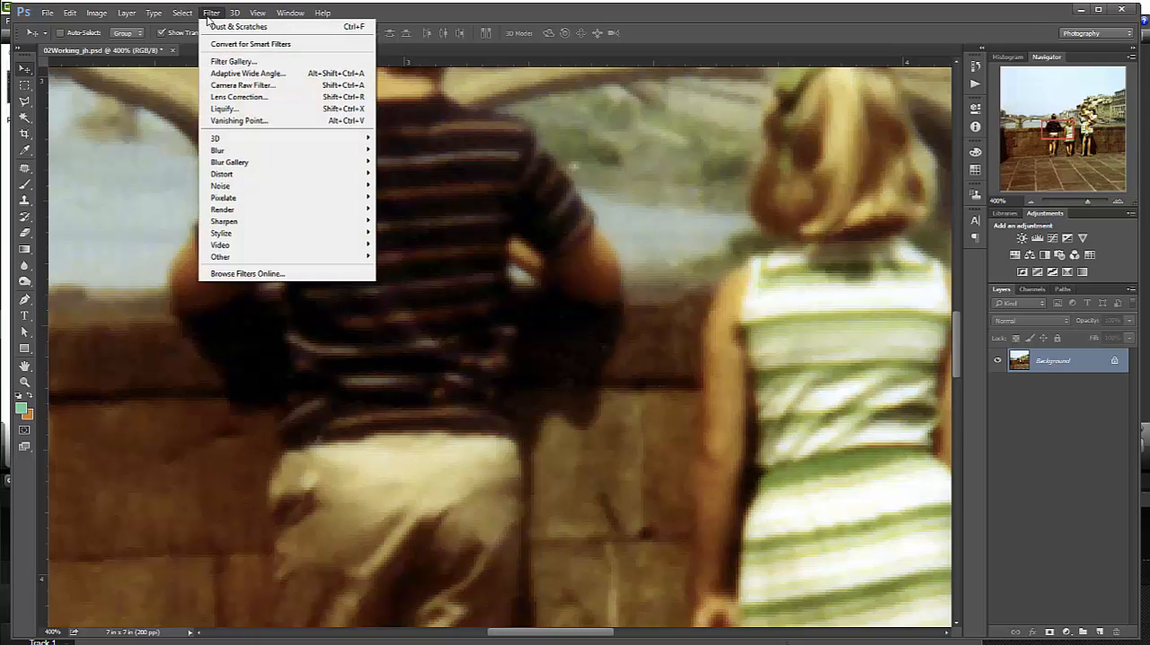
pyautogui.moveTo(223, 221)
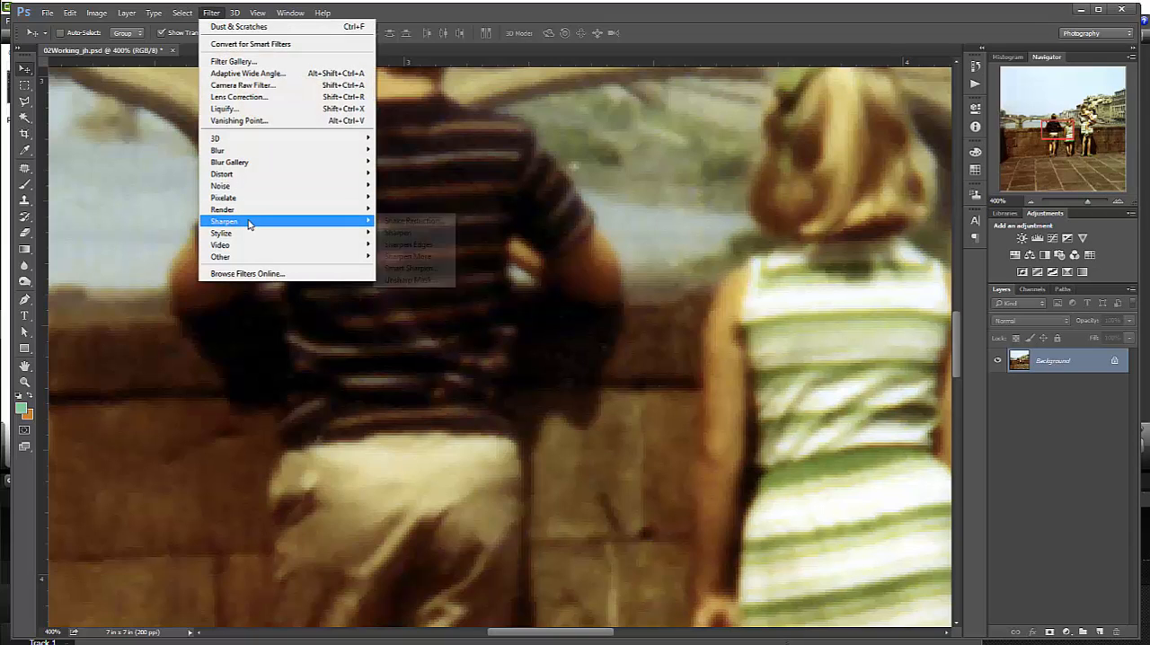
pyautogui.moveTo(223, 209)
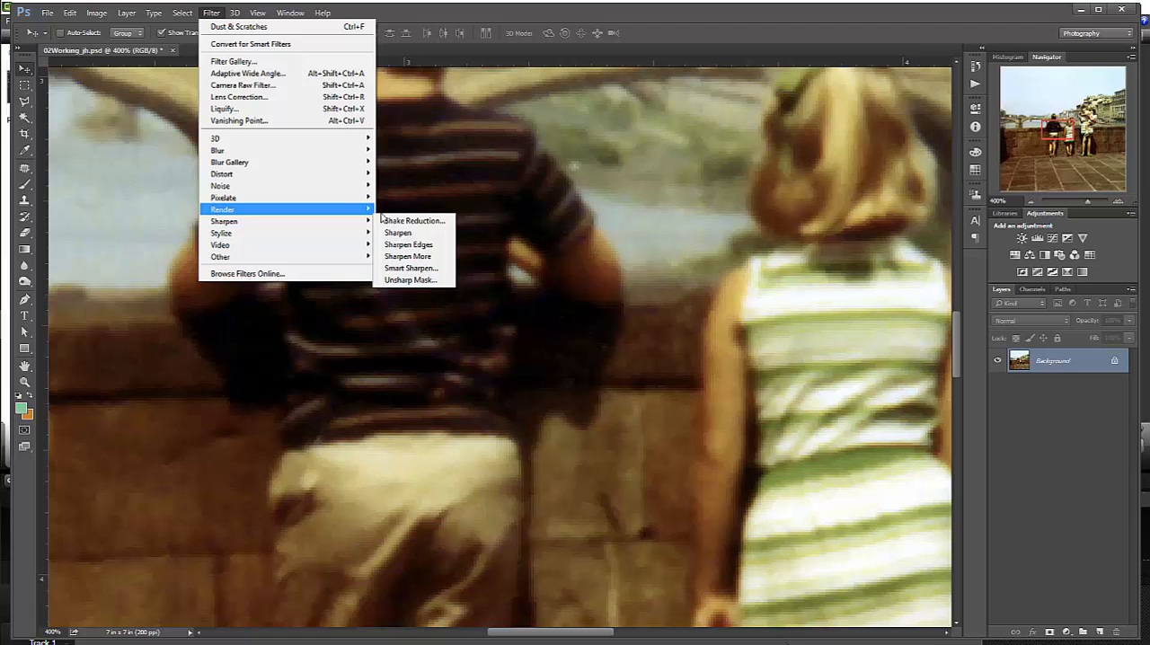
pyautogui.click(410, 267)
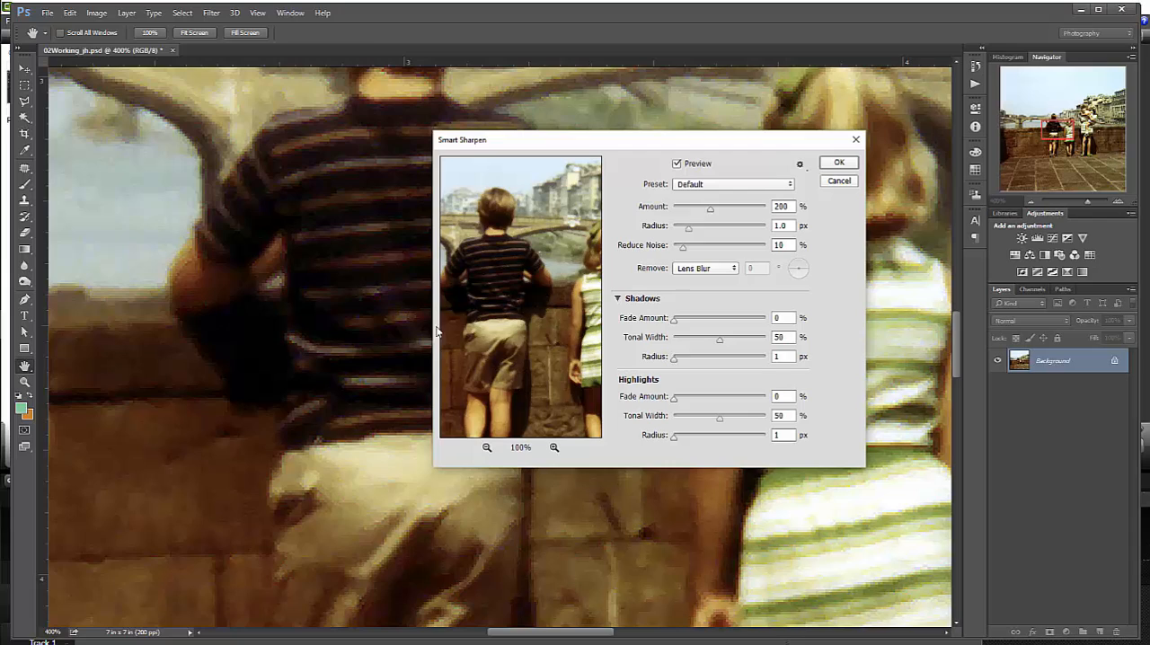
pyautogui.moveTo(530, 277)
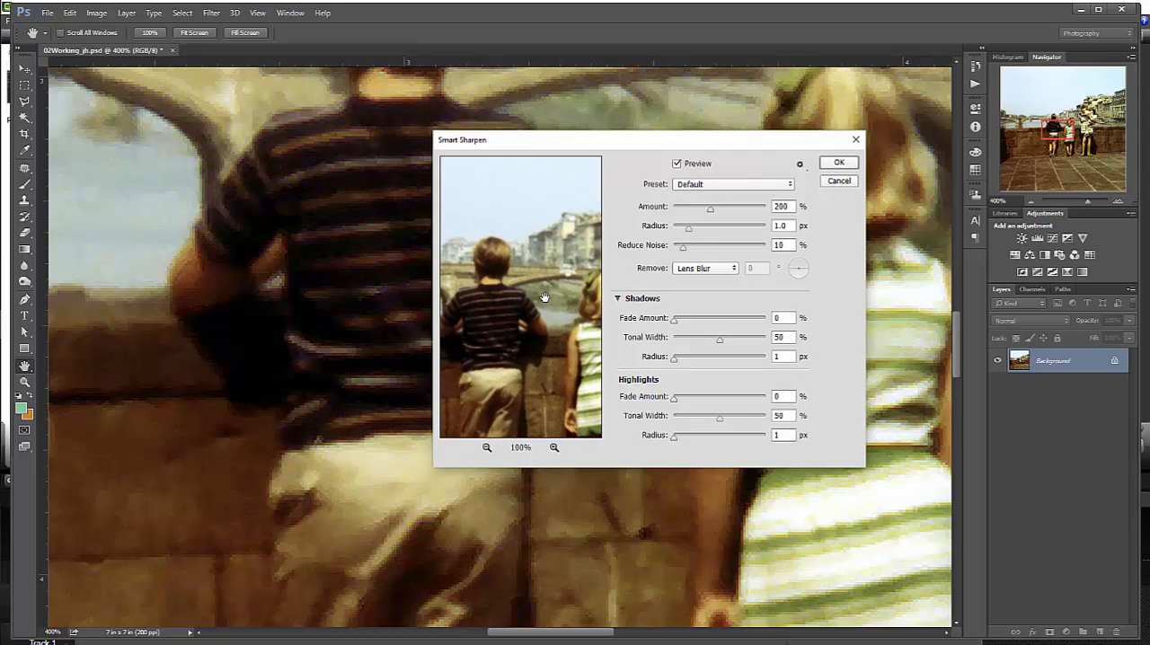
# Step: Zoom the Smart Sharpen preview onto the boy's striped shirt and check the Remove blur type
pyautogui.click(553, 447)
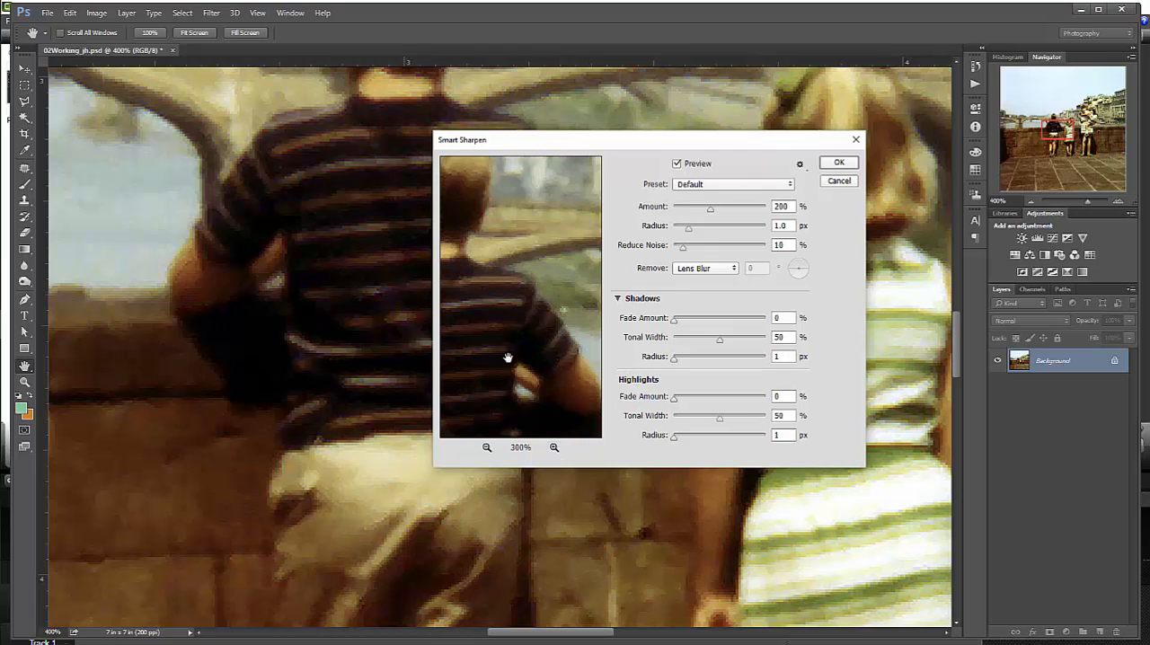
pyautogui.moveTo(506, 357); pyautogui.dragTo(543, 343)
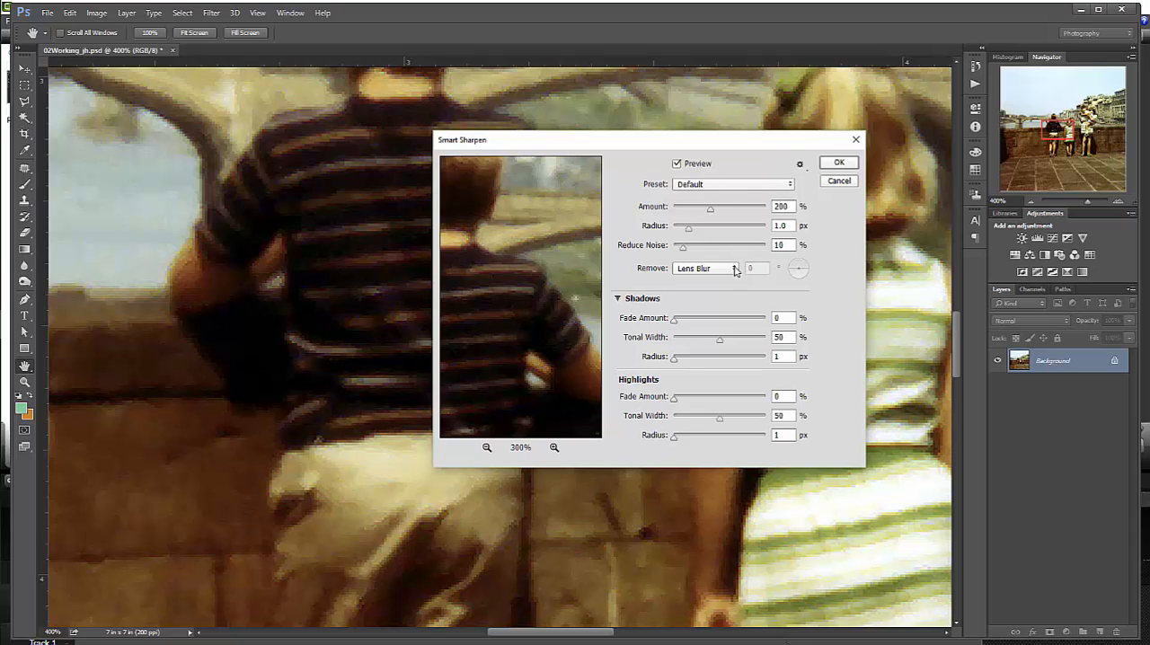
pyautogui.moveTo(710, 267)
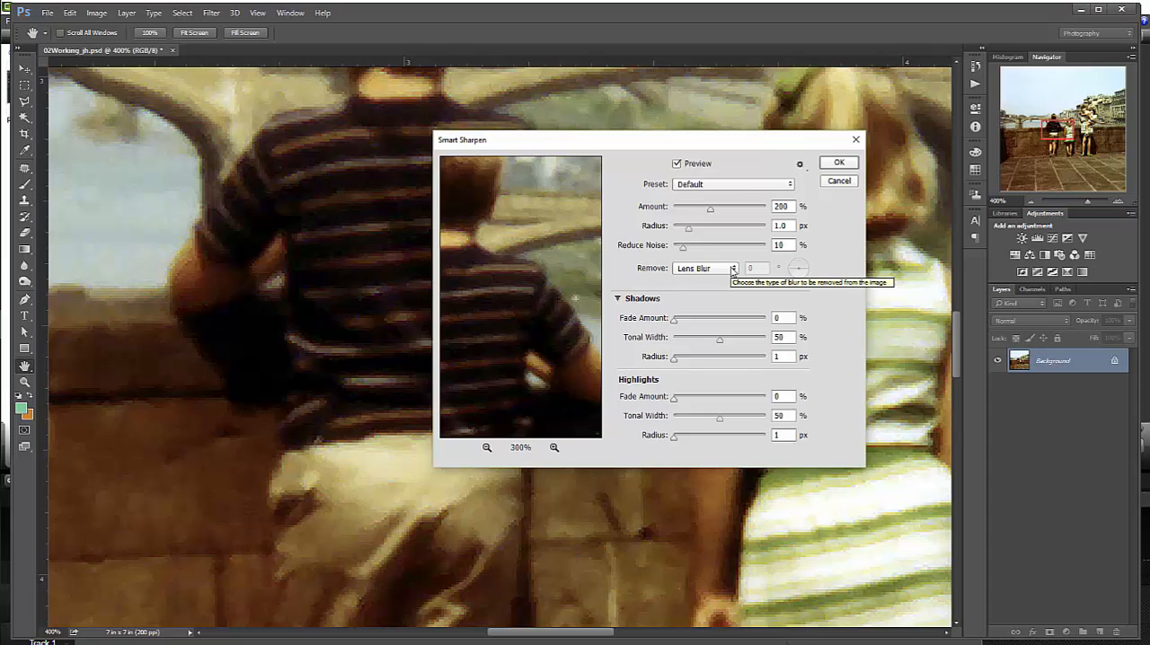
pyautogui.click(705, 269)
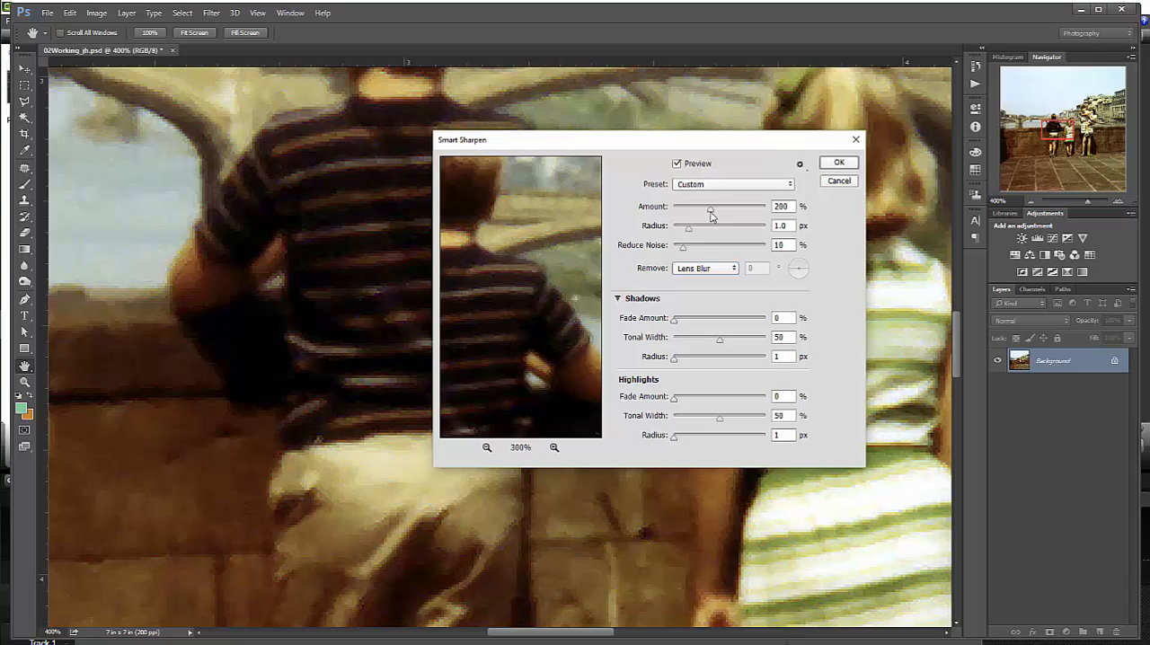
pyautogui.moveTo(711, 213)
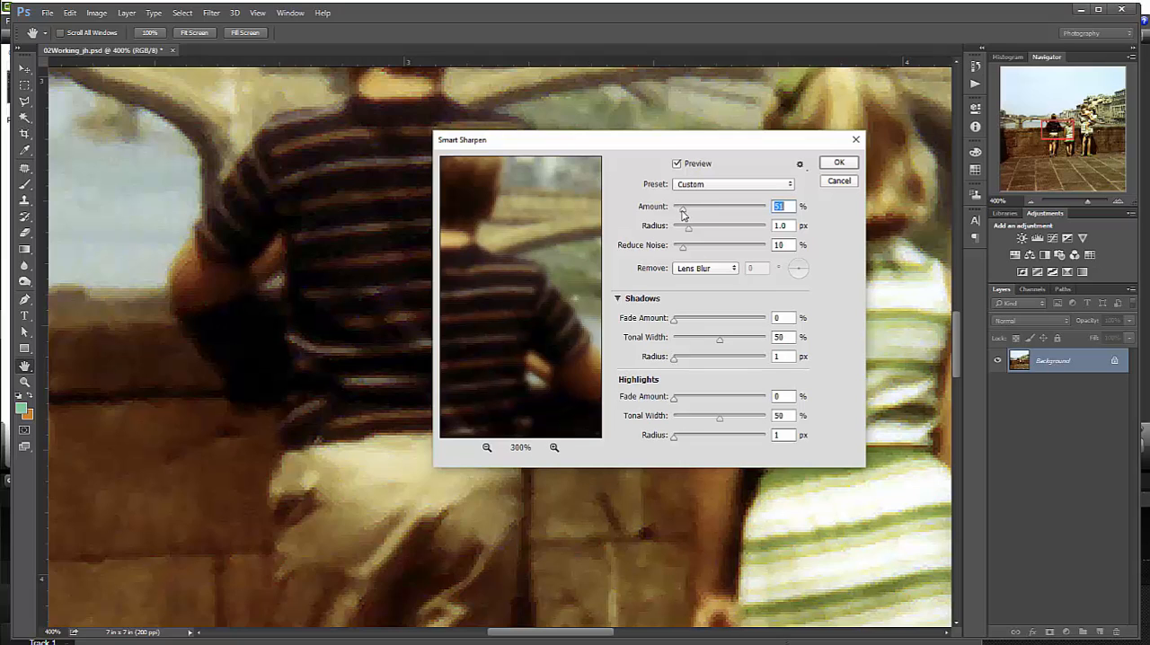
# Step: Apply Smart Sharpen with Amount about 65% and Radius 1.5 px
pyautogui.moveTo(683, 213); pyautogui.dragTo(686, 214)
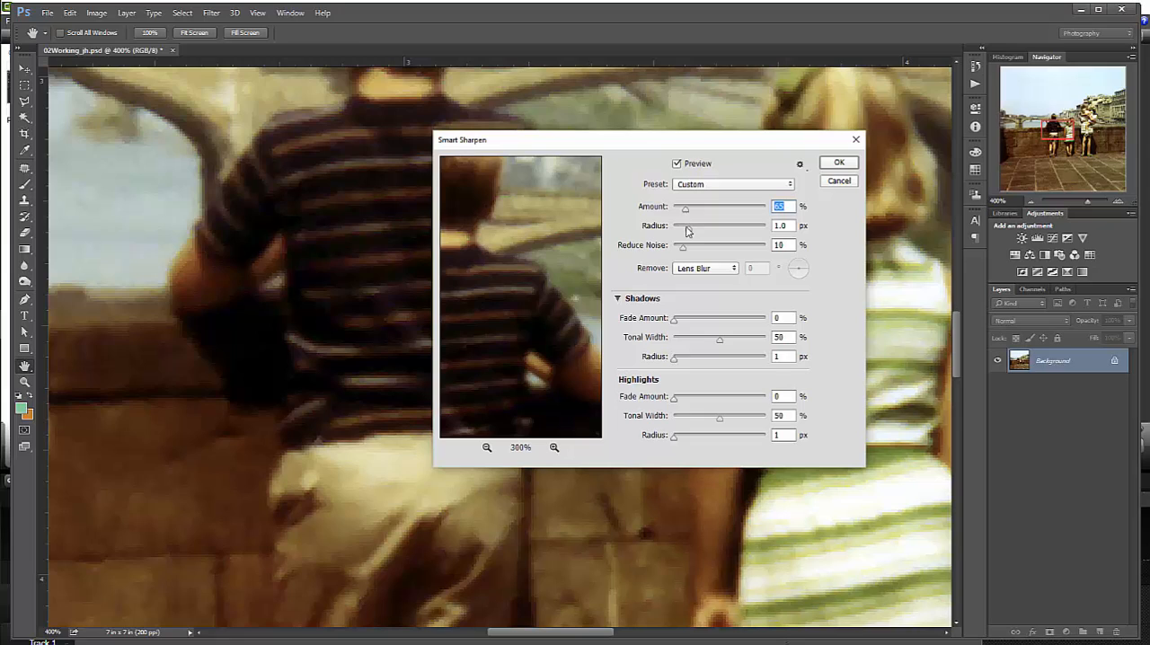
pyautogui.moveTo(685, 234); pyautogui.dragTo(693, 234)
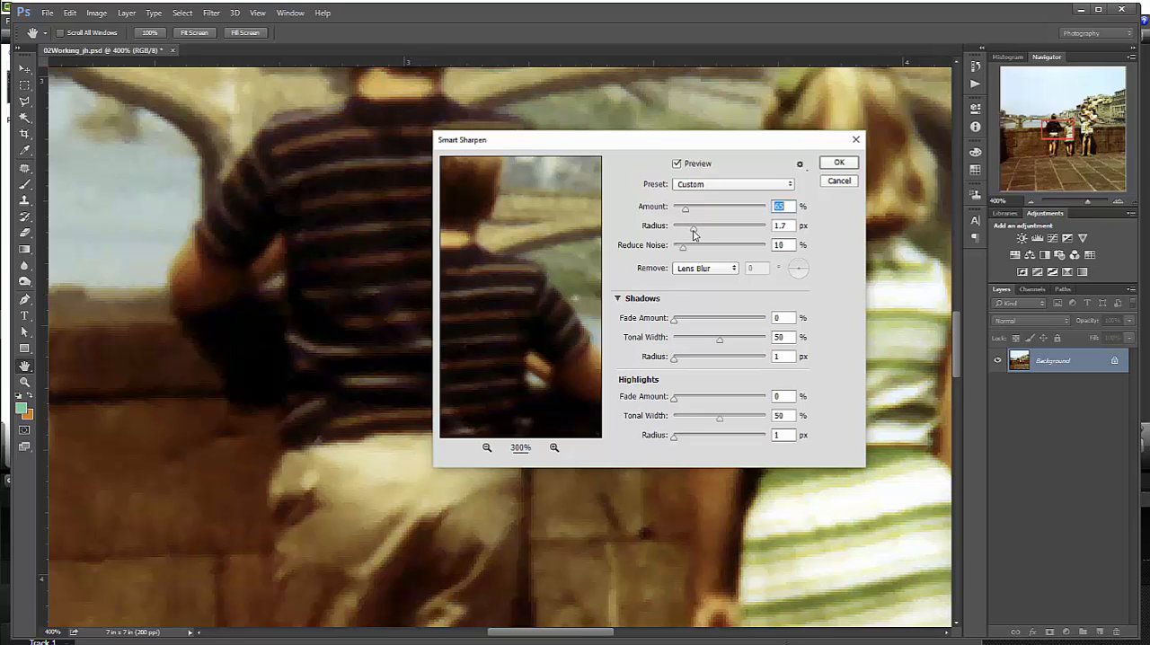
pyautogui.moveTo(697, 234); pyautogui.dragTo(683, 234)
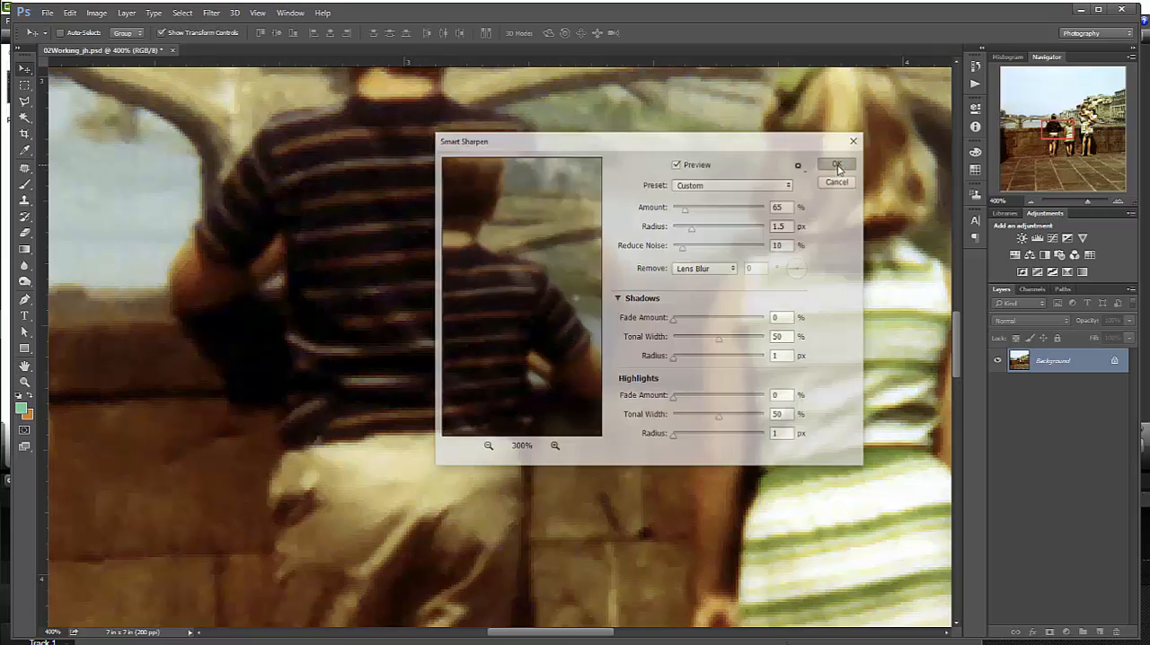
pyautogui.click(834, 165)
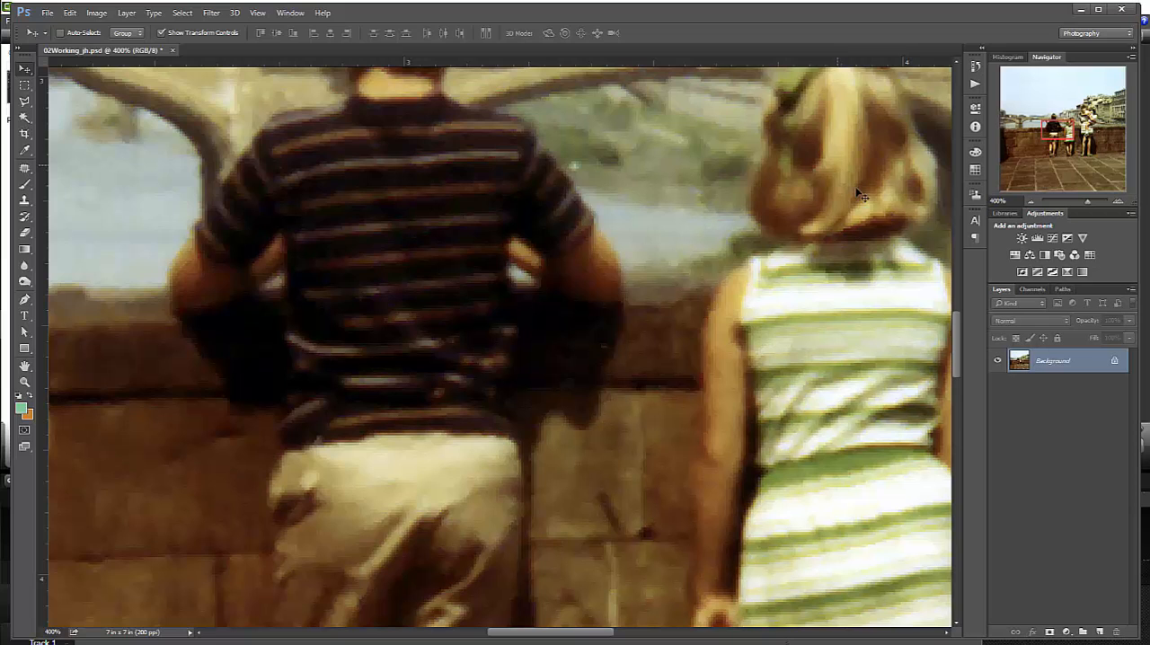
# Step: Save the sharpened bridge photo via Save As with Photoshop PDF as the file format
pyautogui.click(47, 13)
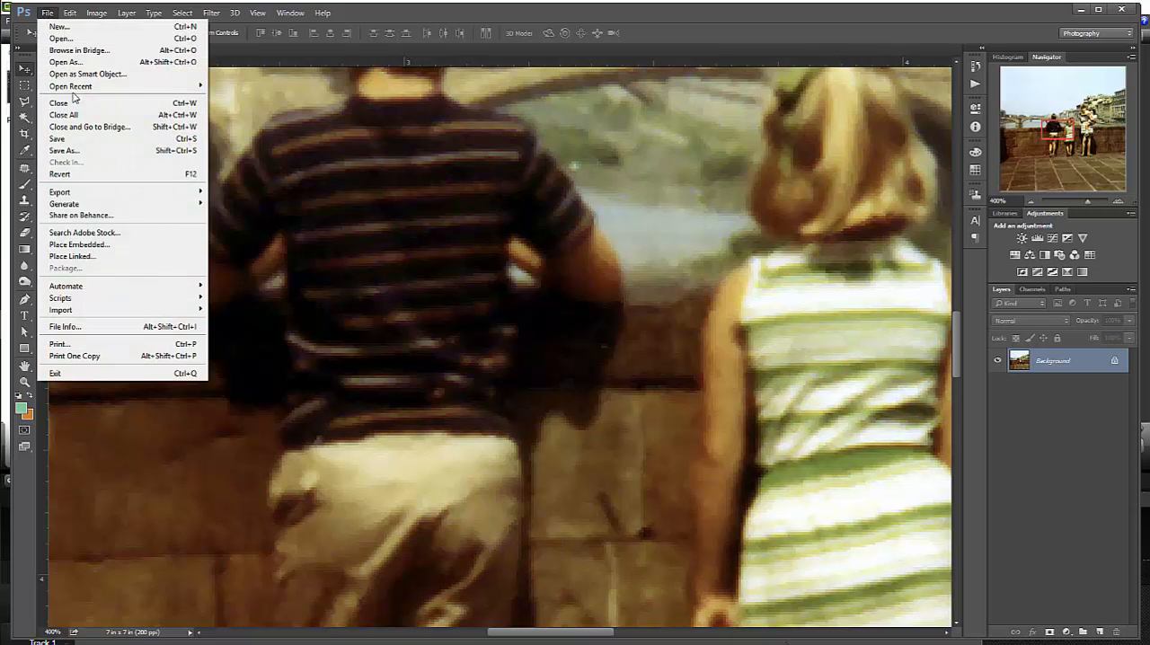
pyautogui.click(64, 150)
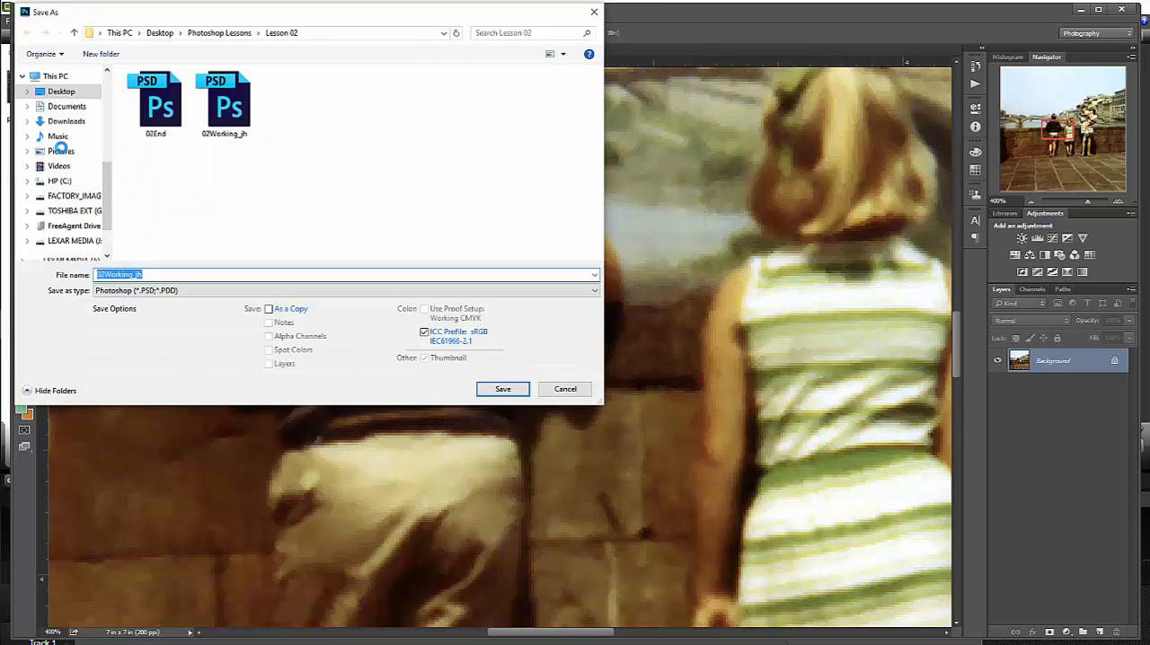
pyautogui.click(222, 105)
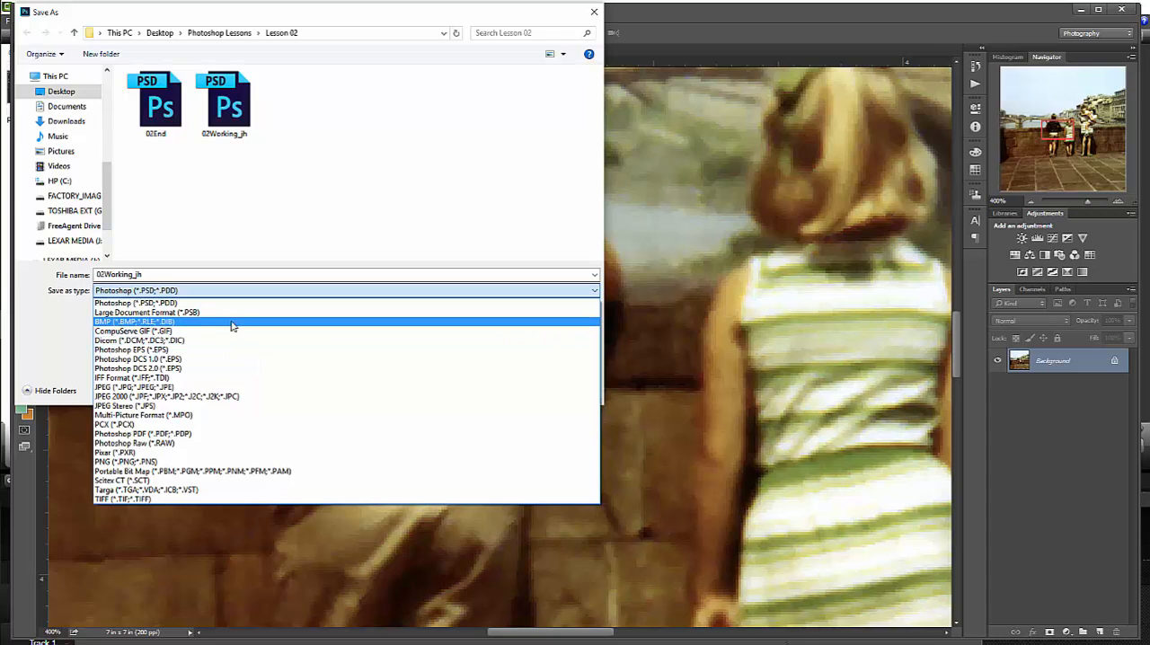
pyautogui.click(143, 433)
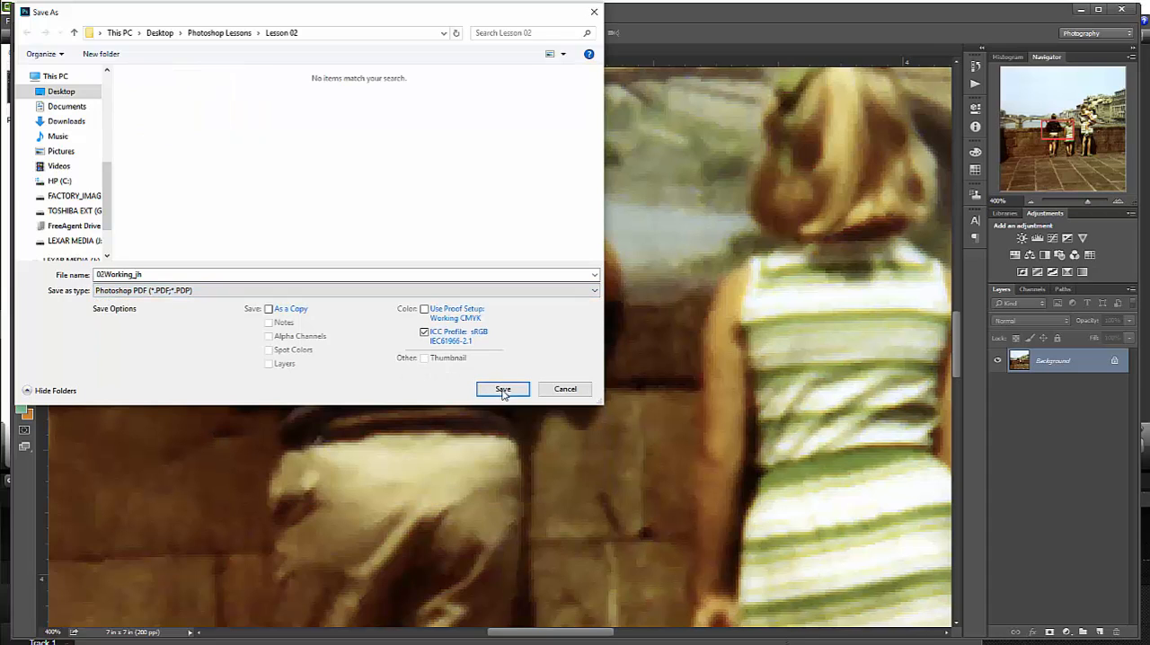
pyautogui.click(503, 388)
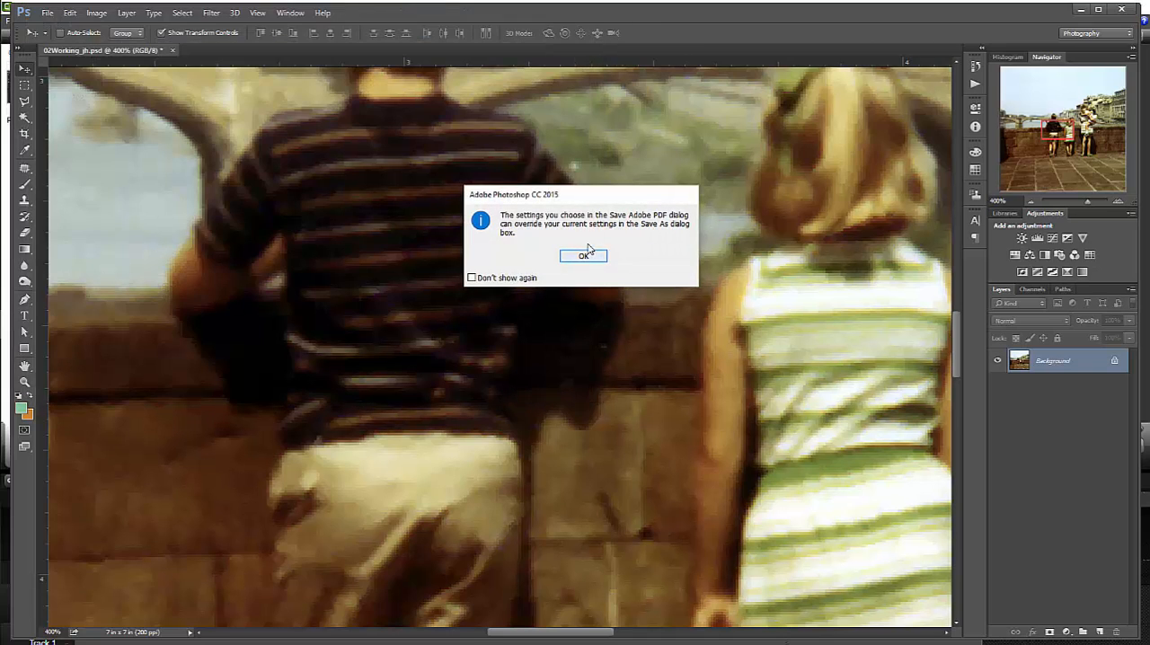
# Step: Accept the PDF settings notice, save with Press Quality options and confirm the compatibility warning
pyautogui.click(582, 255)
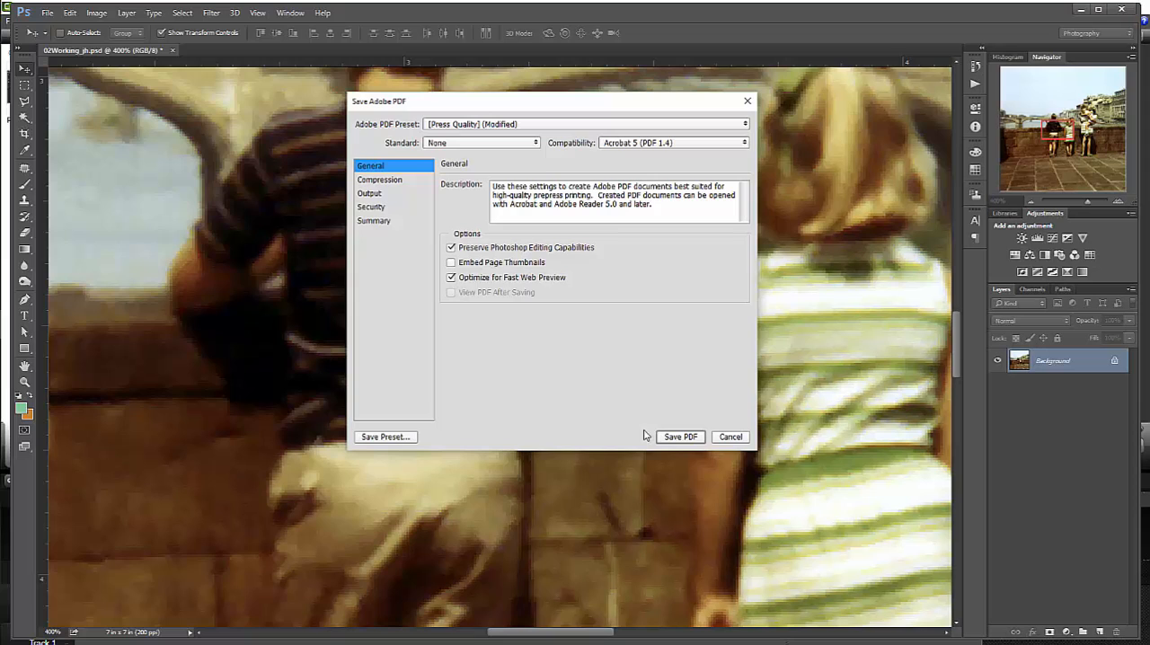
pyautogui.click(679, 437)
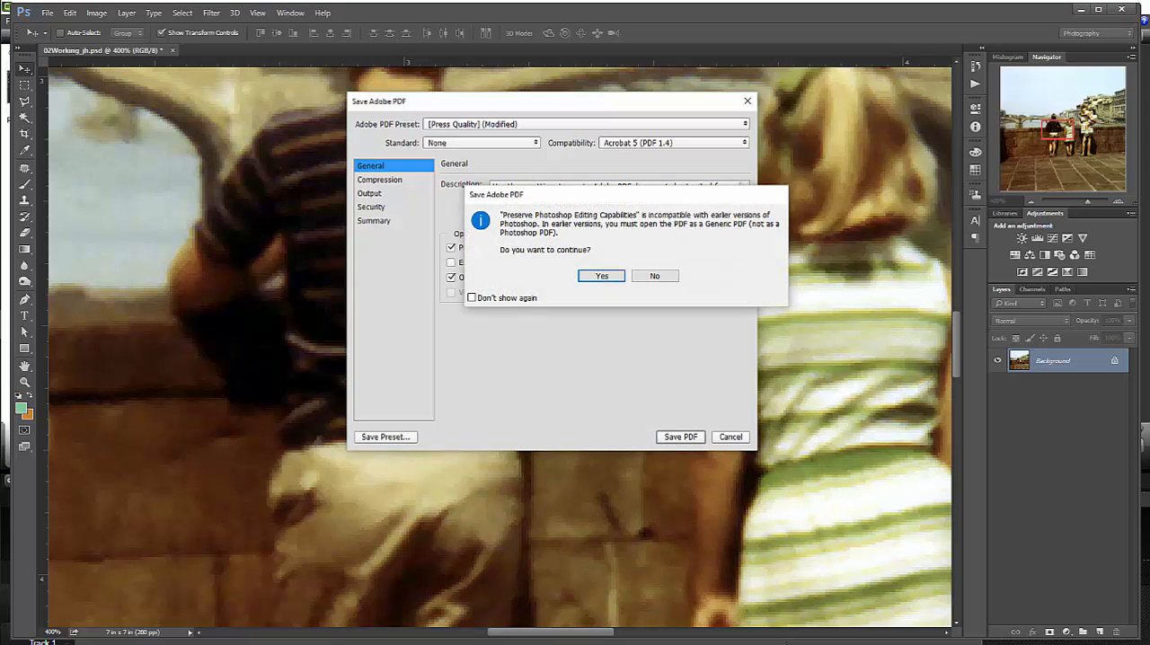
pyautogui.click(600, 277)
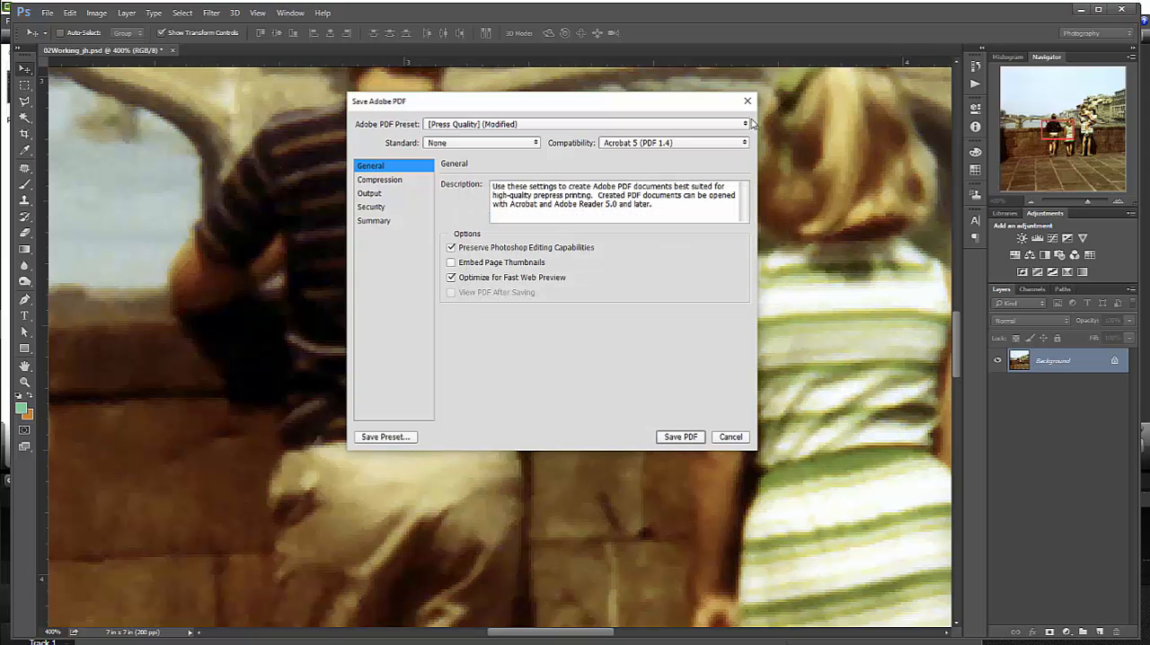